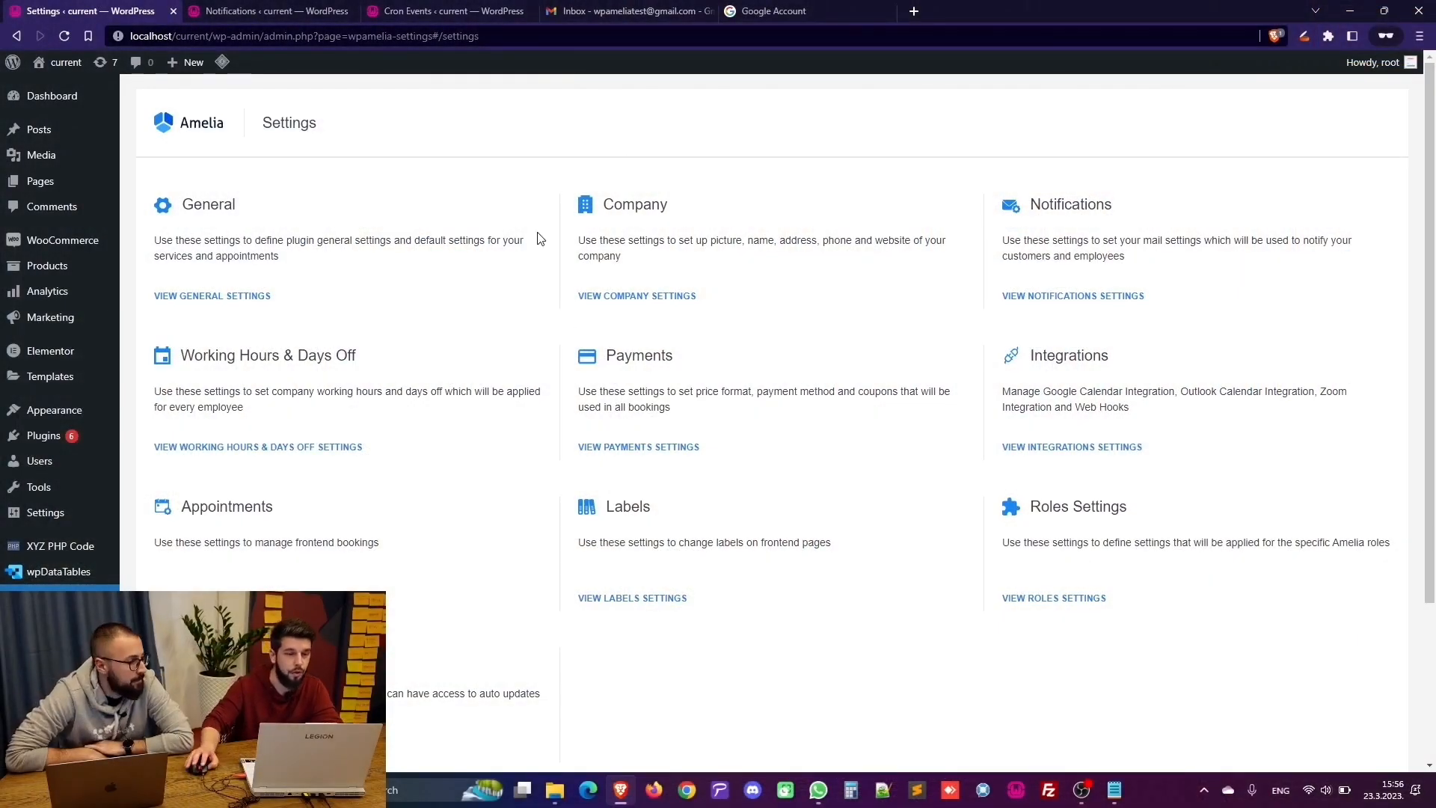
# Step: Set Amelia's notification Mail Service to SMTP, ready to enter the SMTP password
pyautogui.click(1072, 295)
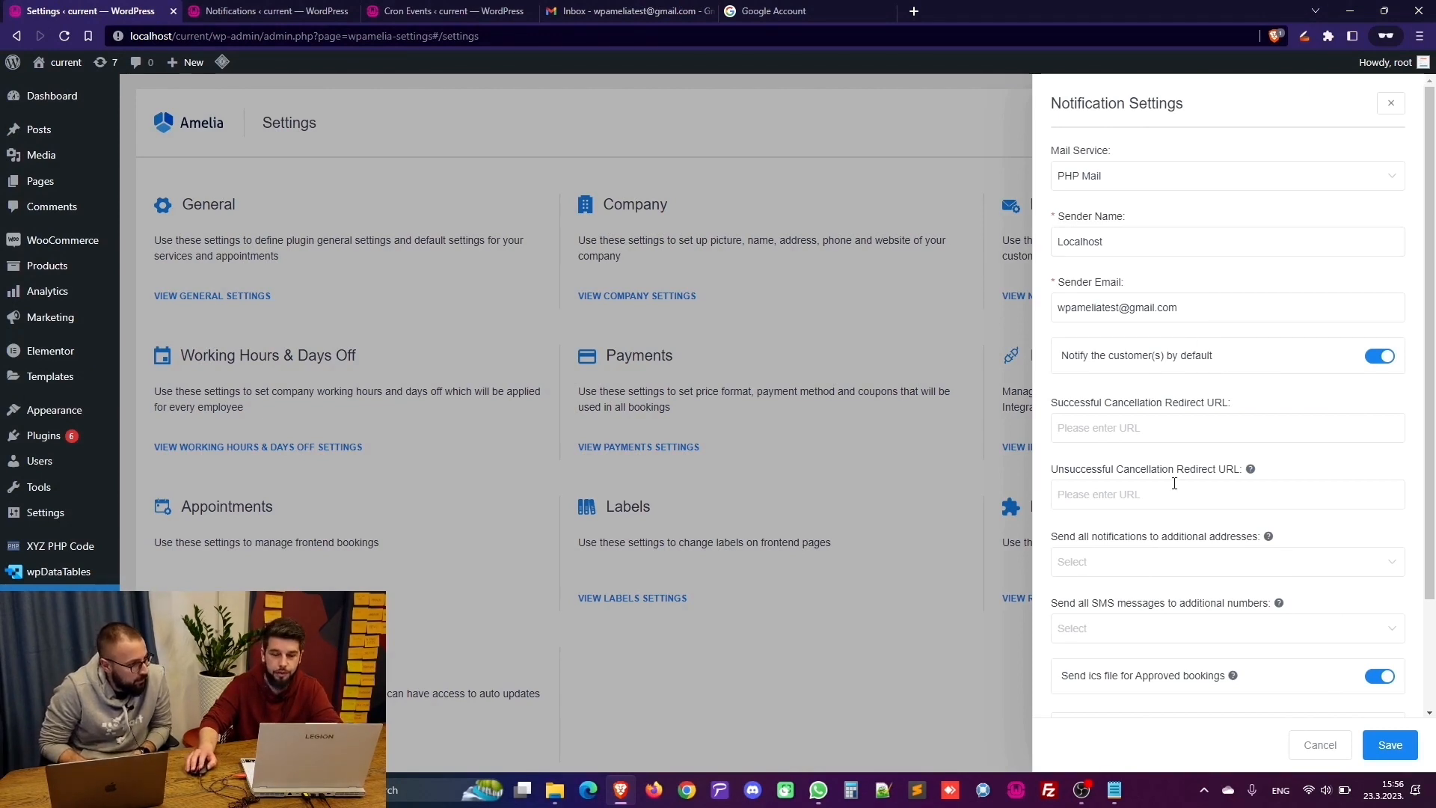
pyautogui.click(1224, 175)
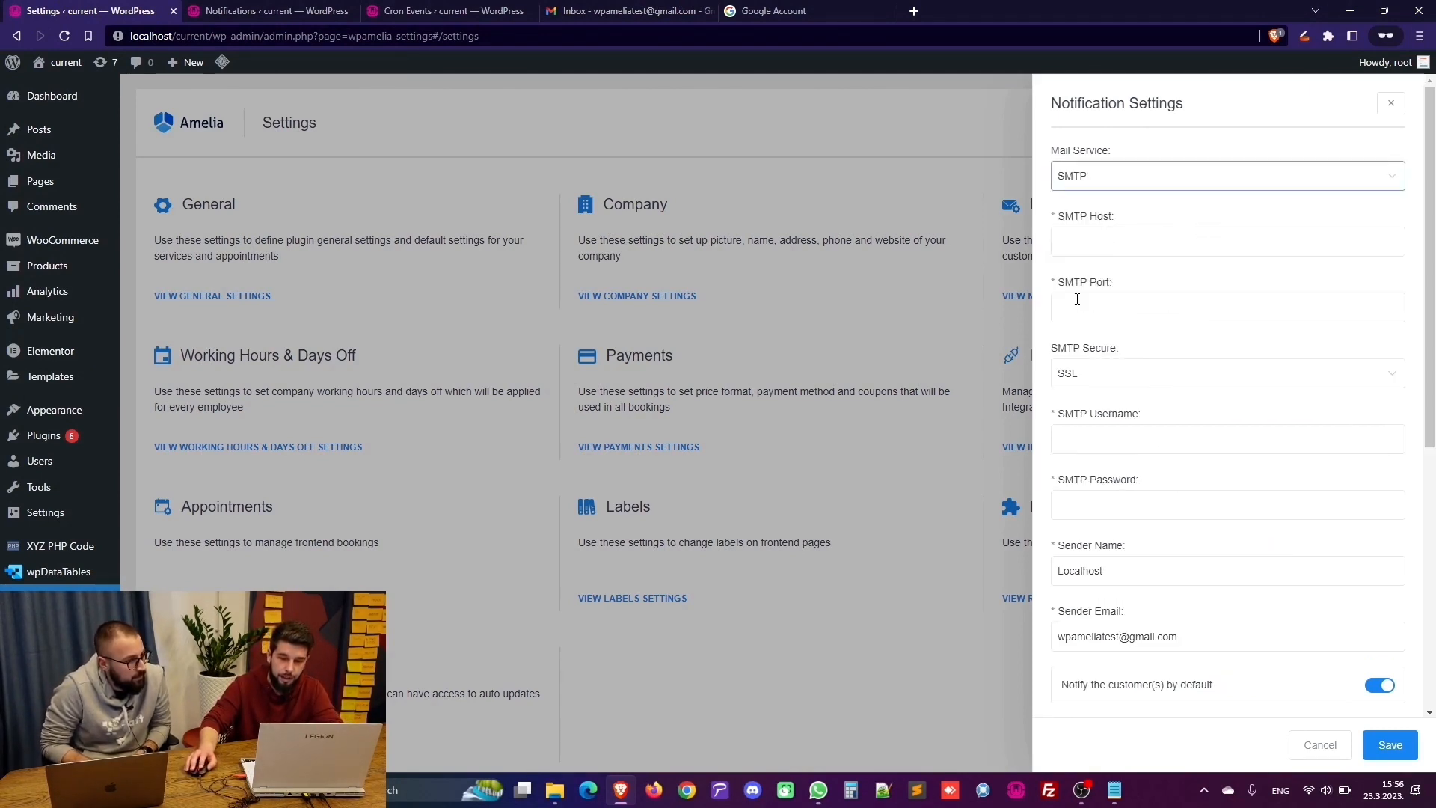
pyautogui.click(1225, 504)
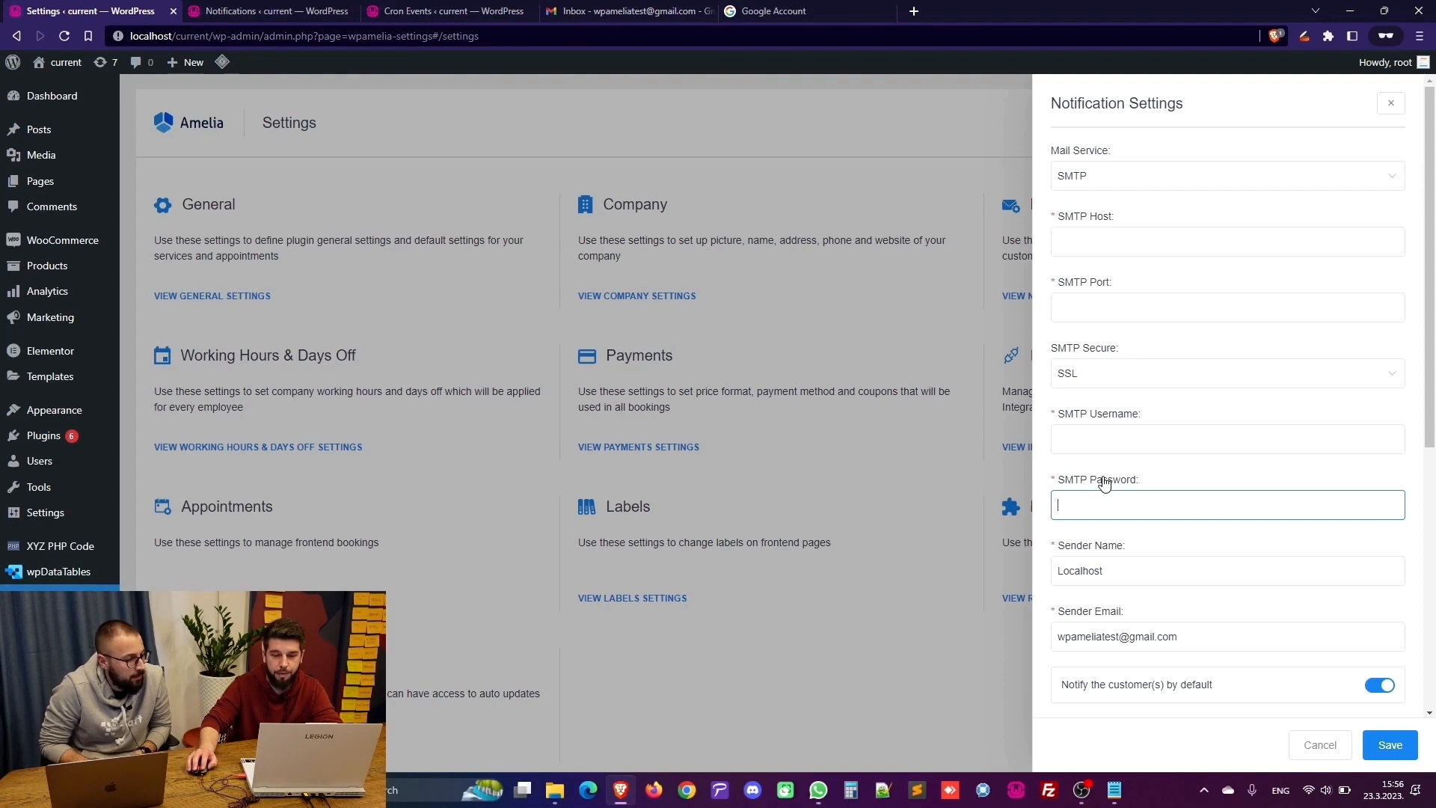
pyautogui.moveTo(1138, 465)
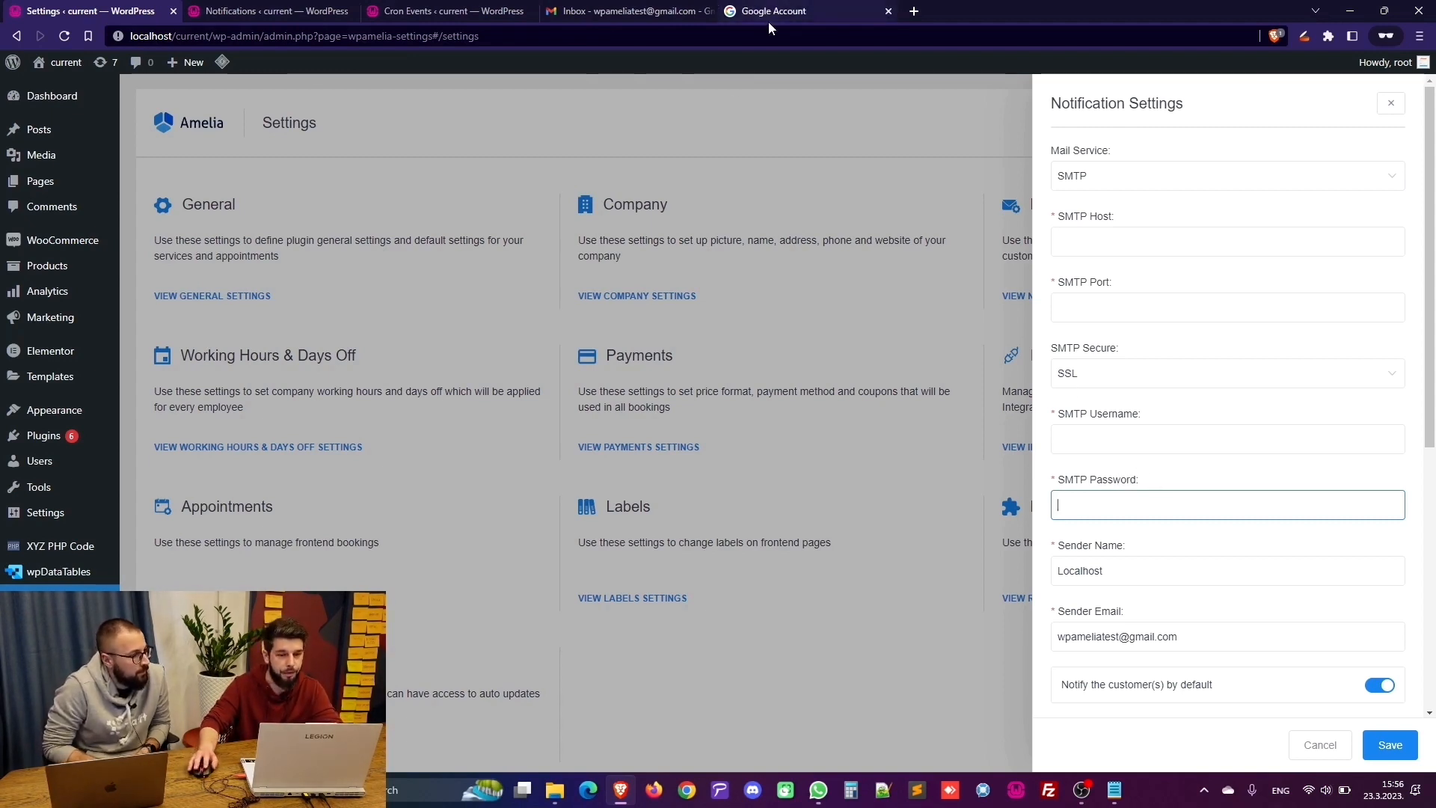
# Step: Generate a Google app password named Amelia under Security > App passwords and select it
pyautogui.click(782, 10)
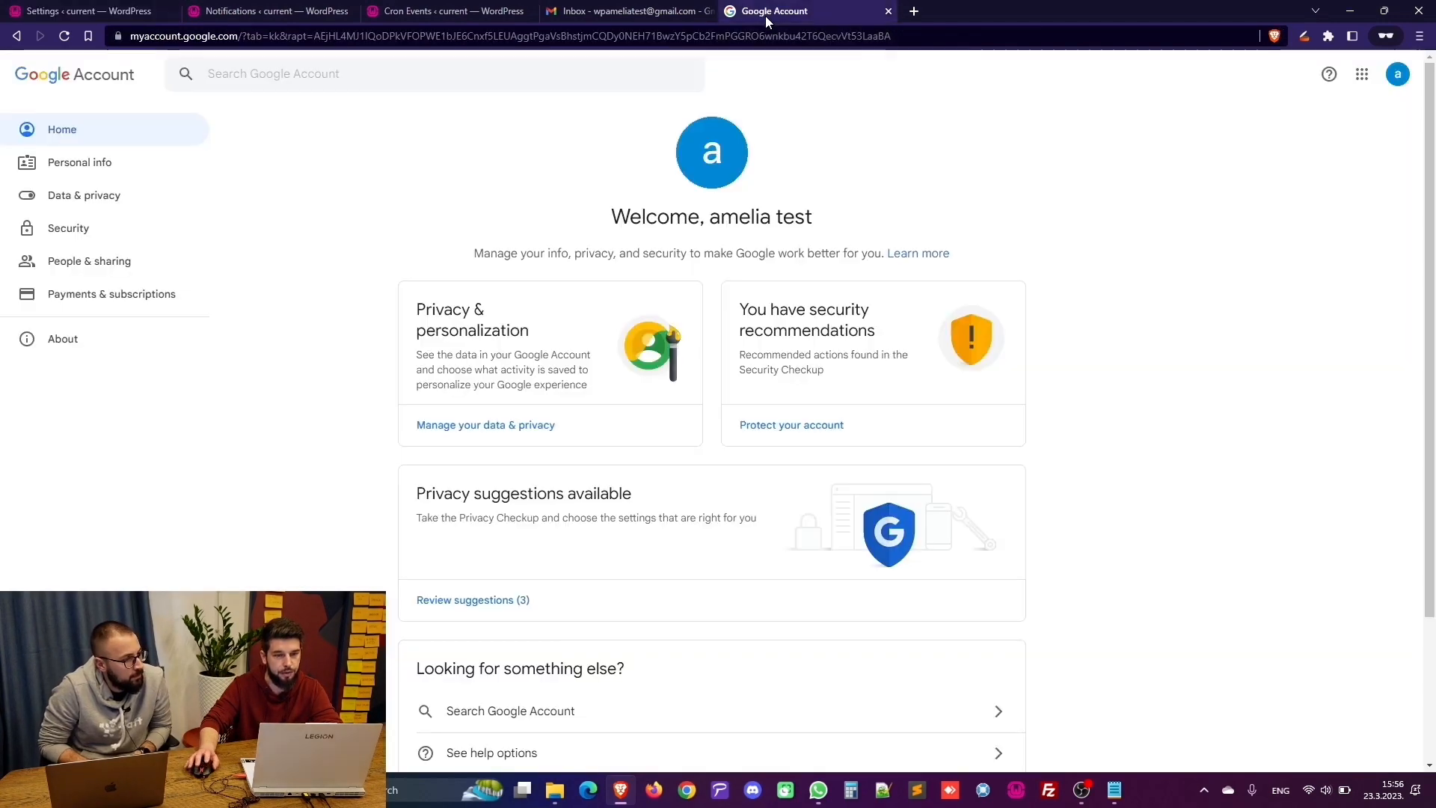
pyautogui.click(67, 227)
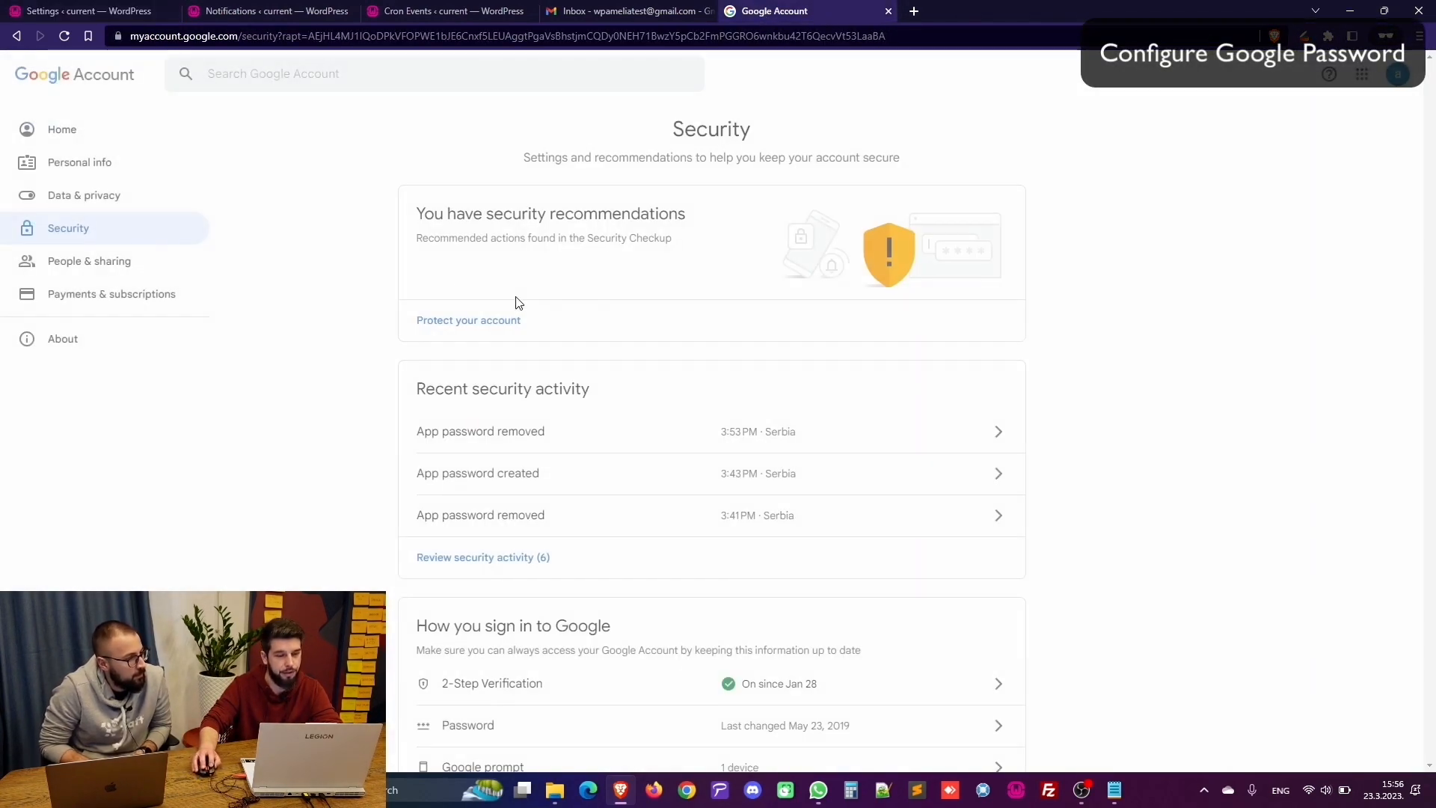
pyautogui.scroll(-3)
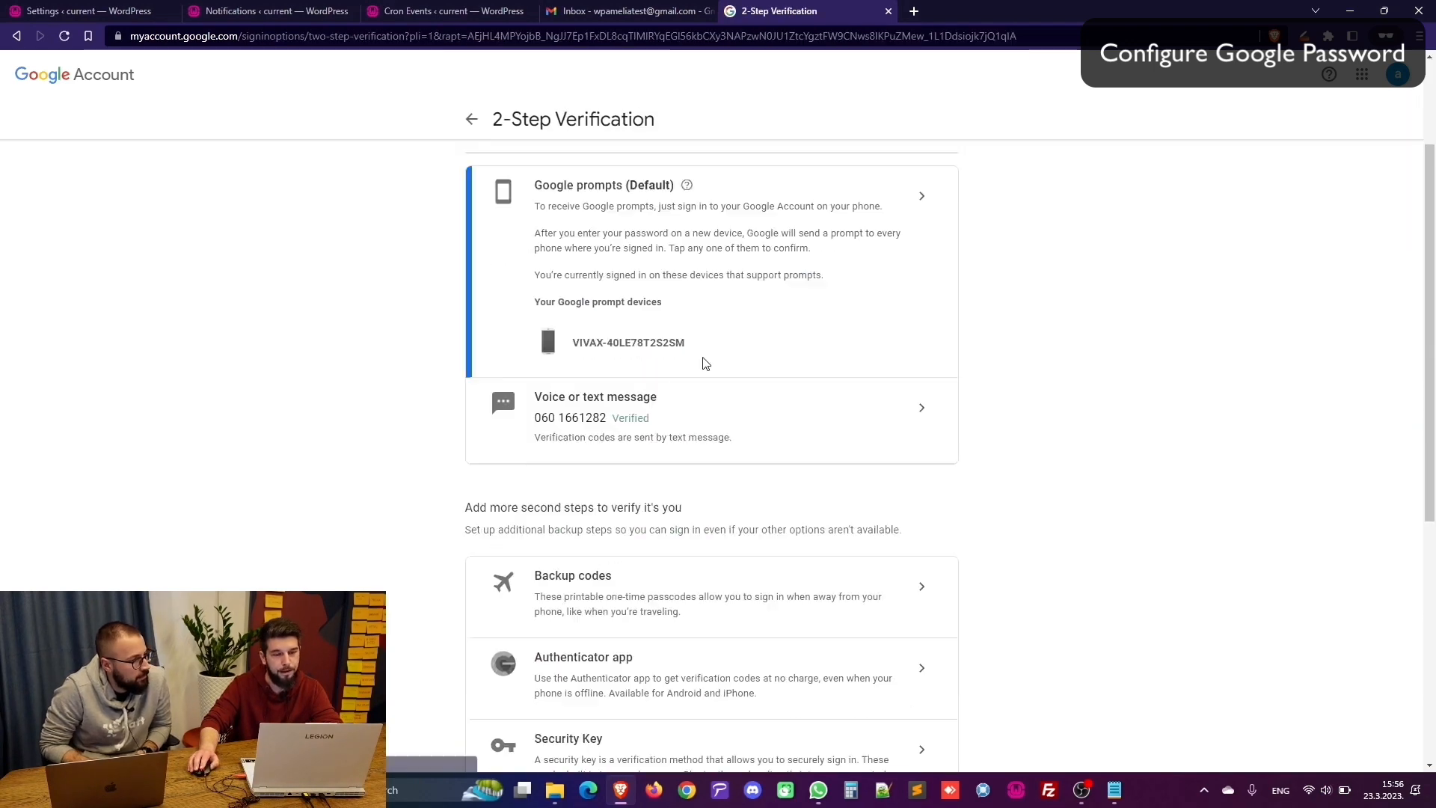
pyautogui.scroll(-3)
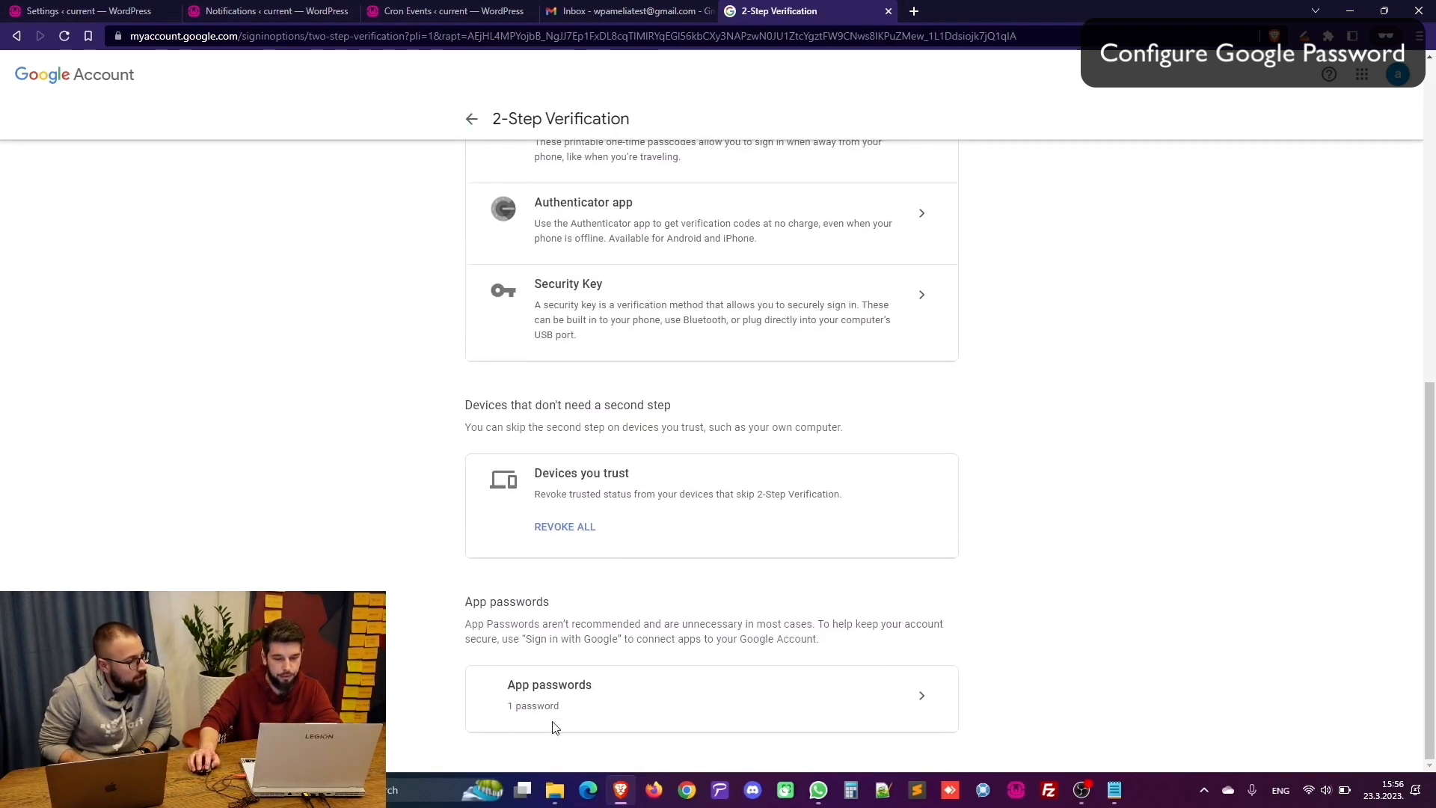
pyautogui.moveTo(954, 717)
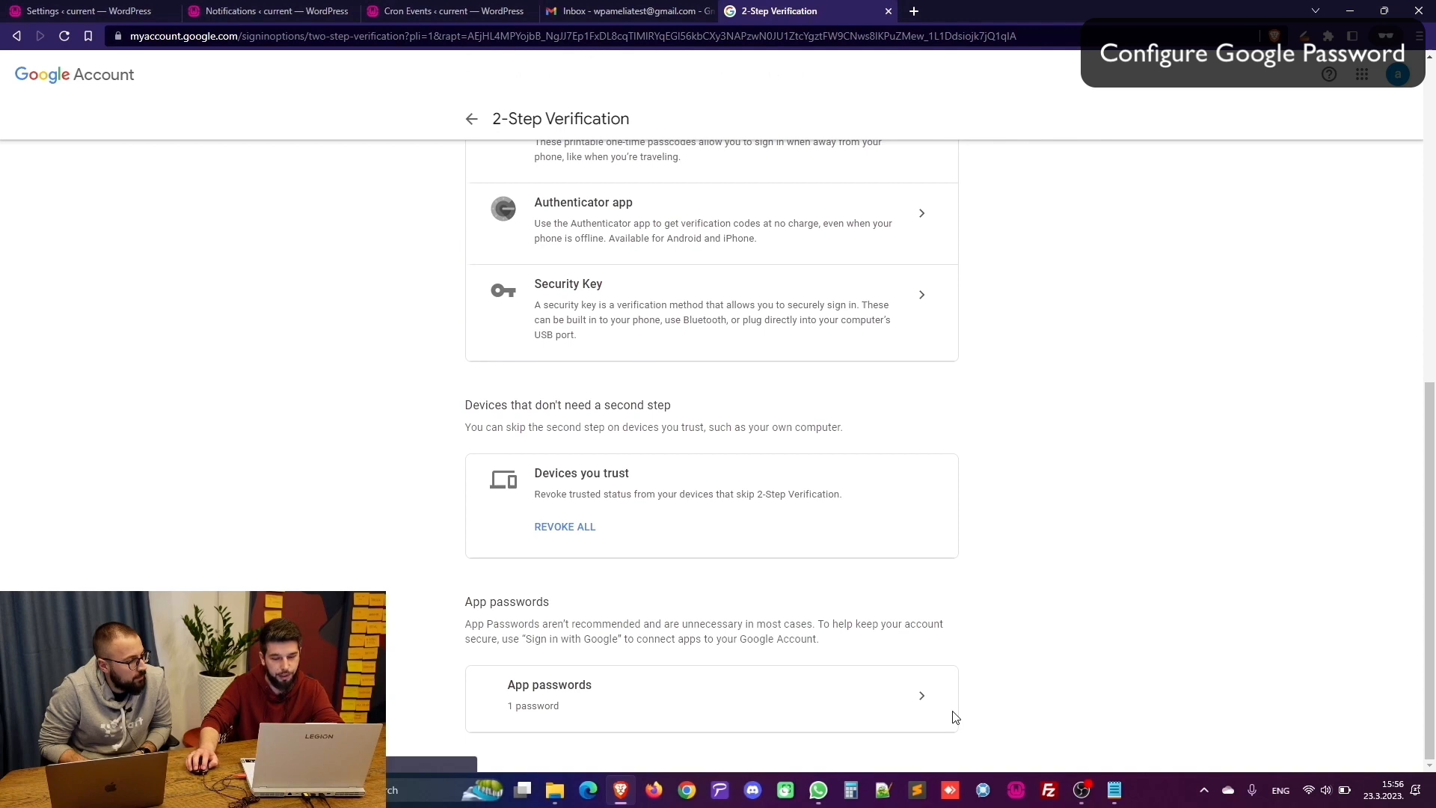
pyautogui.click(710, 695)
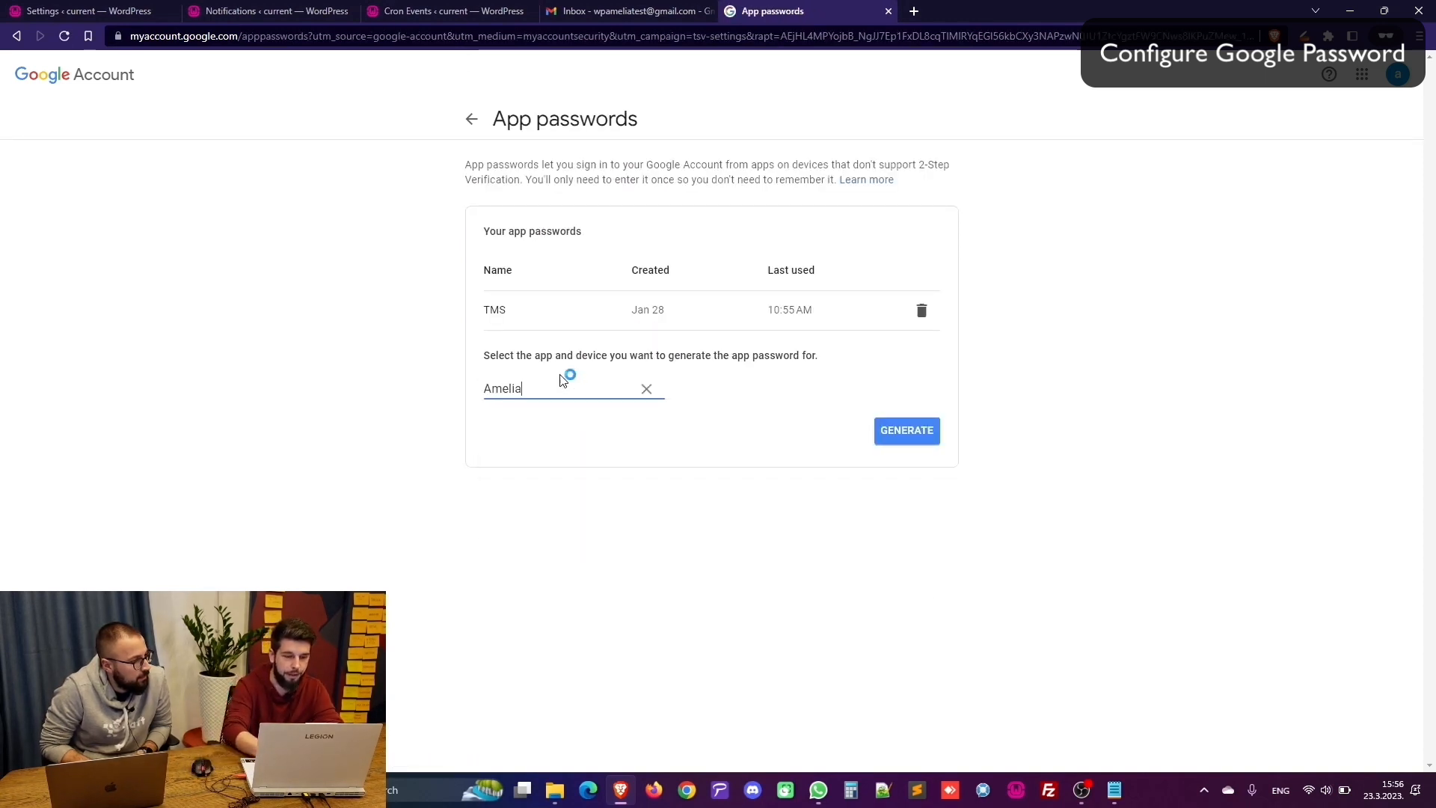
pyautogui.click(906, 430)
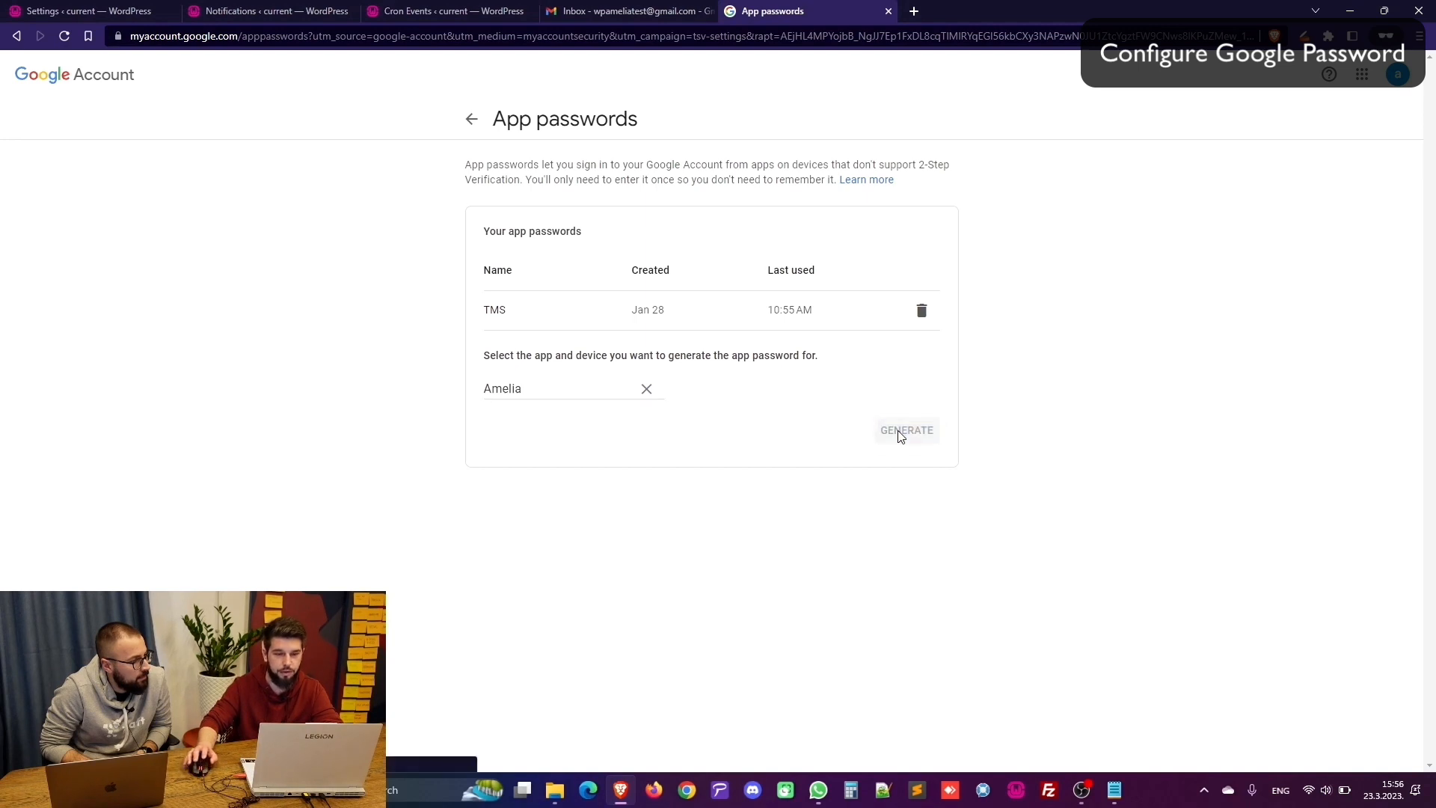
pyautogui.click(906, 431)
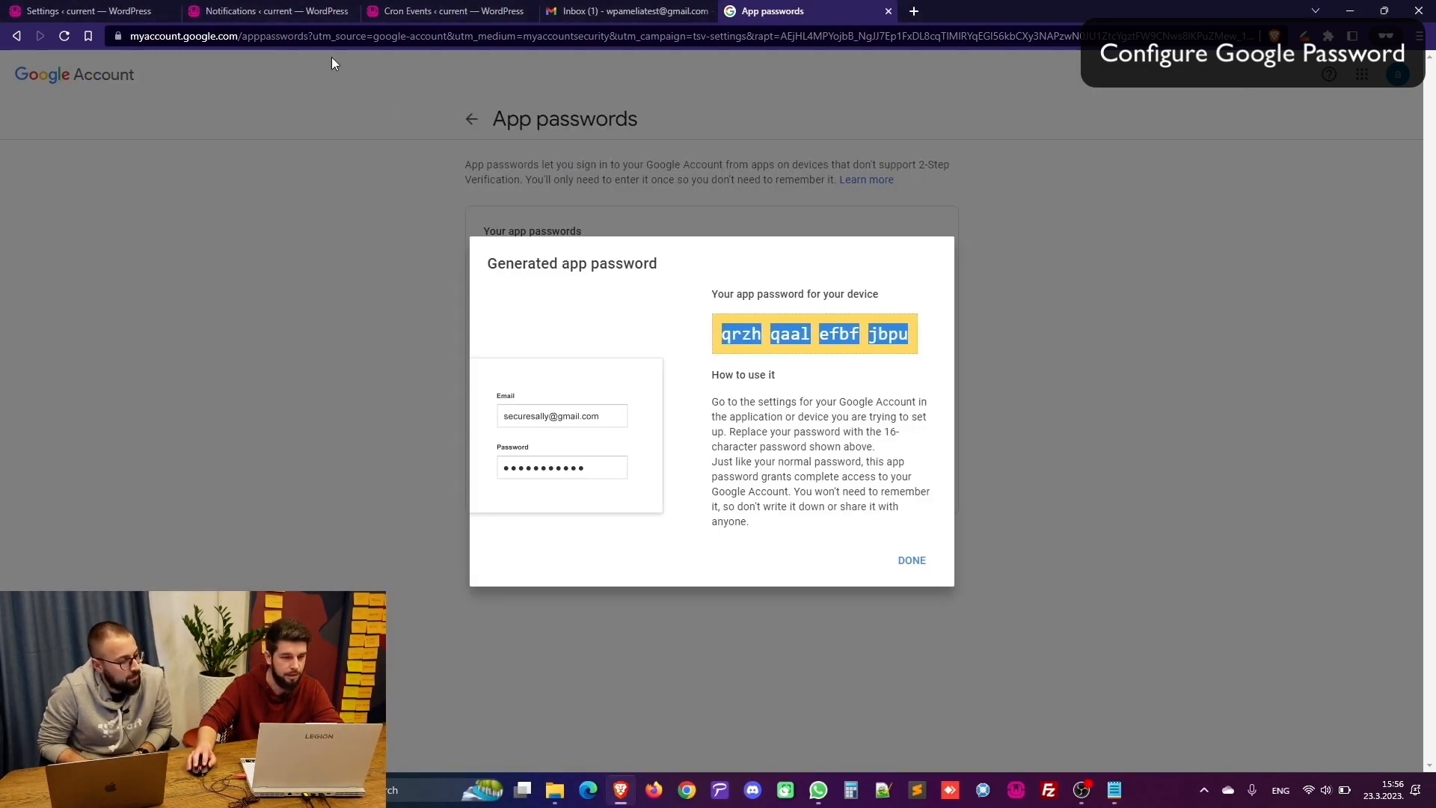
# Step: Fill the SMTP password, choose TLS encryption and set port 587
pyautogui.click(82, 10)
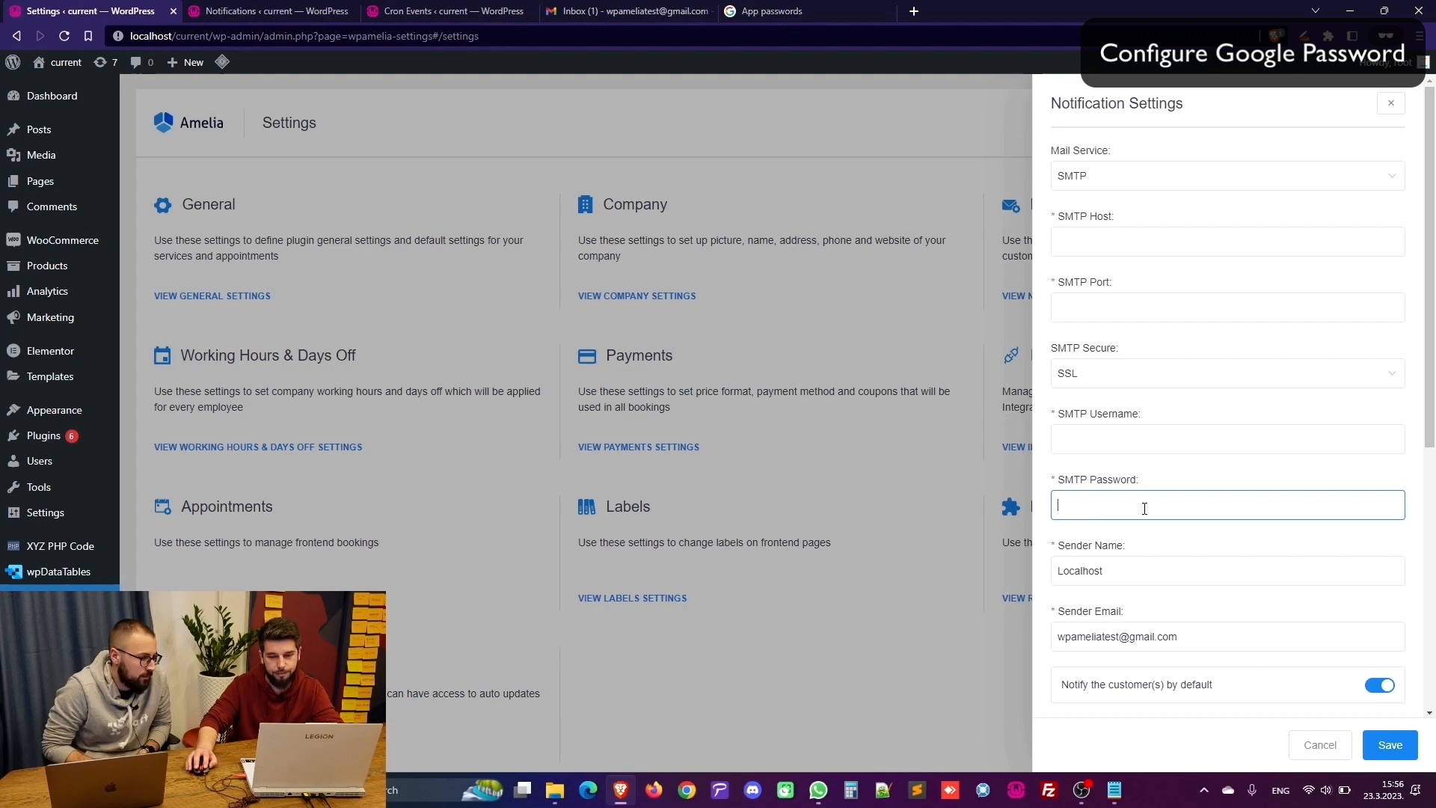
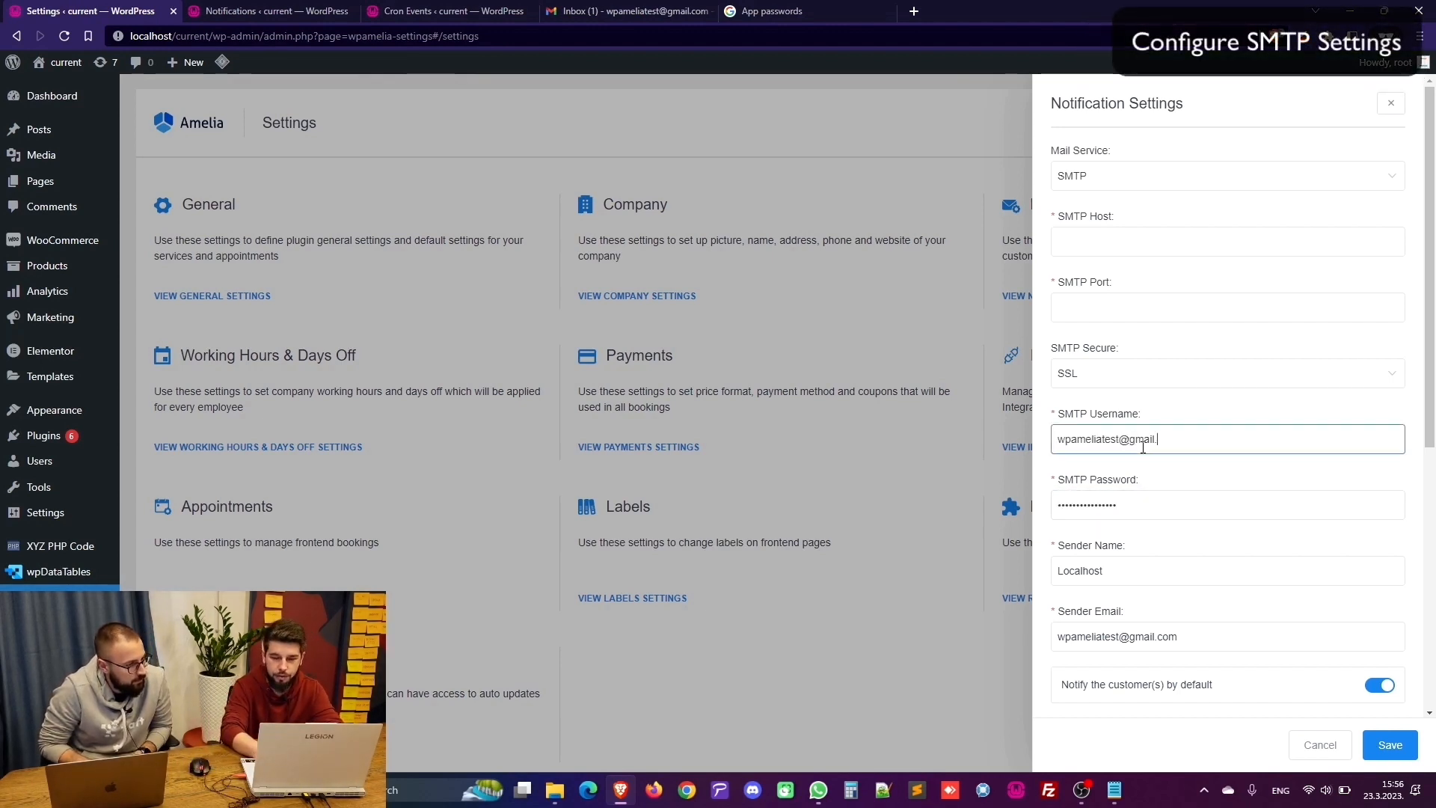
pyautogui.click(1222, 372)
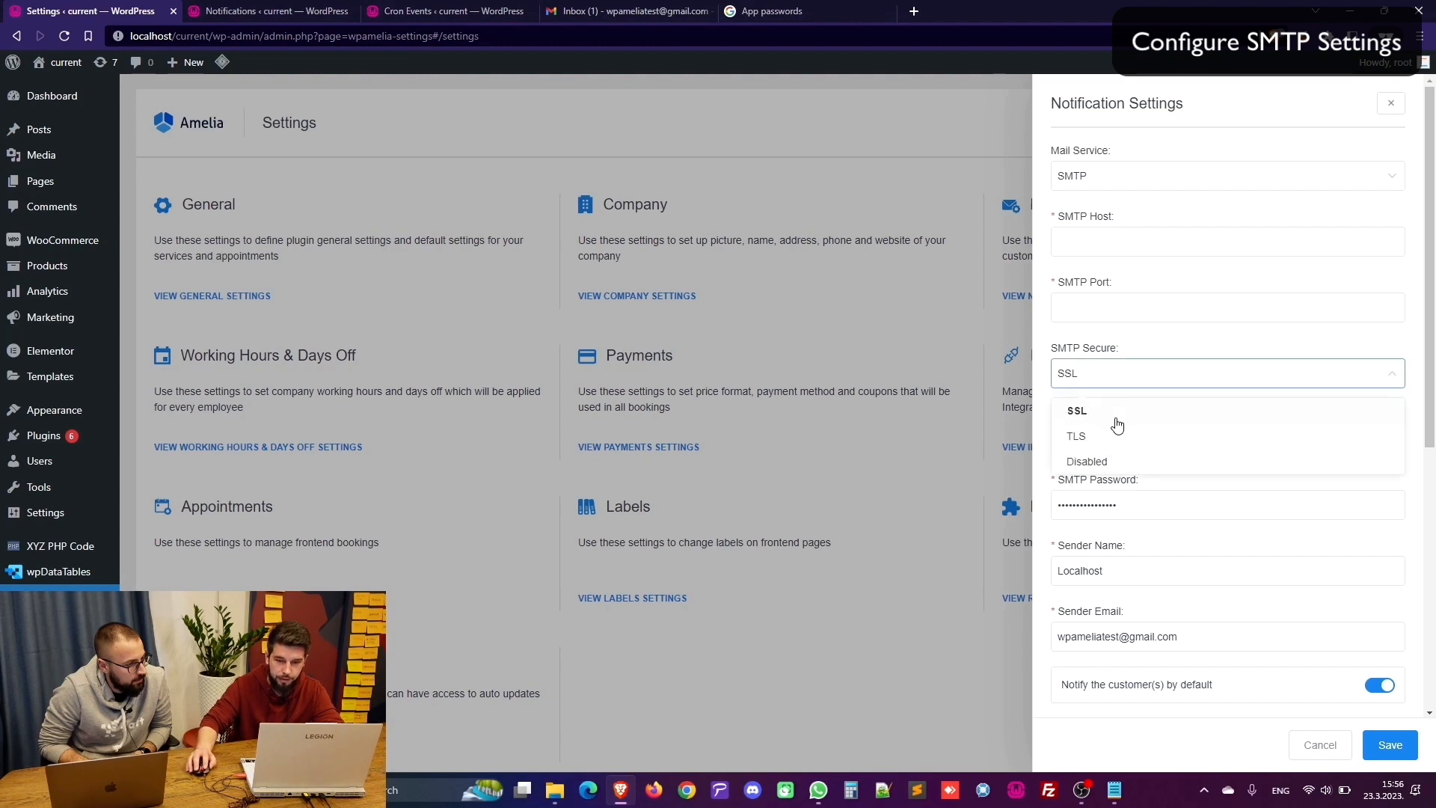
pyautogui.click(1075, 436)
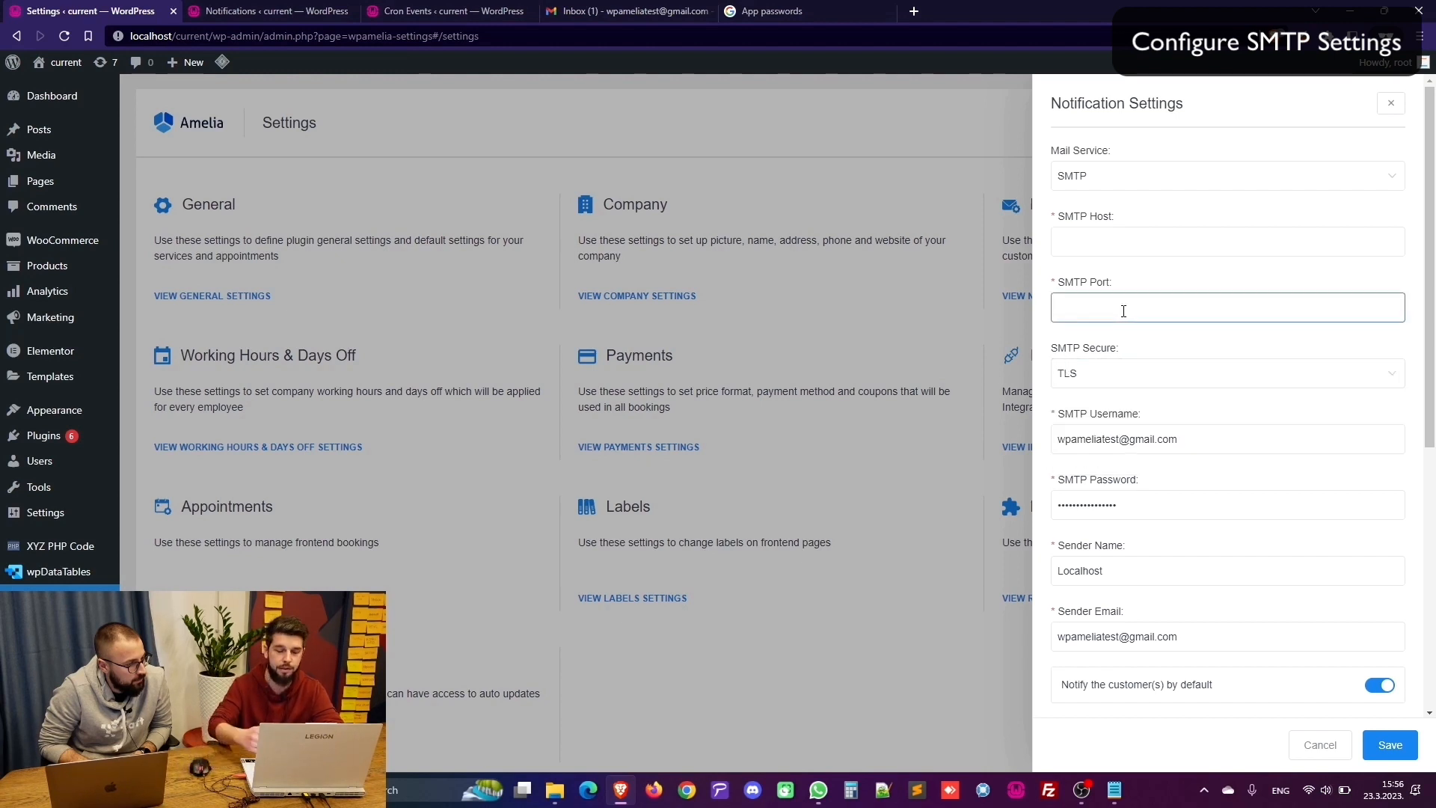
pyautogui.write('587')
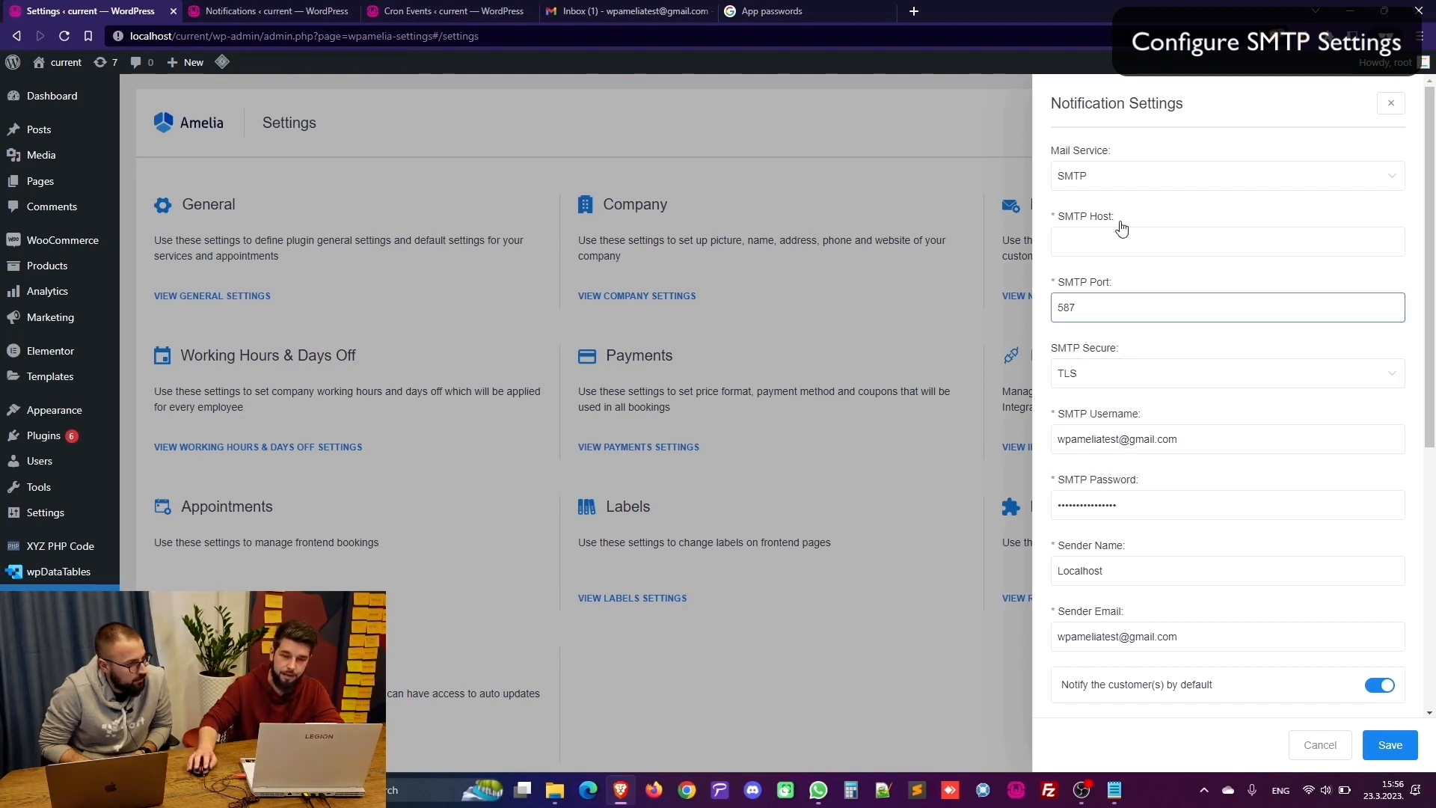
# Step: Set host smtp.gmail.com, confirm the Gmail username and save the SMTP settings
pyautogui.write('smtp.g')
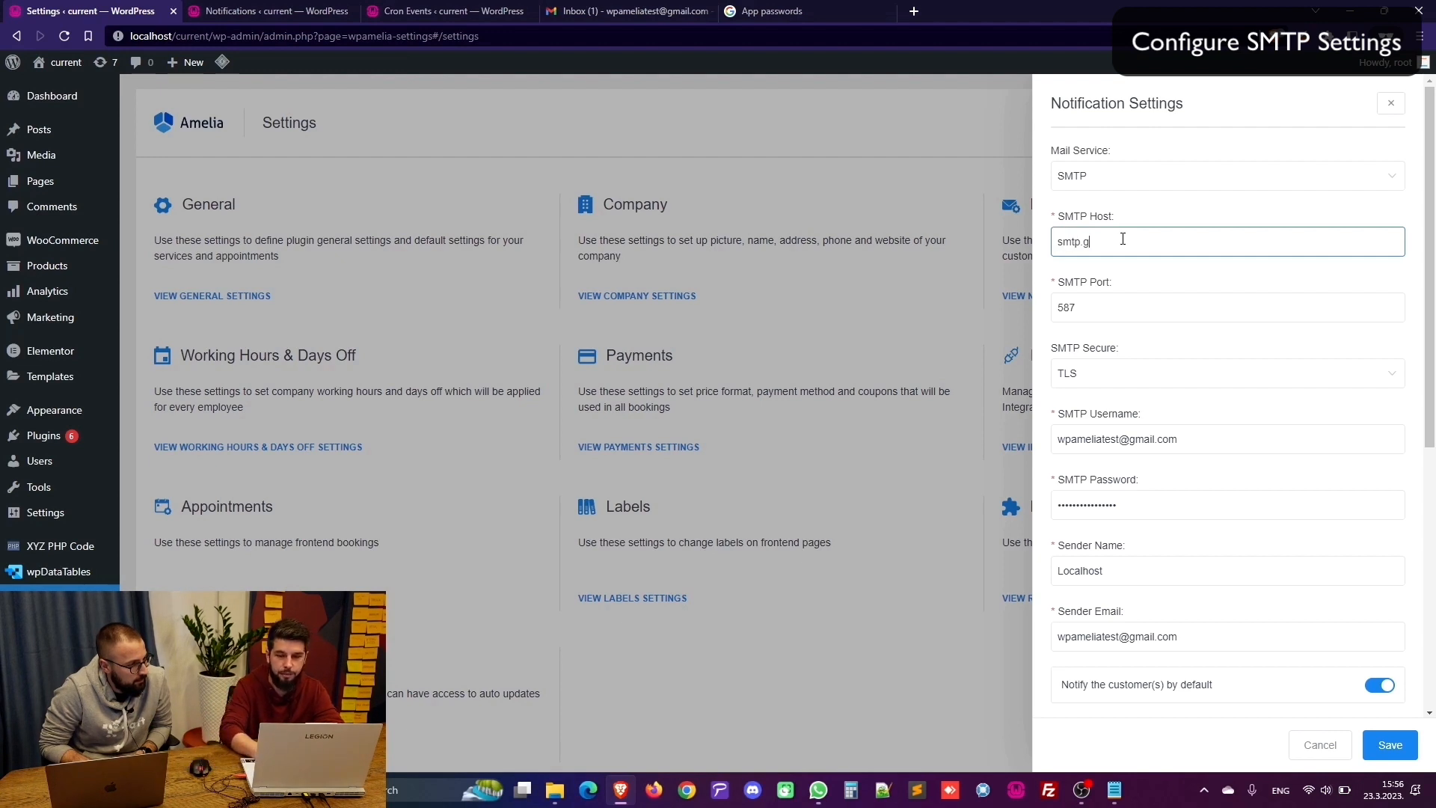
pyautogui.write('mail.com')
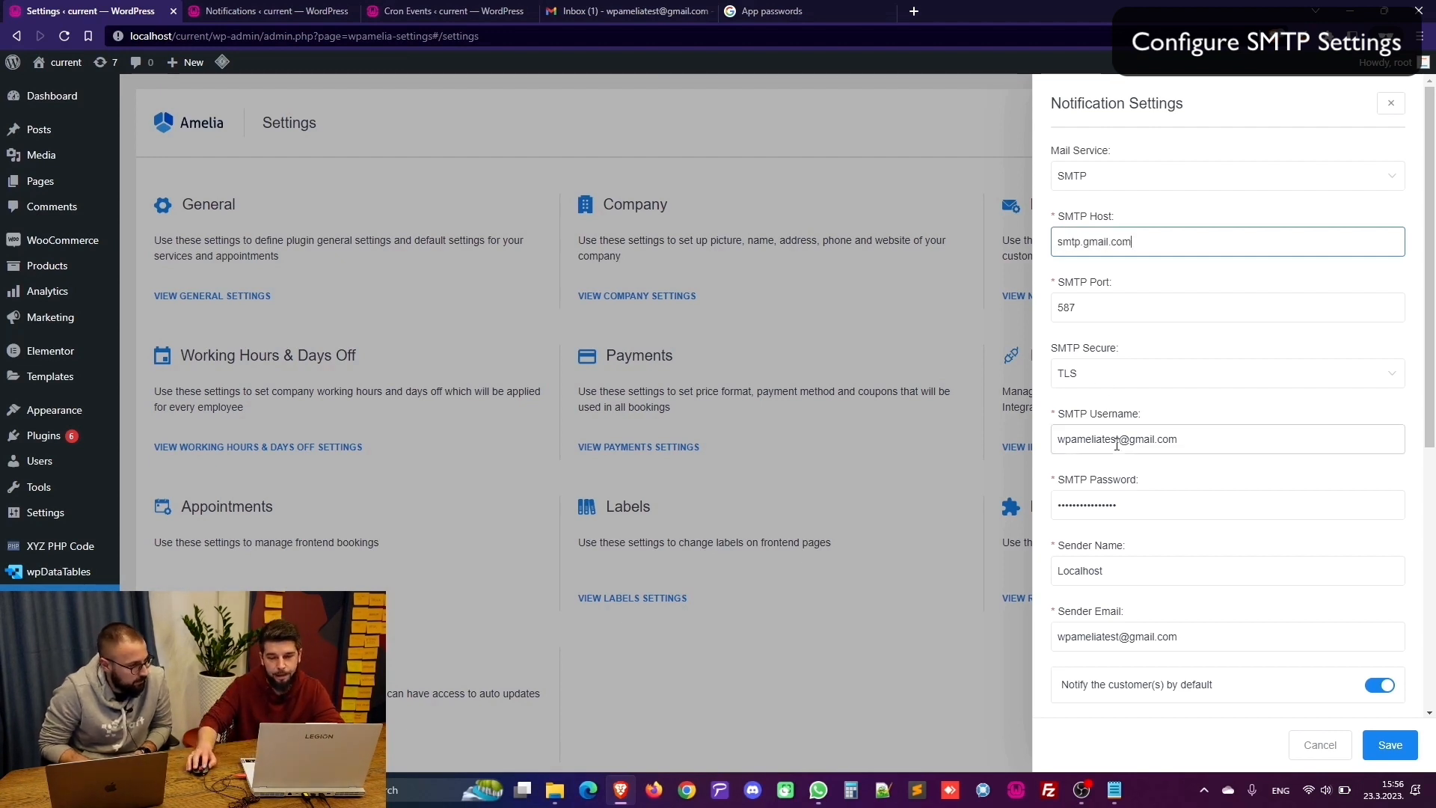
pyautogui.doubleClick(1090, 439)
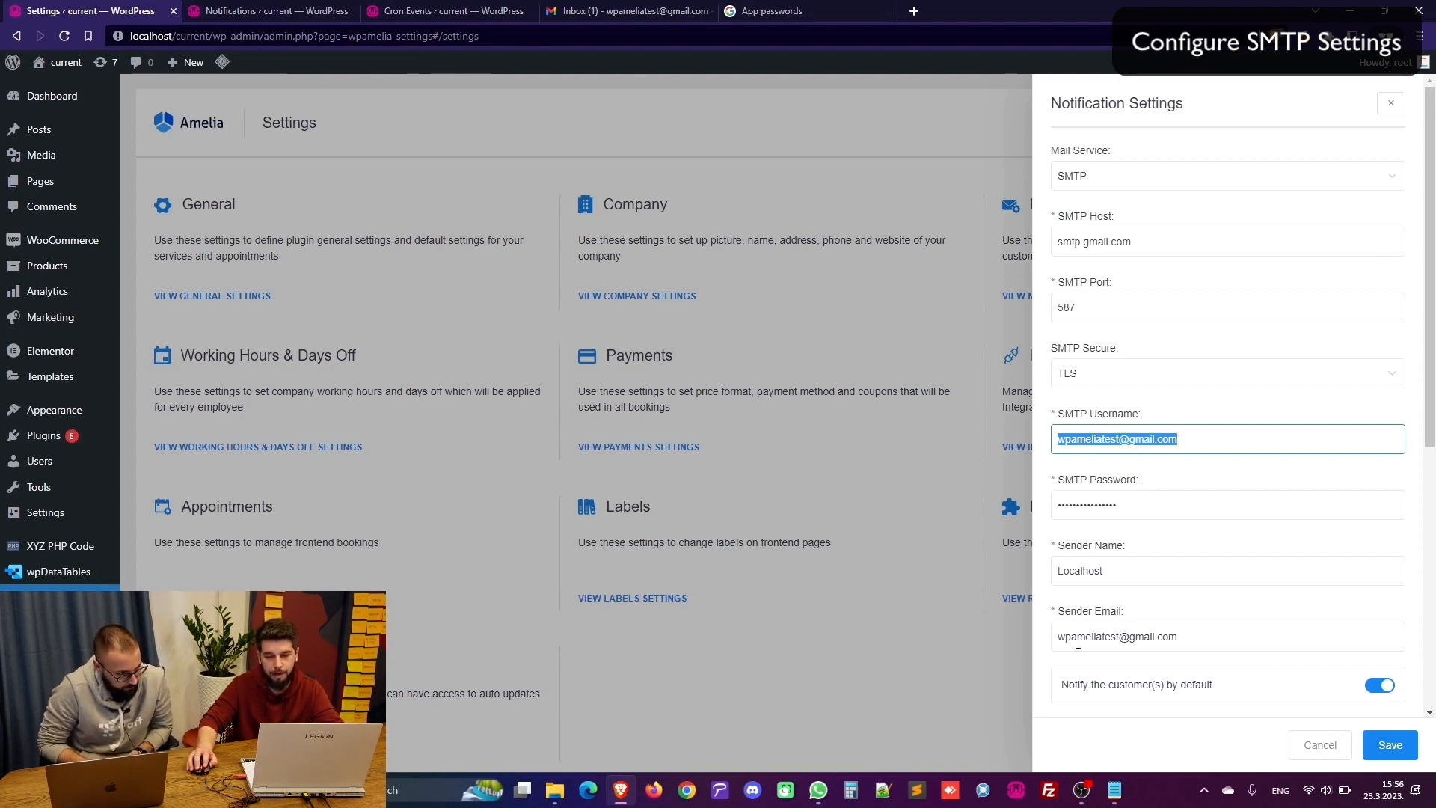
pyautogui.click(1130, 438)
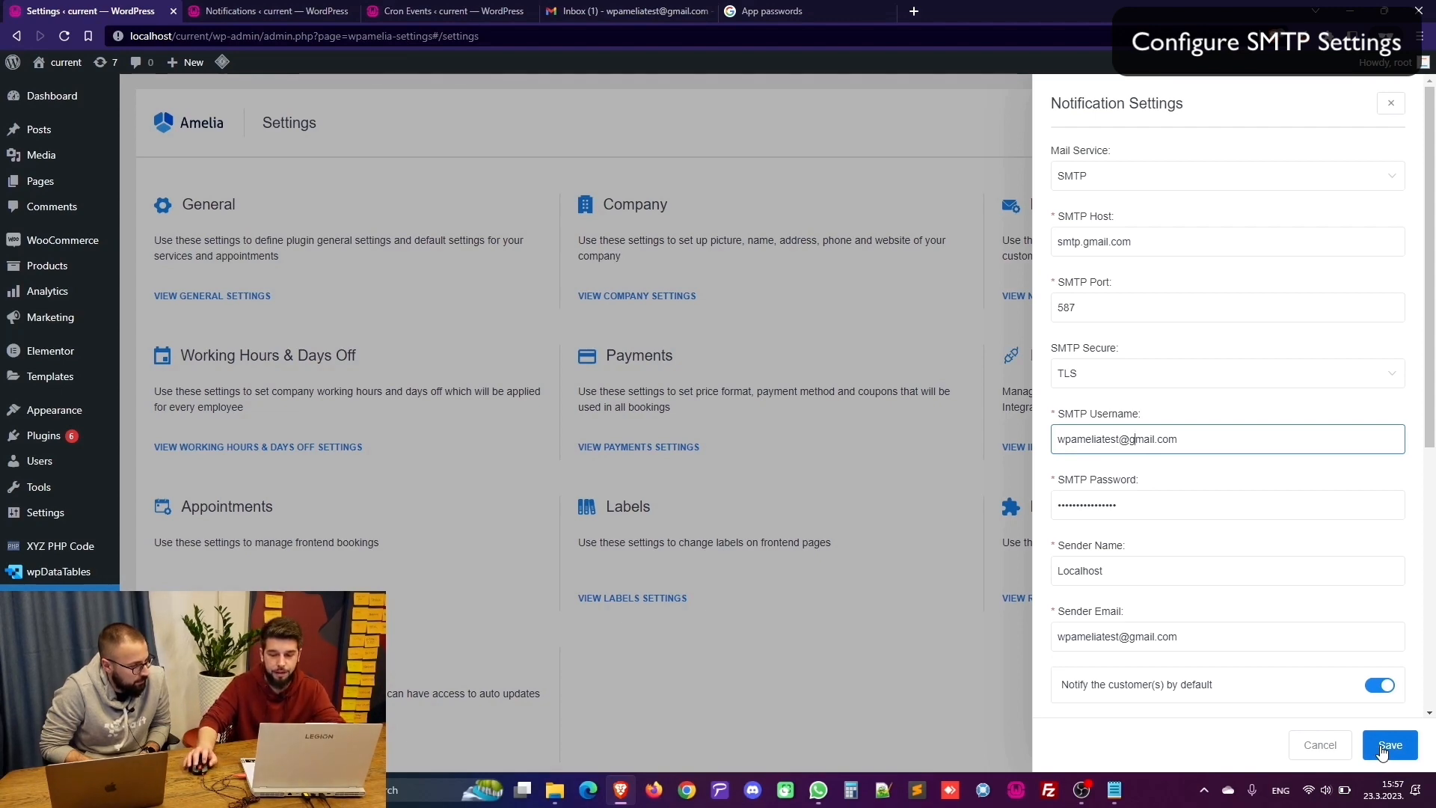
pyautogui.click(1387, 745)
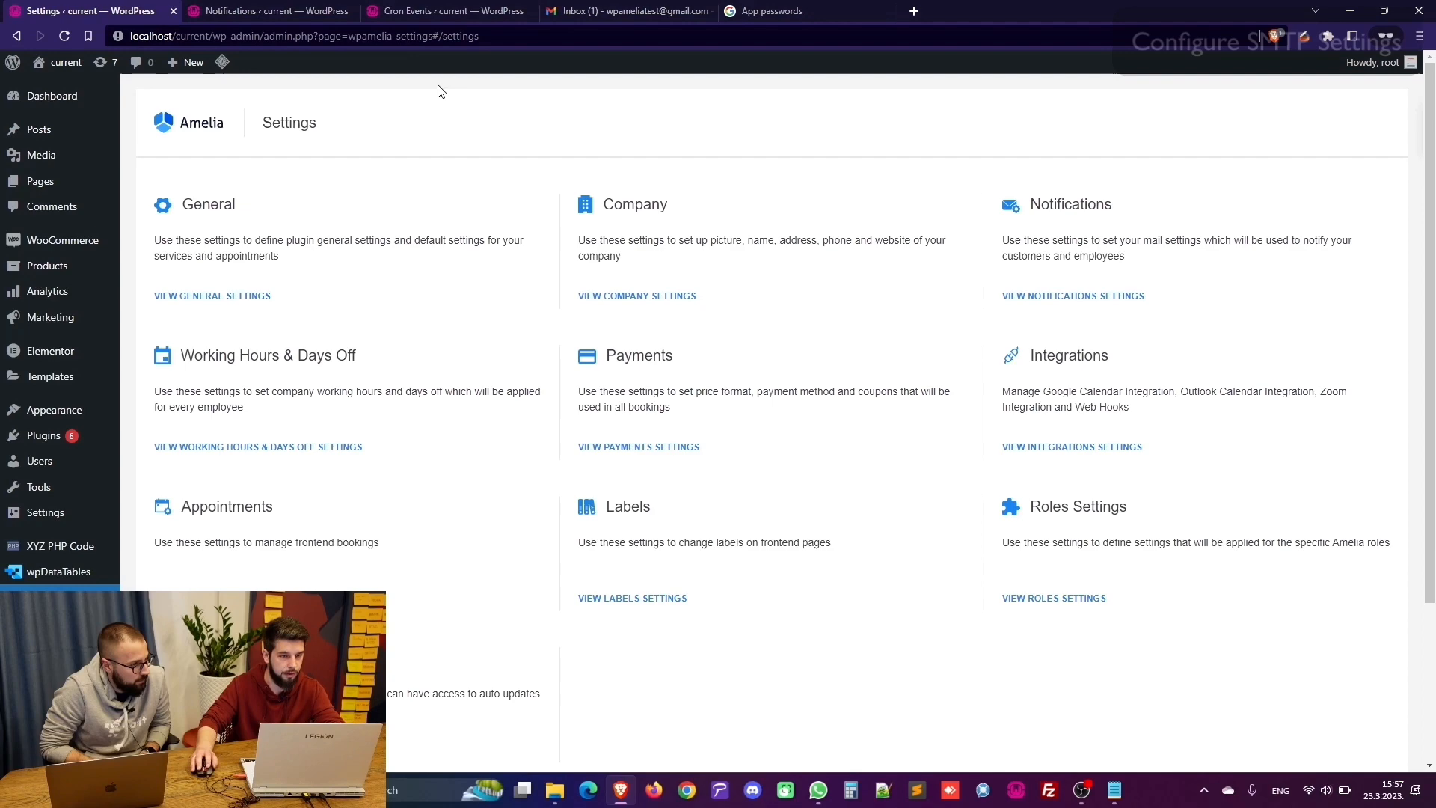
# Step: Check the Gmail inbox for the app-password security alert and return to Amelia notifications
pyautogui.click(267, 11)
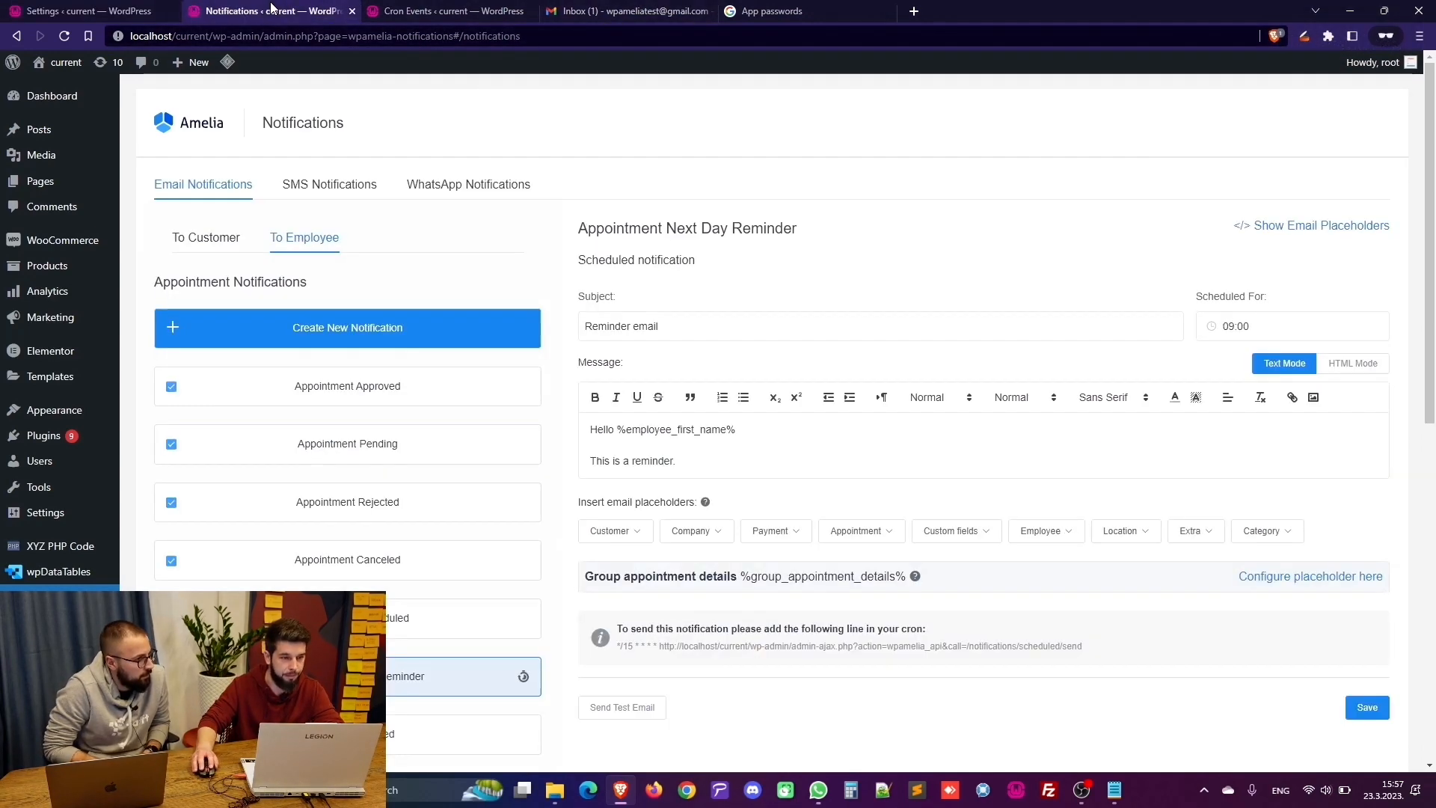
pyautogui.click(626, 11)
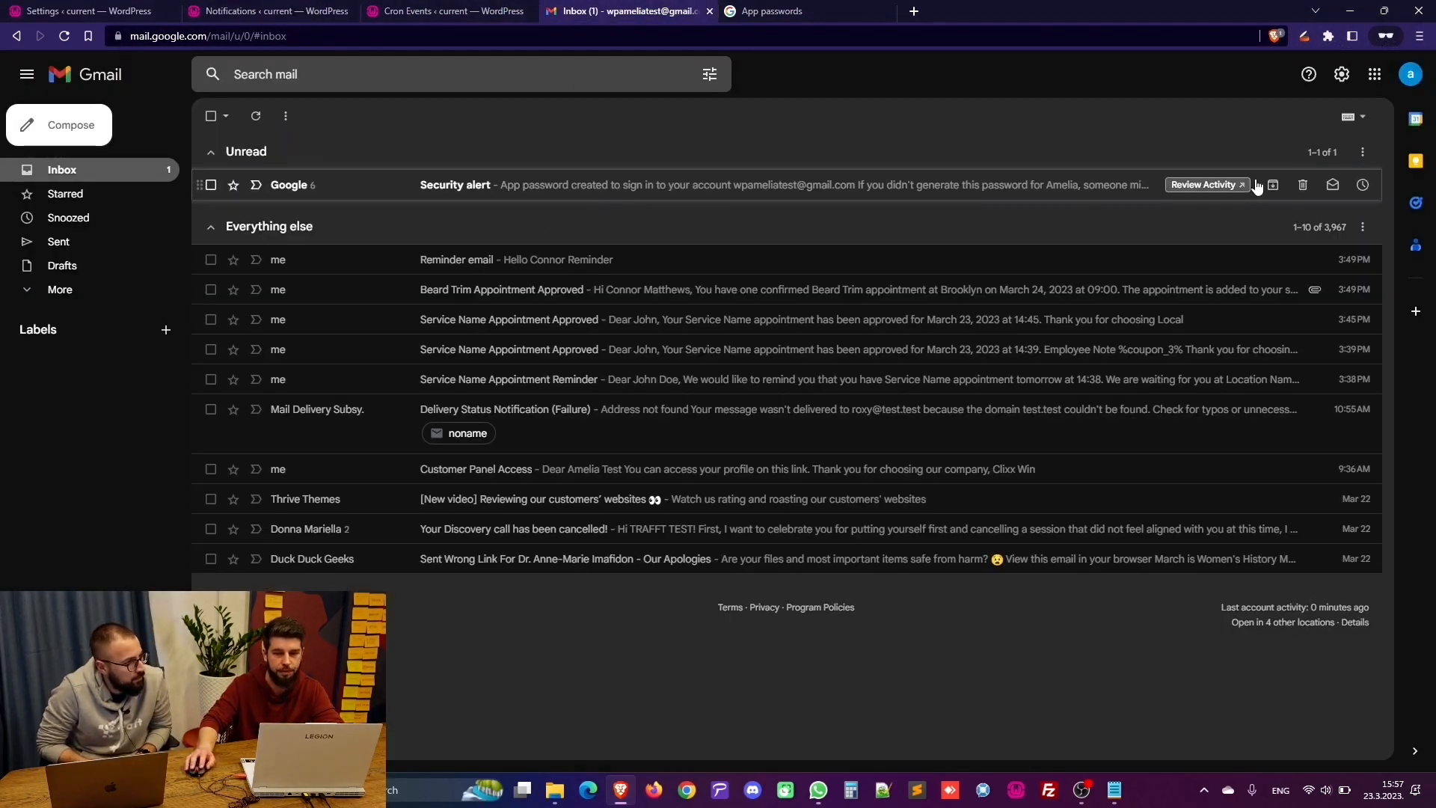
pyautogui.moveTo(766, 207)
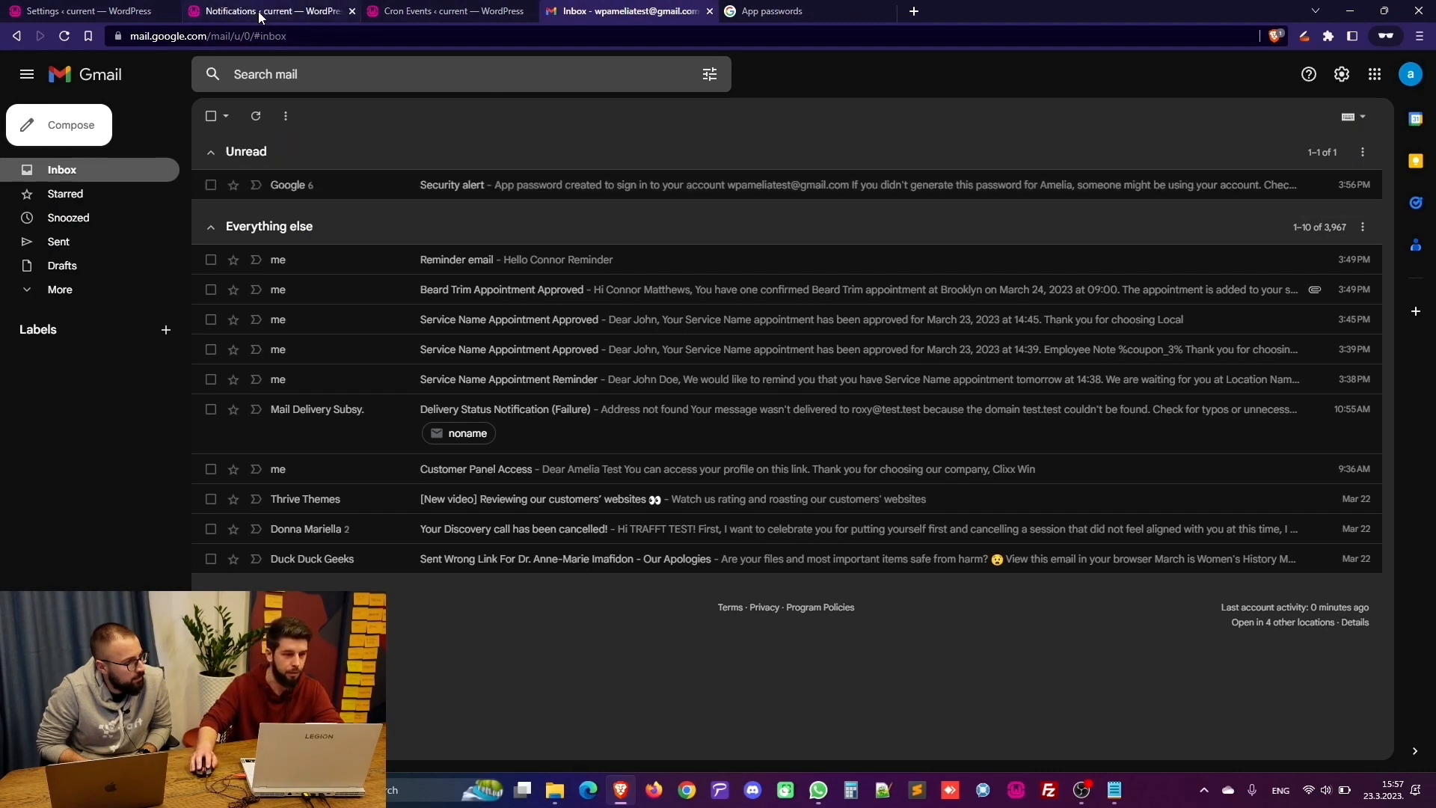
pyautogui.click(266, 10)
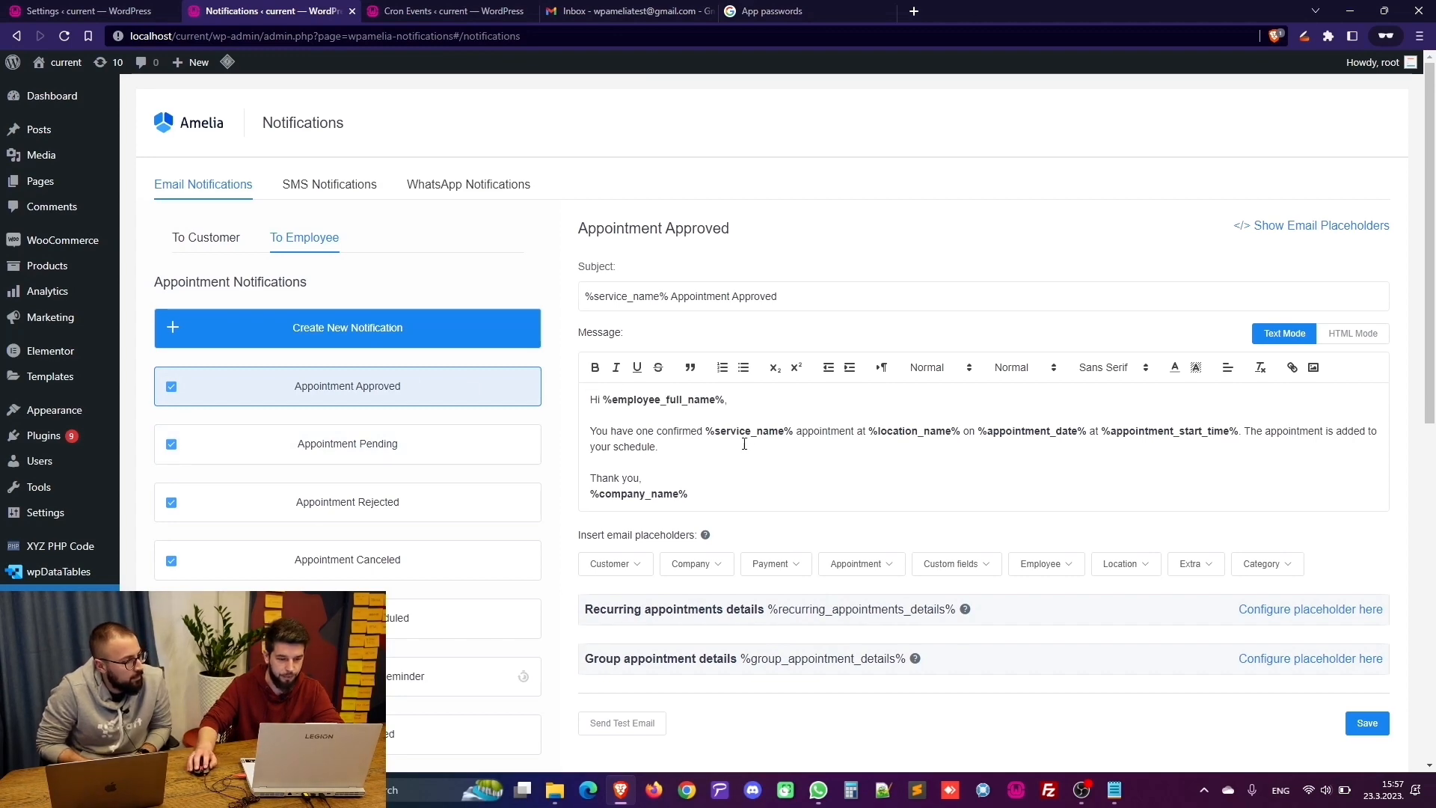
pyautogui.click(621, 722)
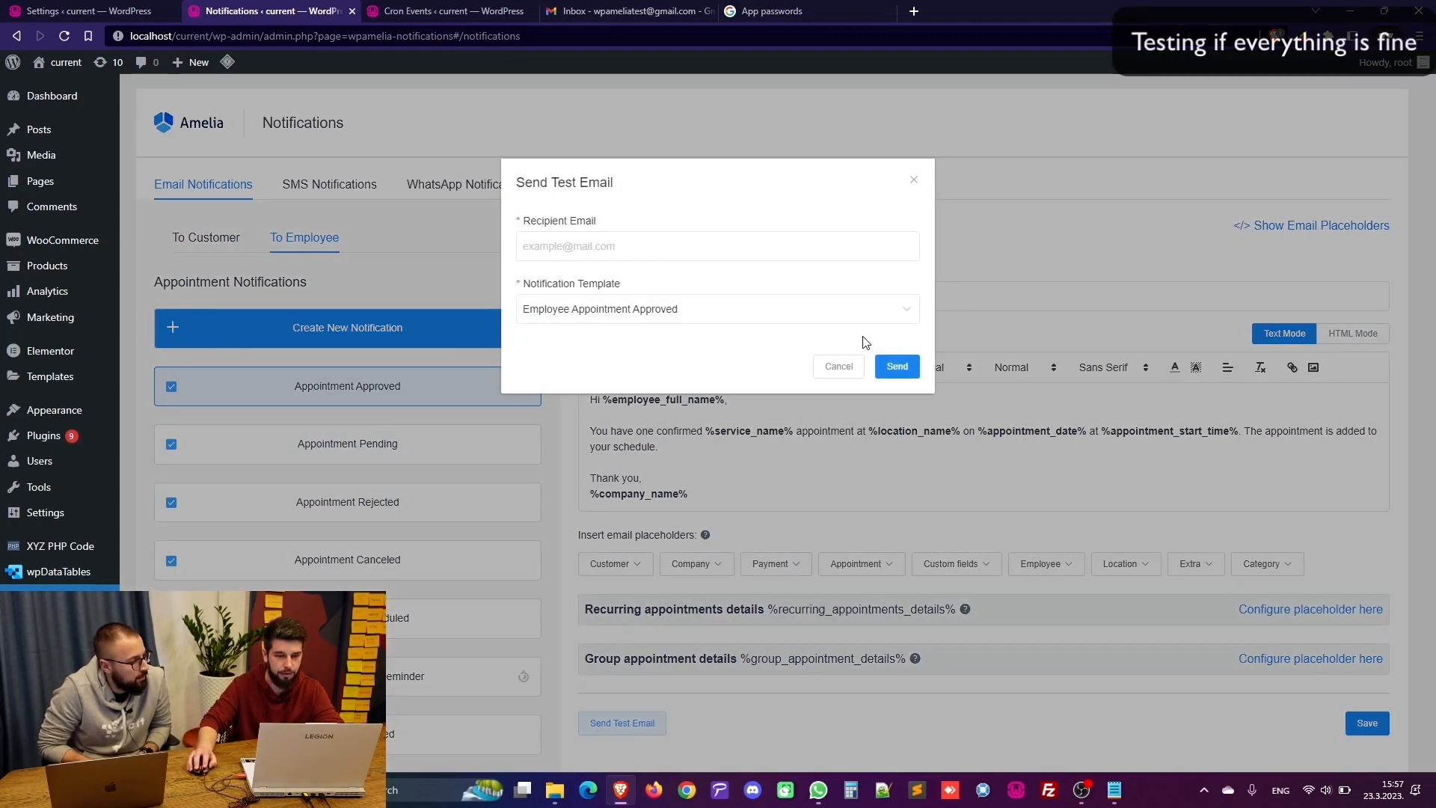
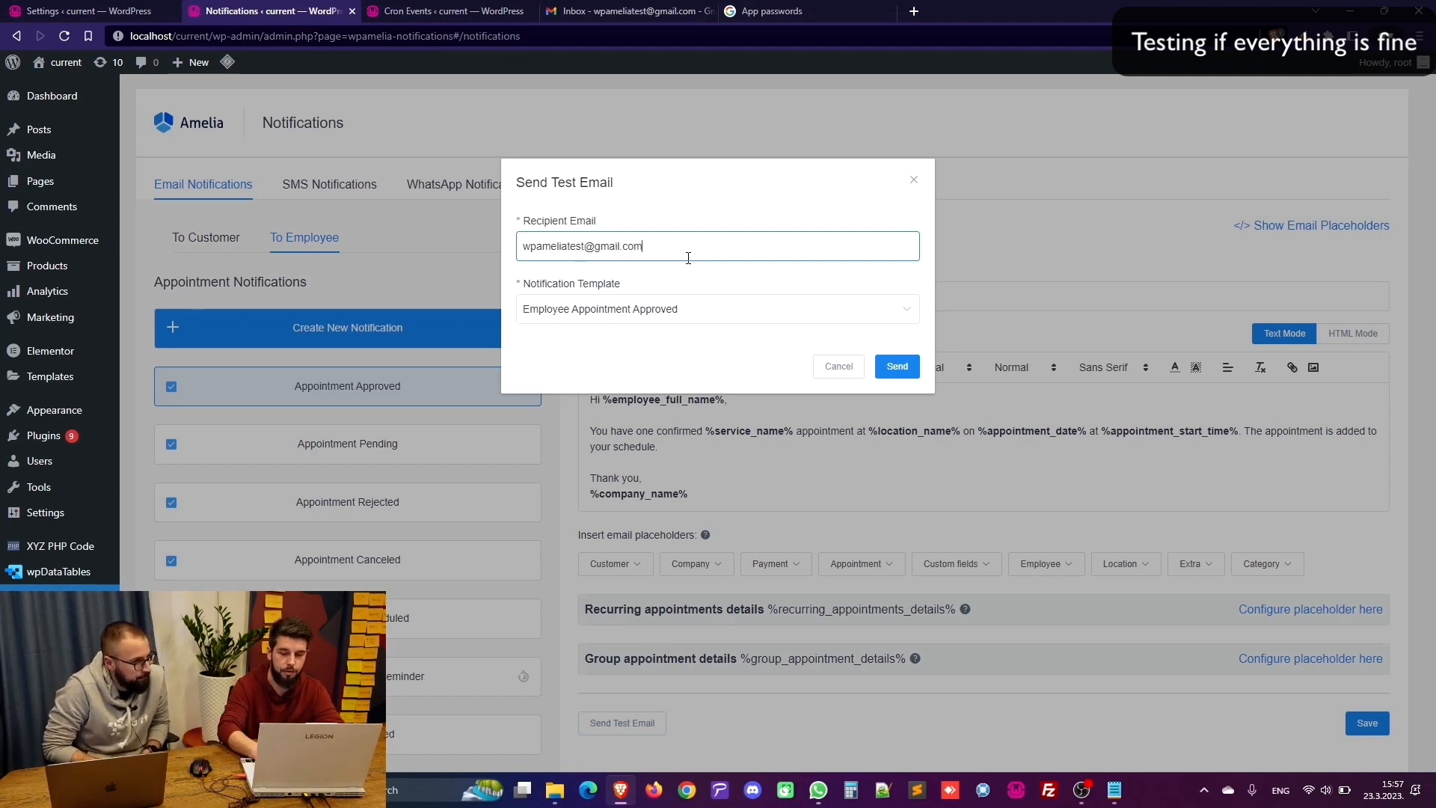
pyautogui.click(895, 365)
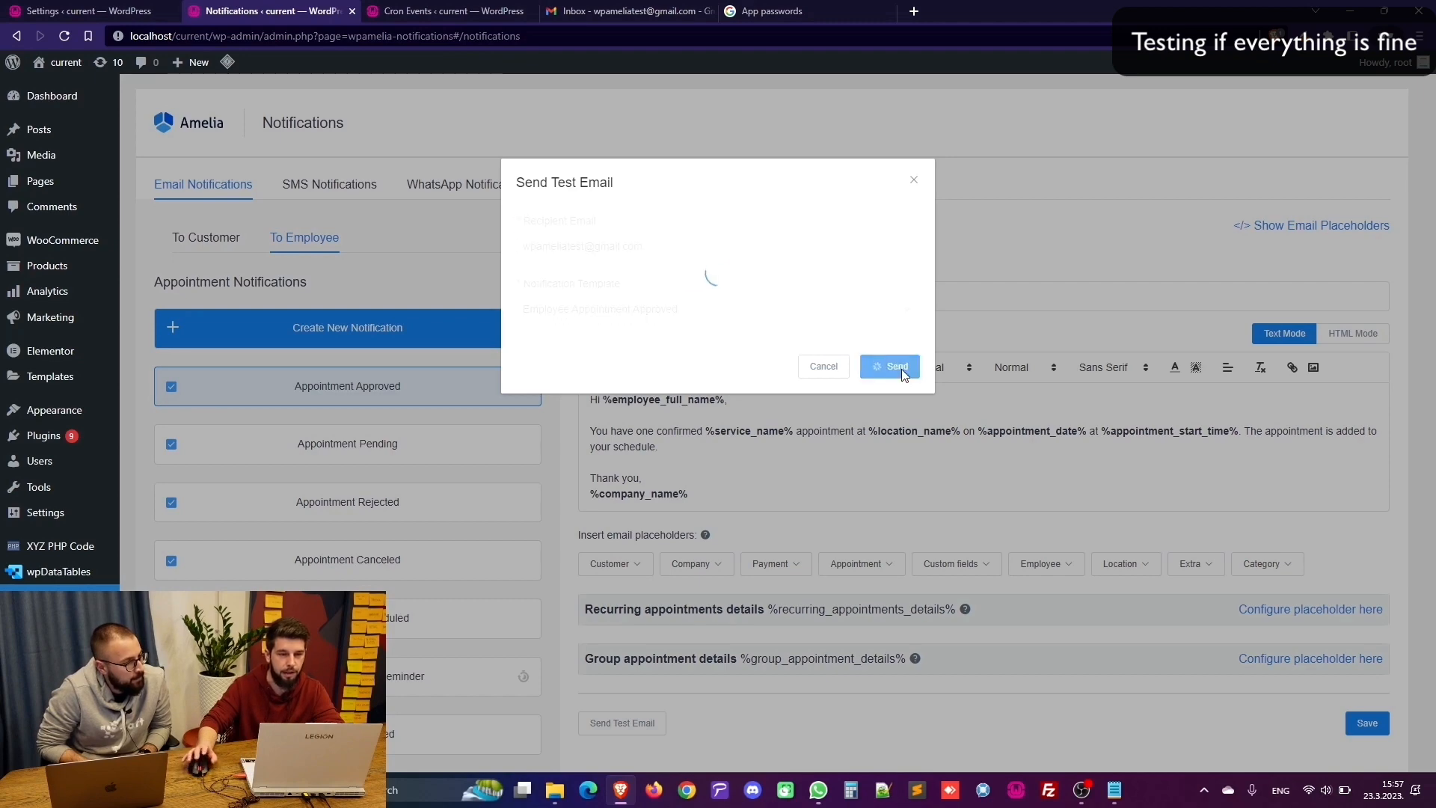
pyautogui.click(889, 366)
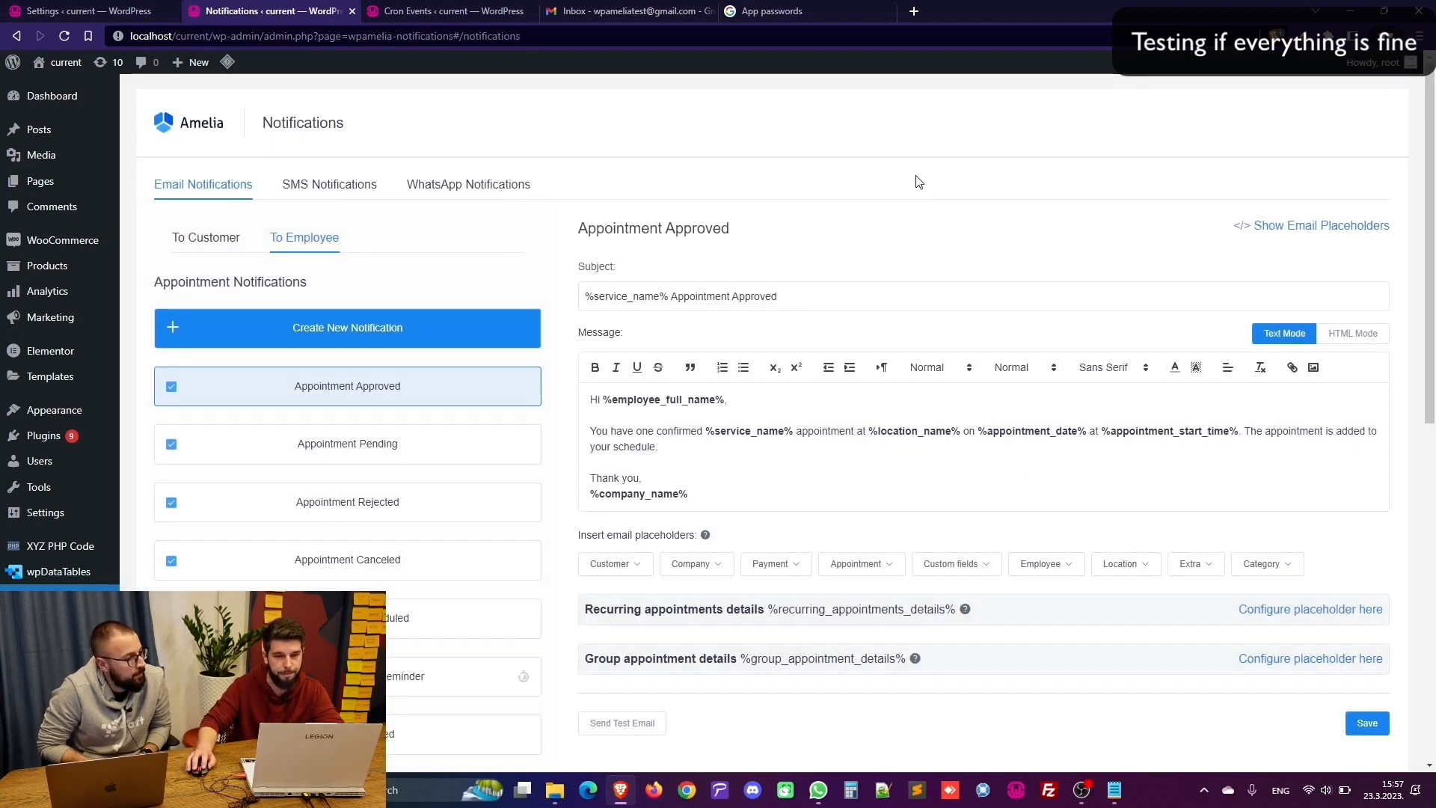
pyautogui.click(627, 11)
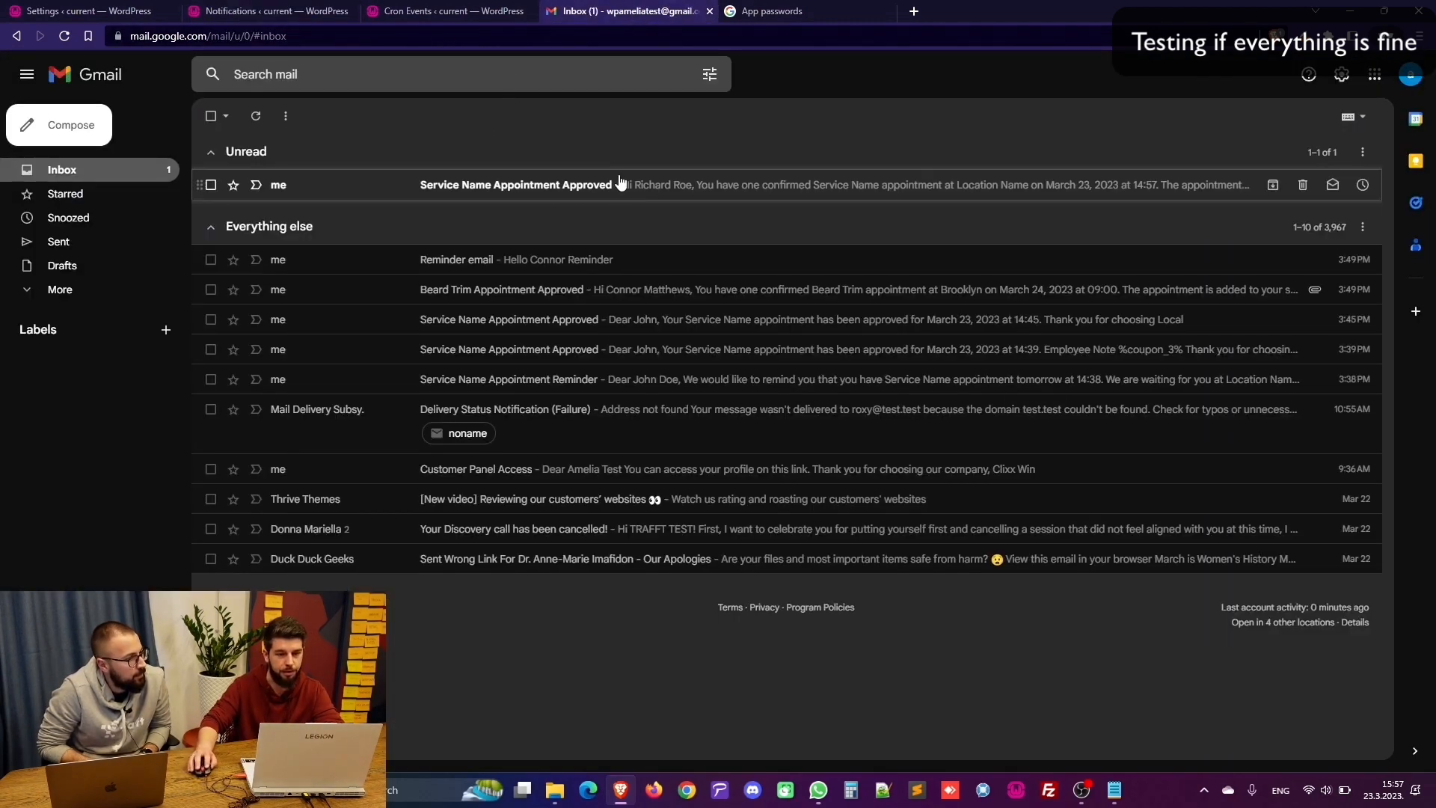
# Step: Read the Appointment Approved test email's filled-in greeting, then return to Amelia notifications
pyautogui.click(515, 184)
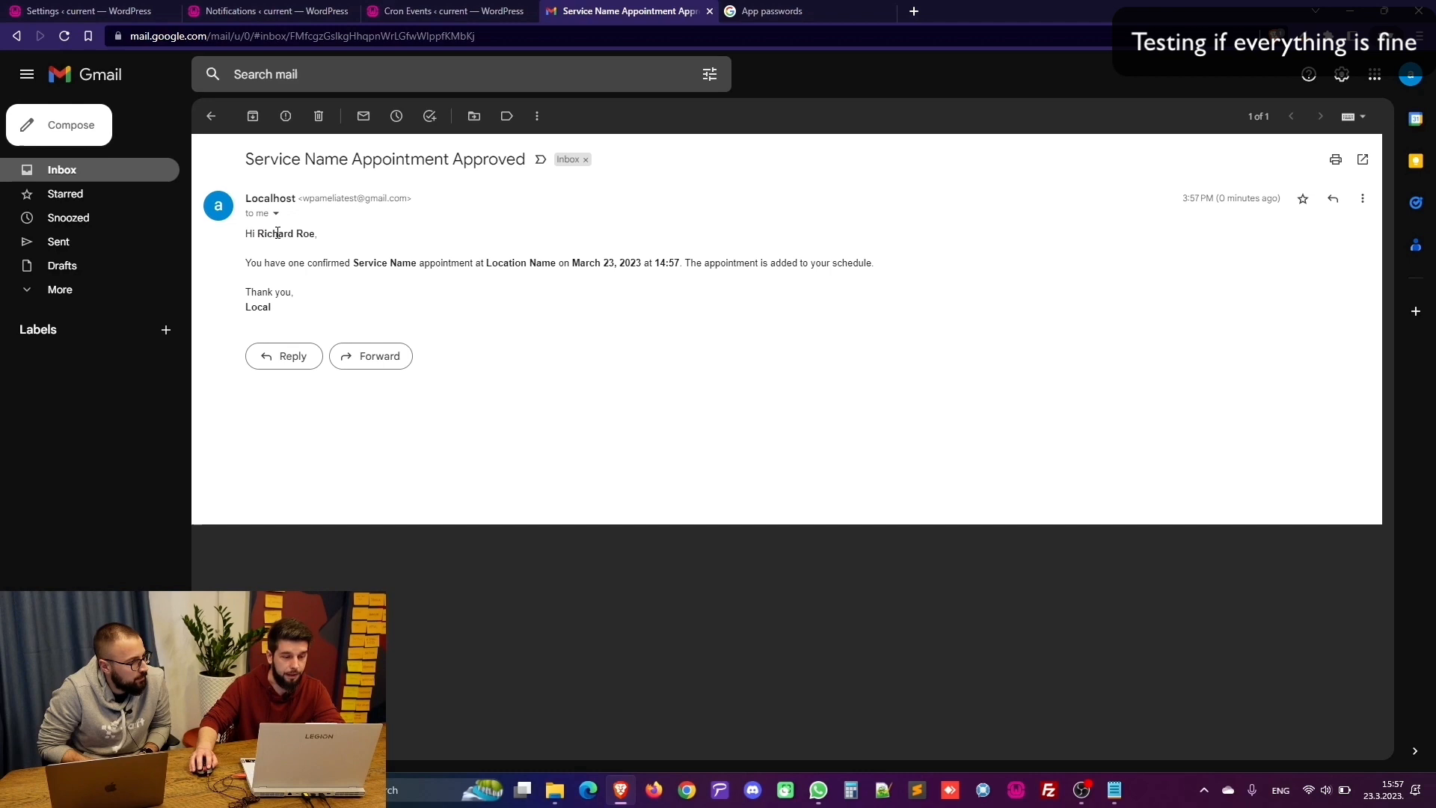
pyautogui.doubleClick(287, 233)
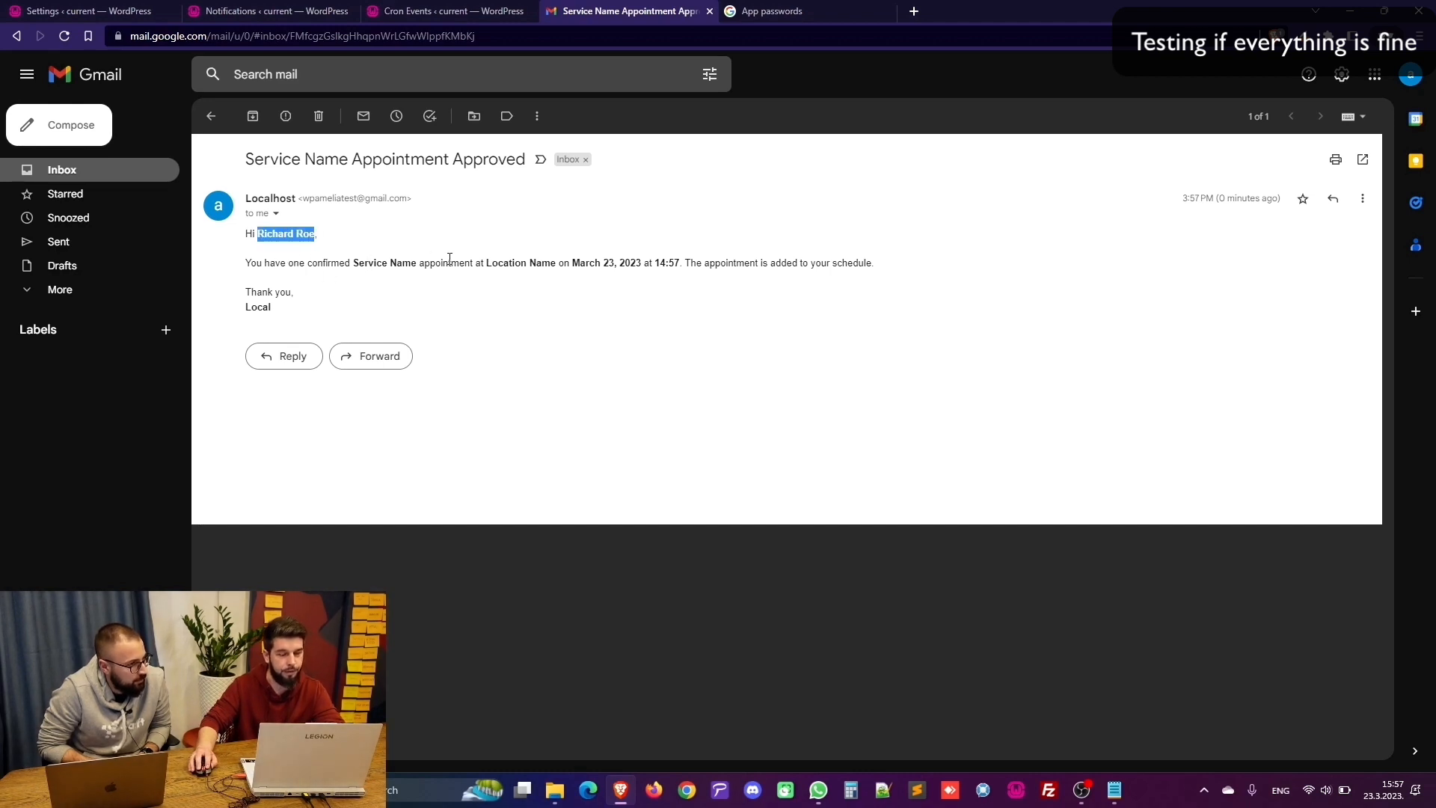
pyautogui.moveTo(320, 344)
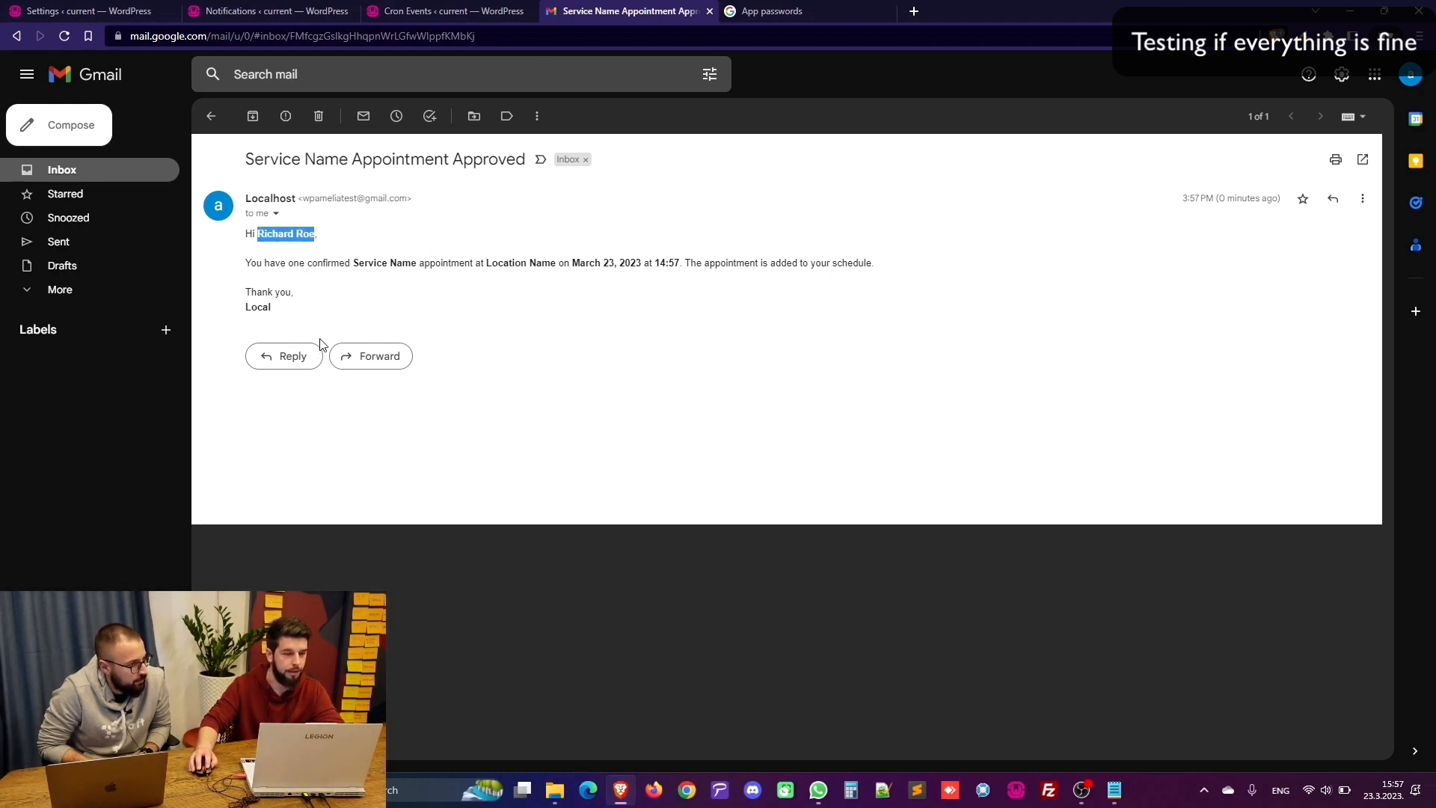
pyautogui.click(87, 10)
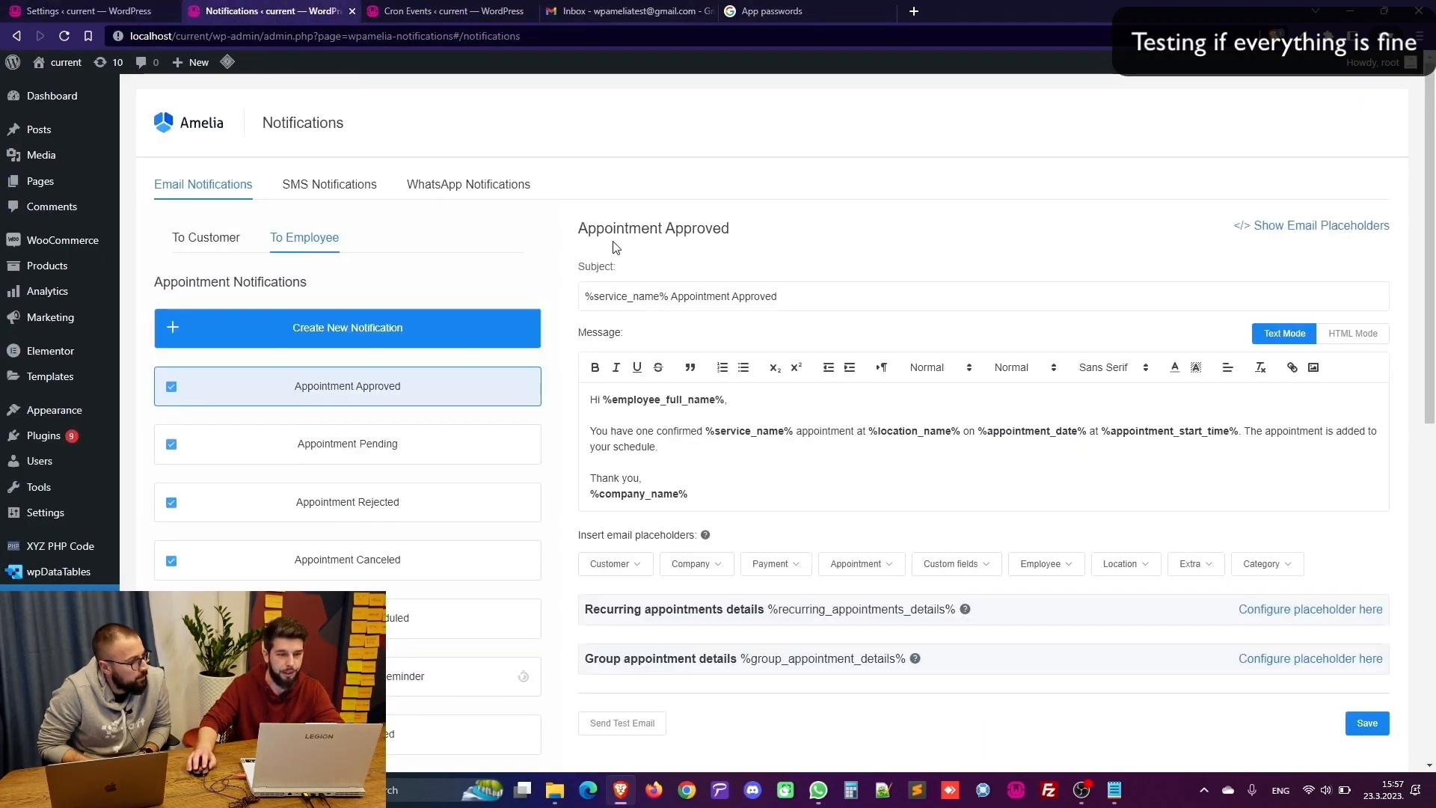
# Step: Select the employee Appointment Next Day Reminder notification with its 09:00 schedule
pyautogui.scroll(-3)
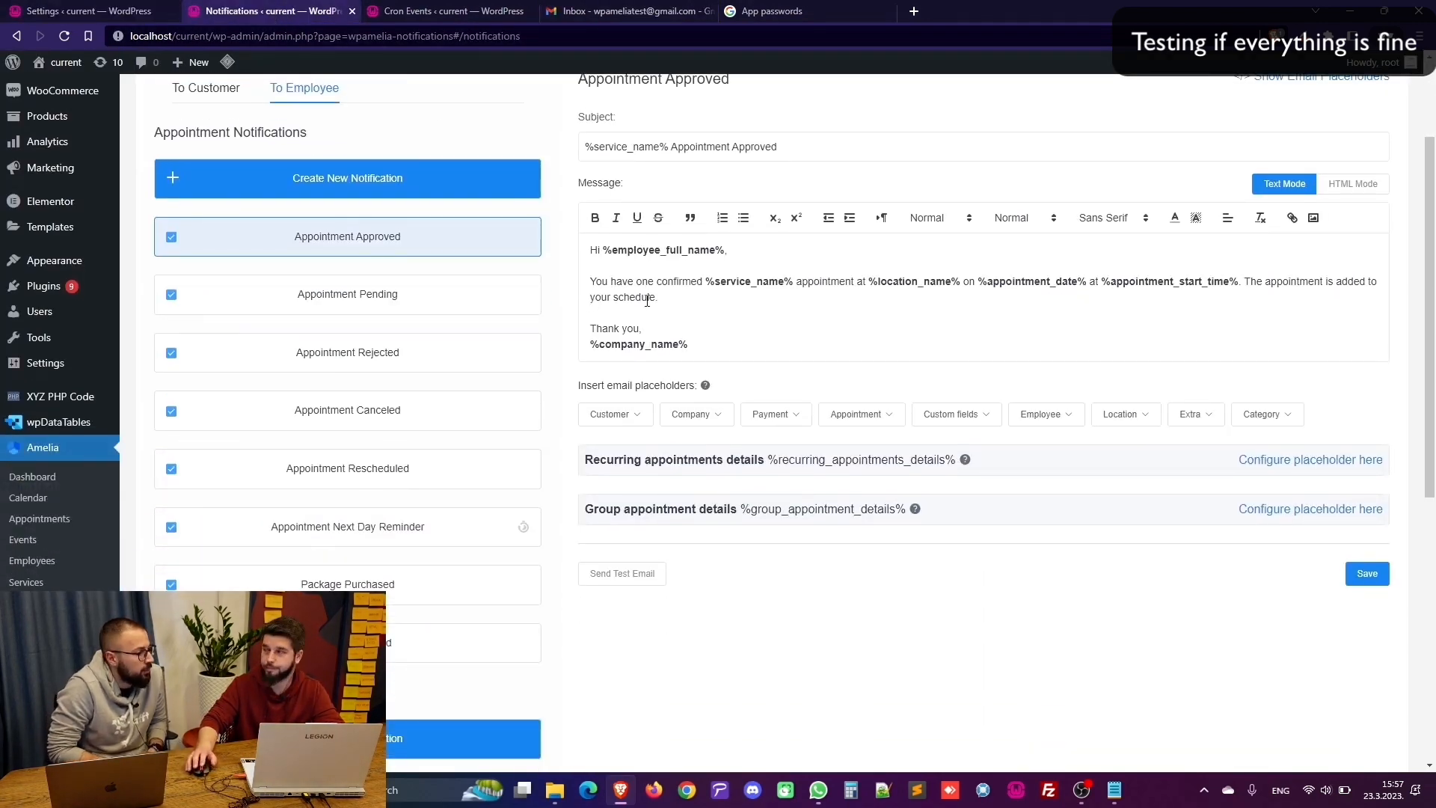
pyautogui.moveTo(375, 197)
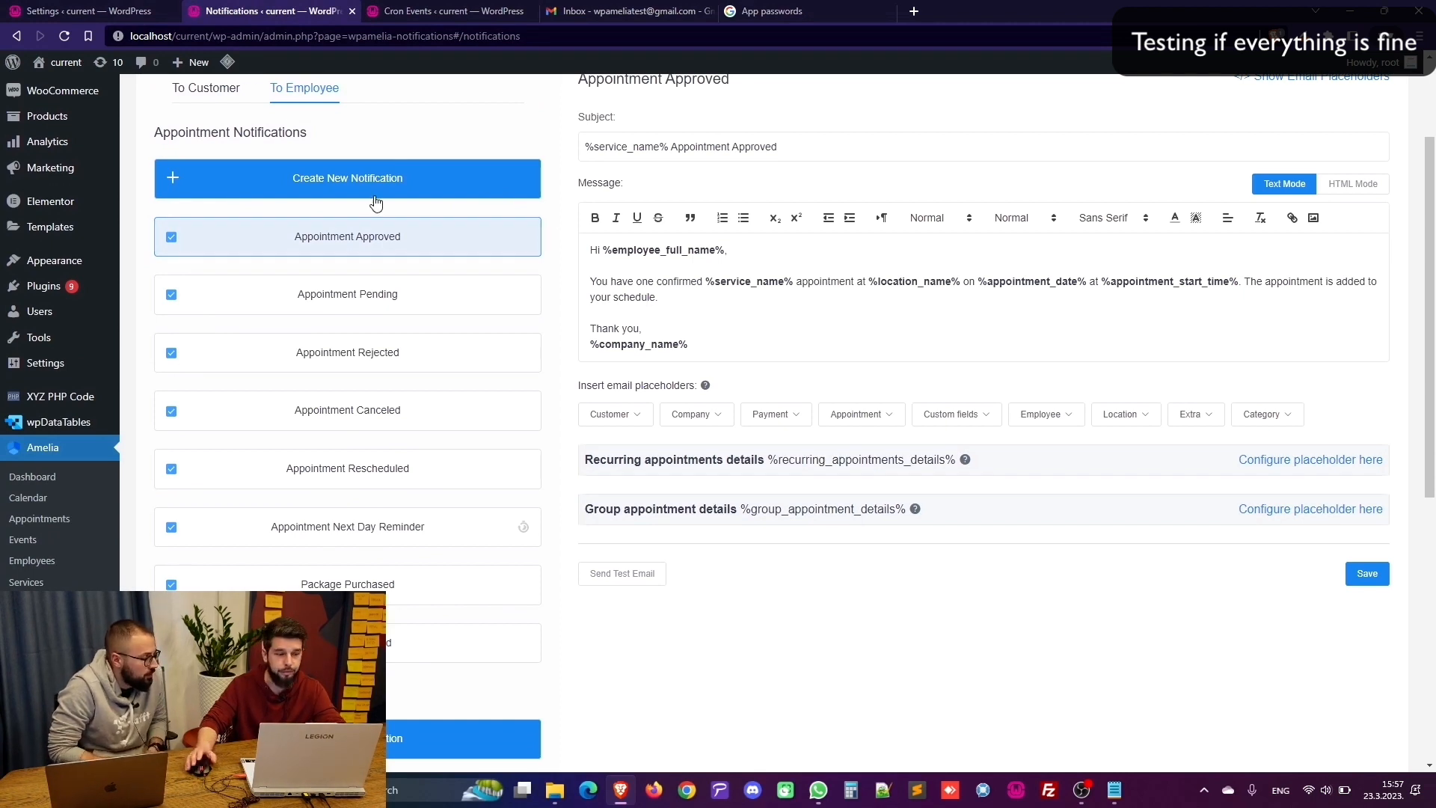
pyautogui.moveTo(193, 245)
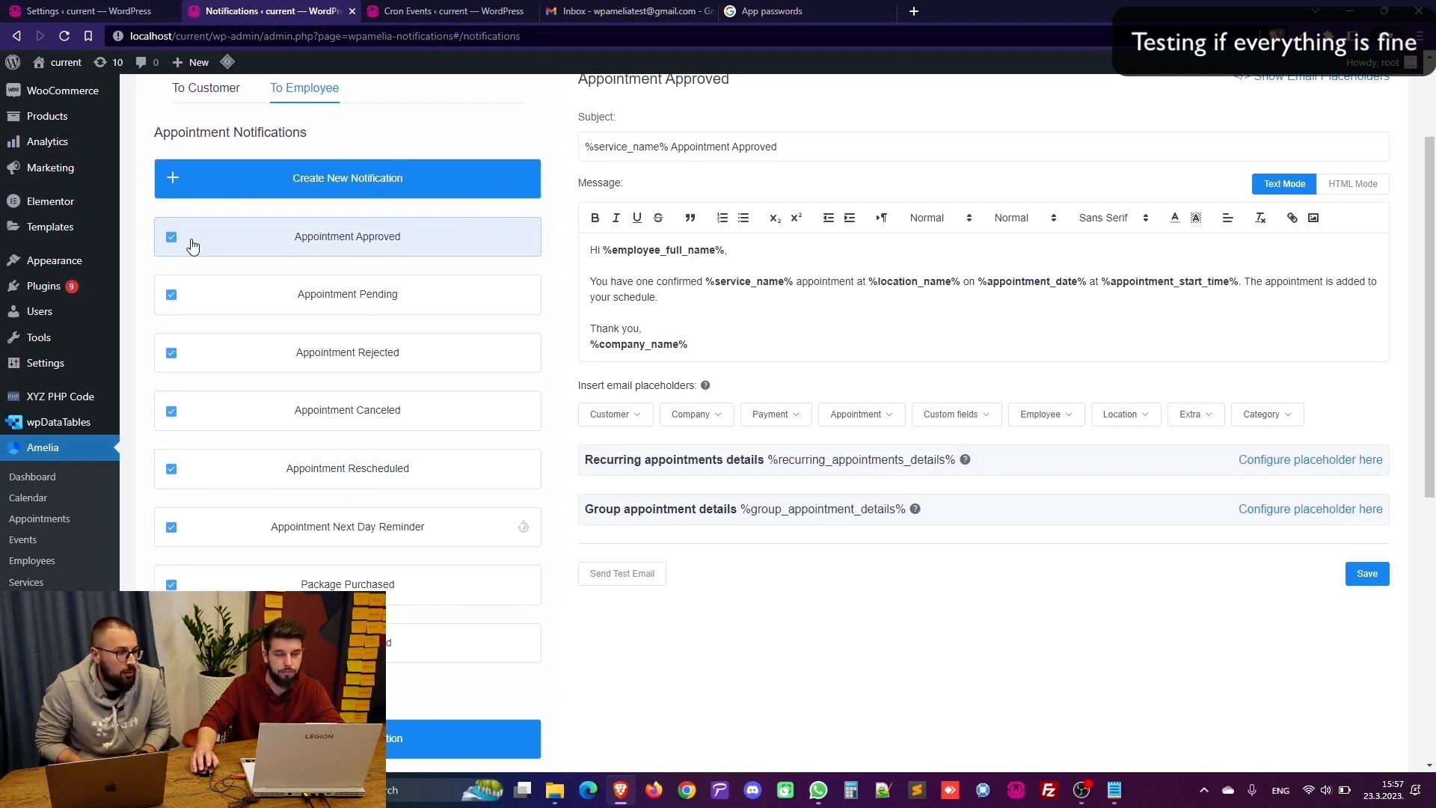
pyautogui.moveTo(242, 337)
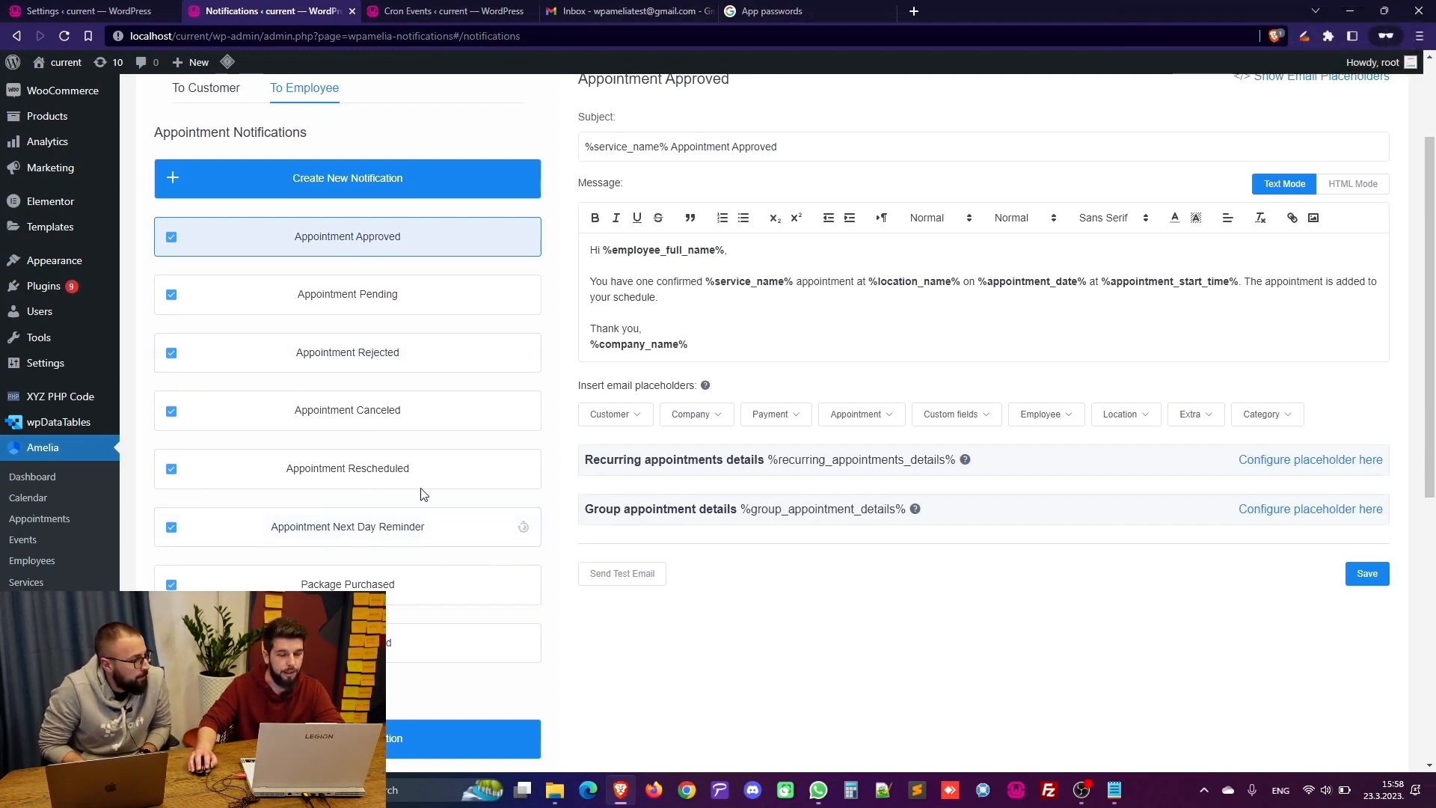
pyautogui.click(347, 524)
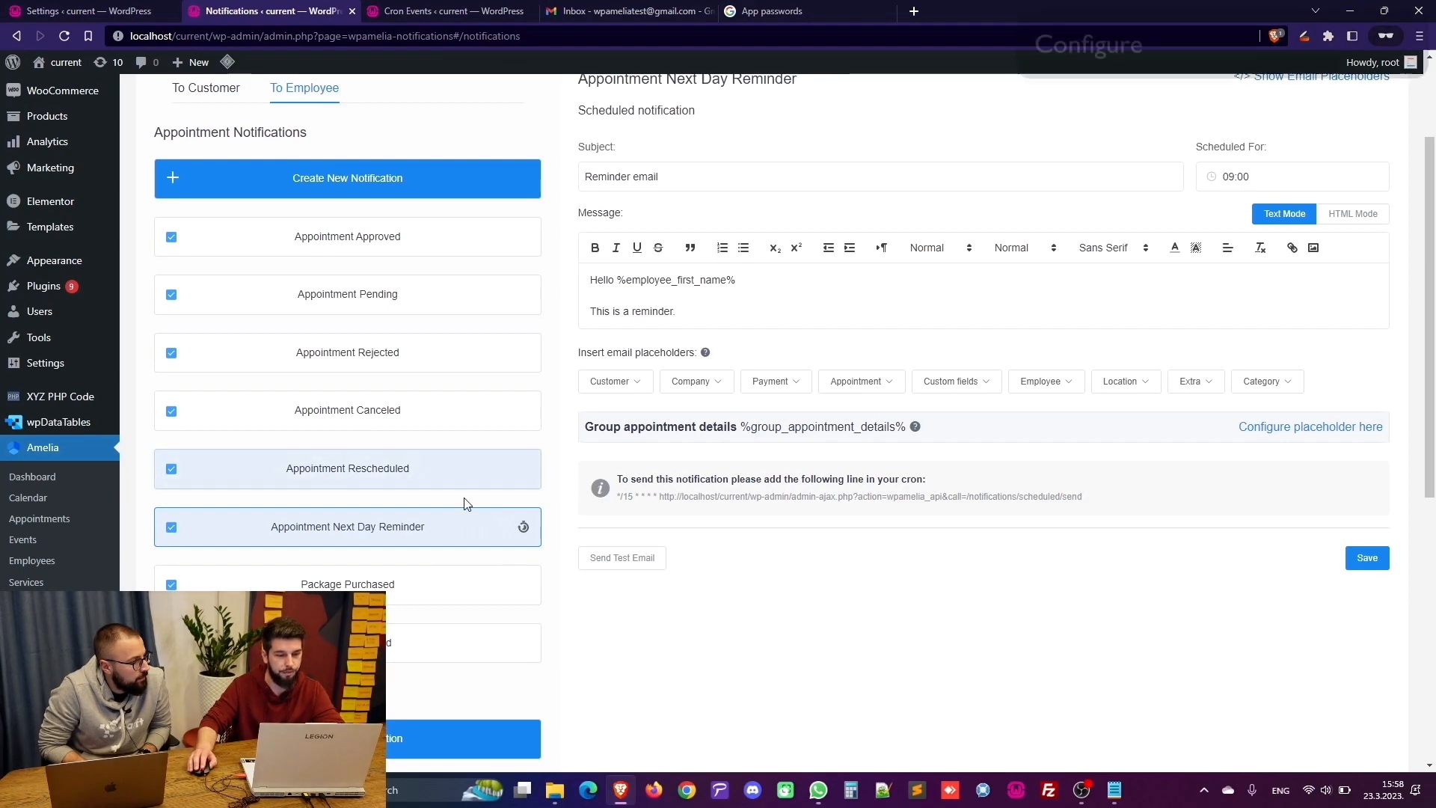
pyautogui.moveTo(525, 530)
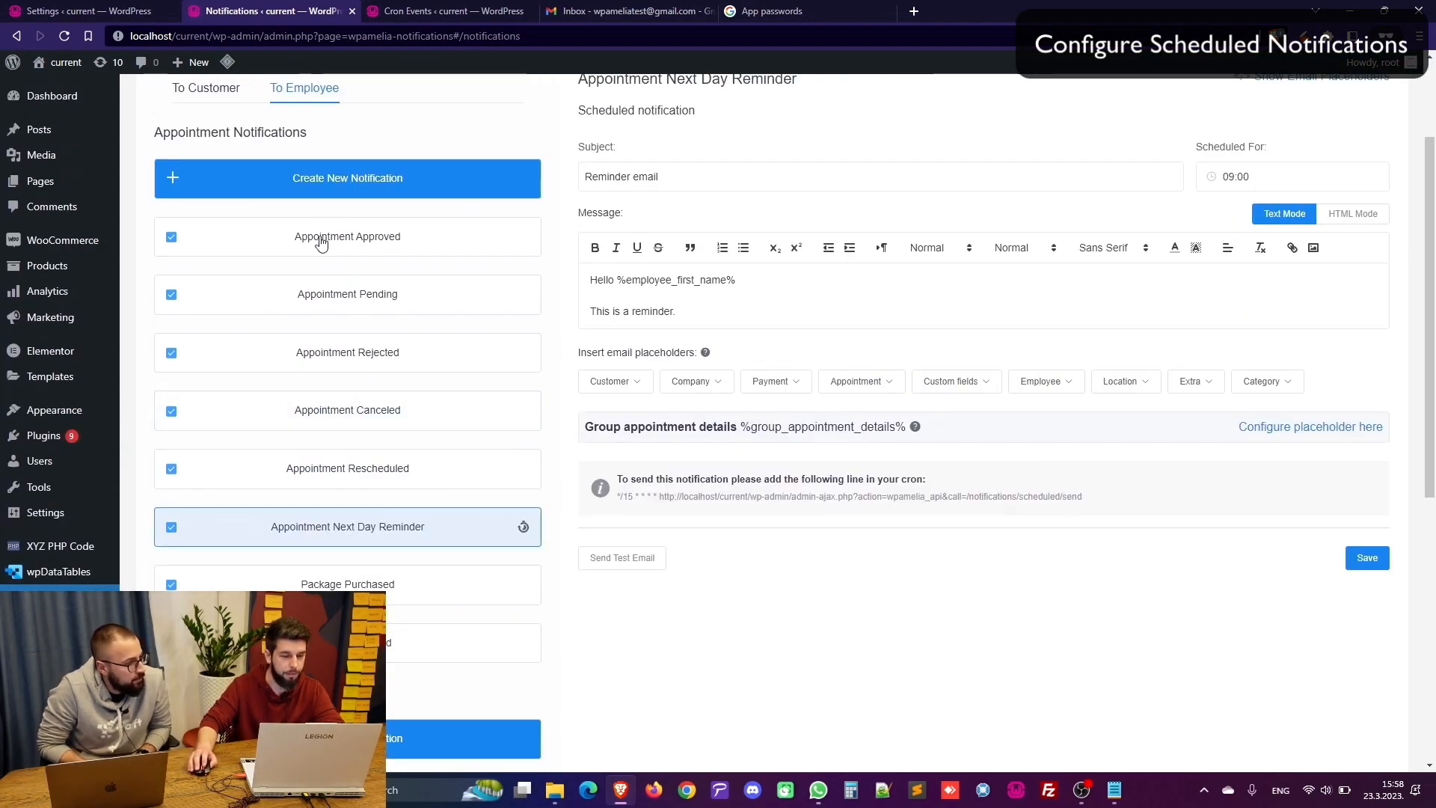
# Step: Copy the reminder's admin-ajax scheduled-send URL and go to WP Crontrol's Cron Schedules
pyautogui.scroll(3)
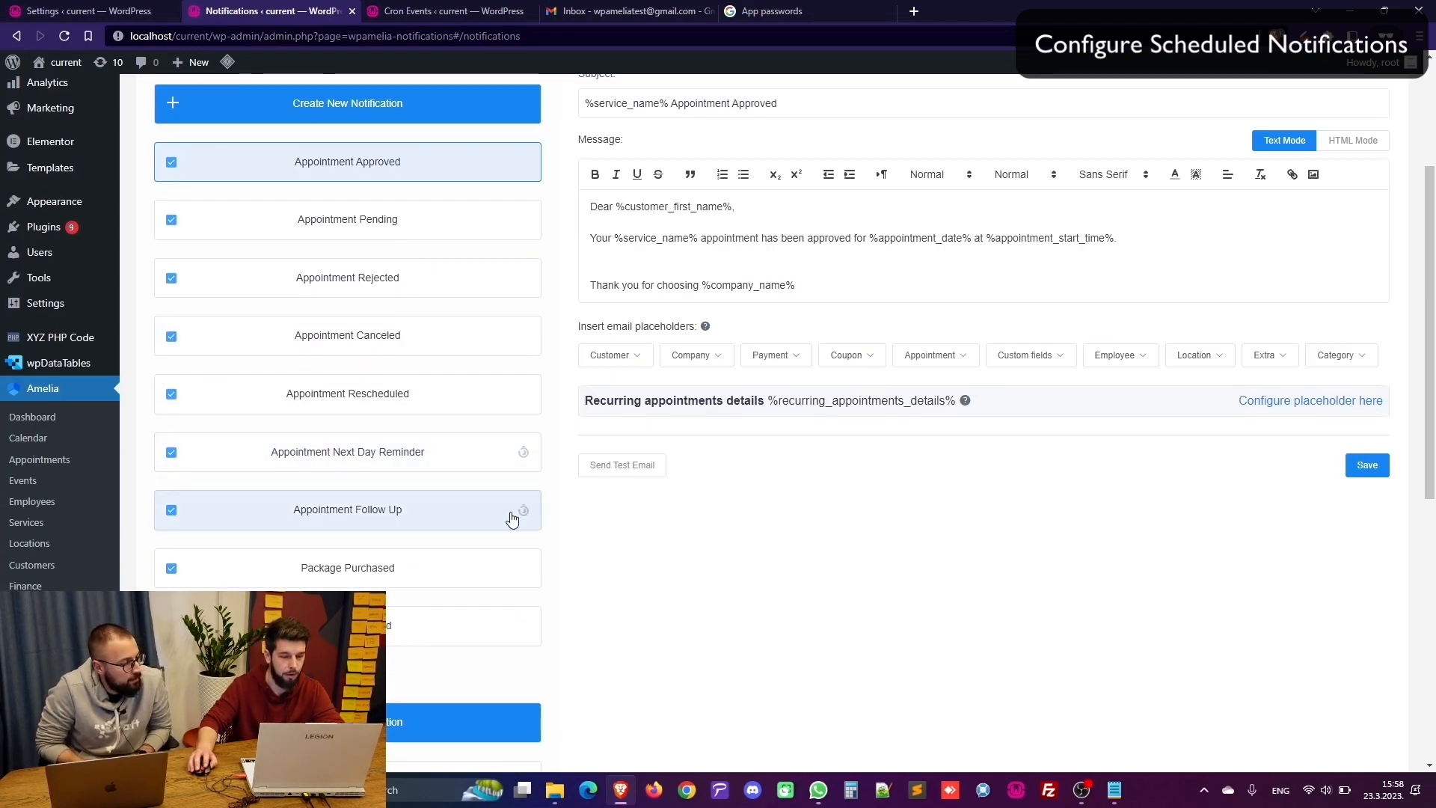
pyautogui.scroll(3)
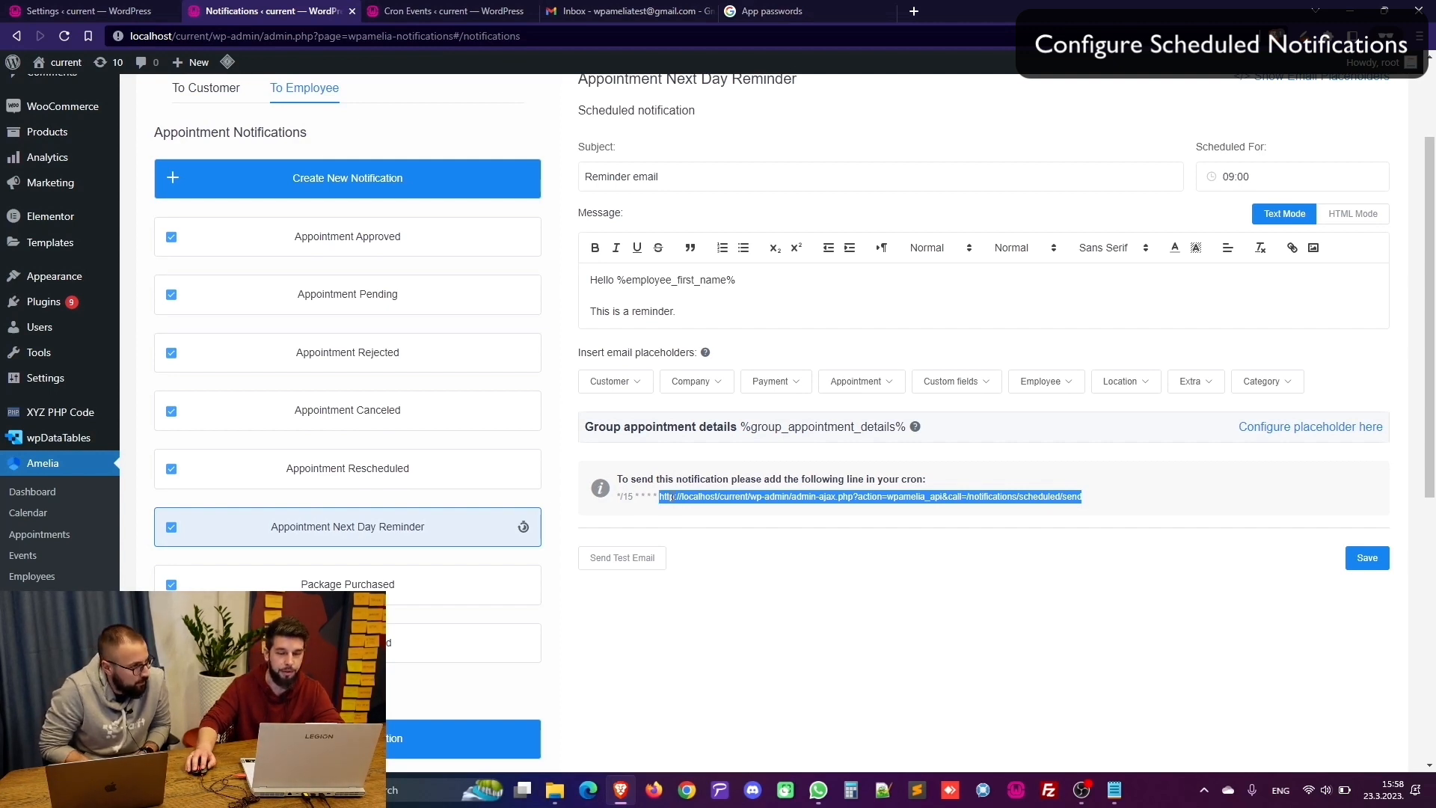
pyautogui.moveTo(737, 474)
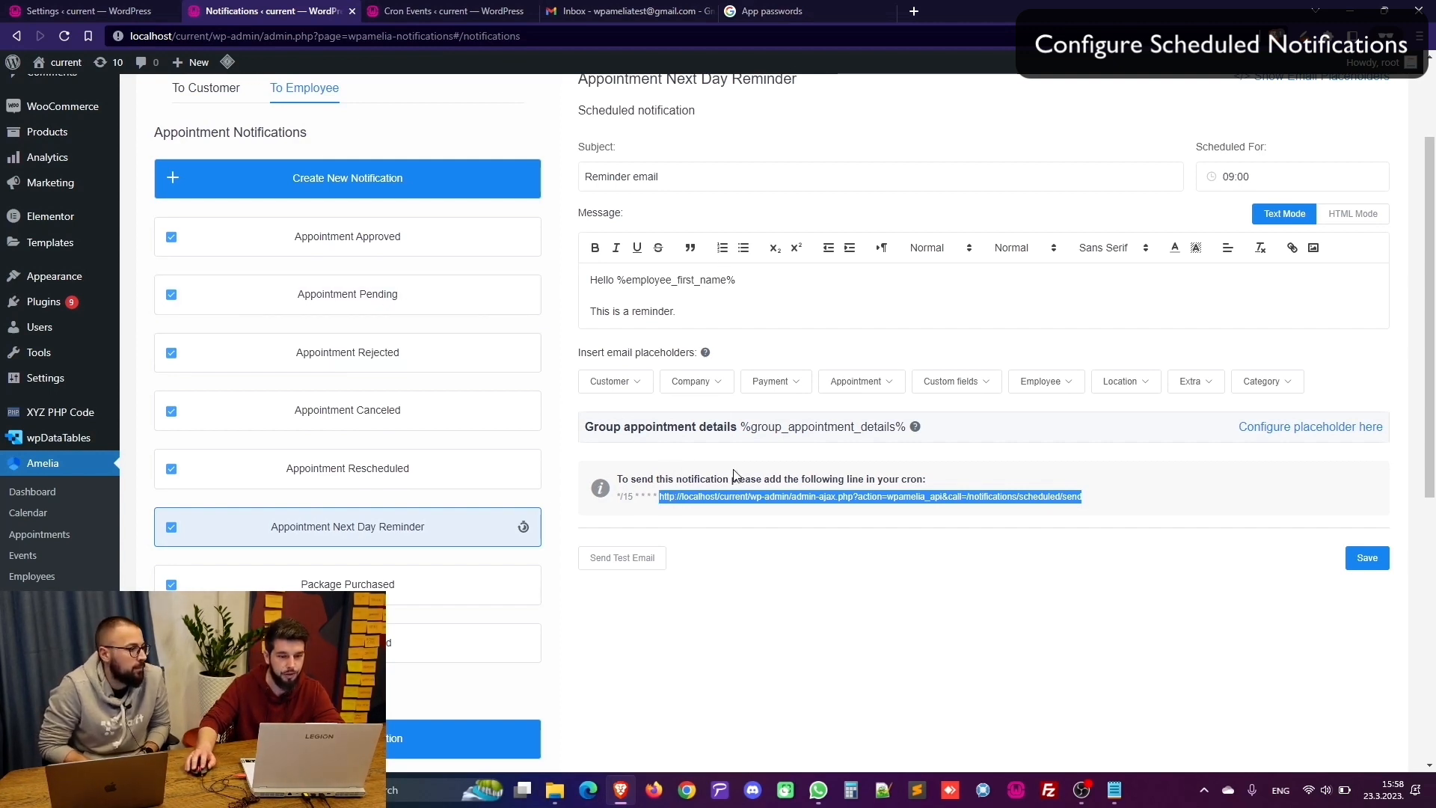
pyautogui.moveTo(613, 498)
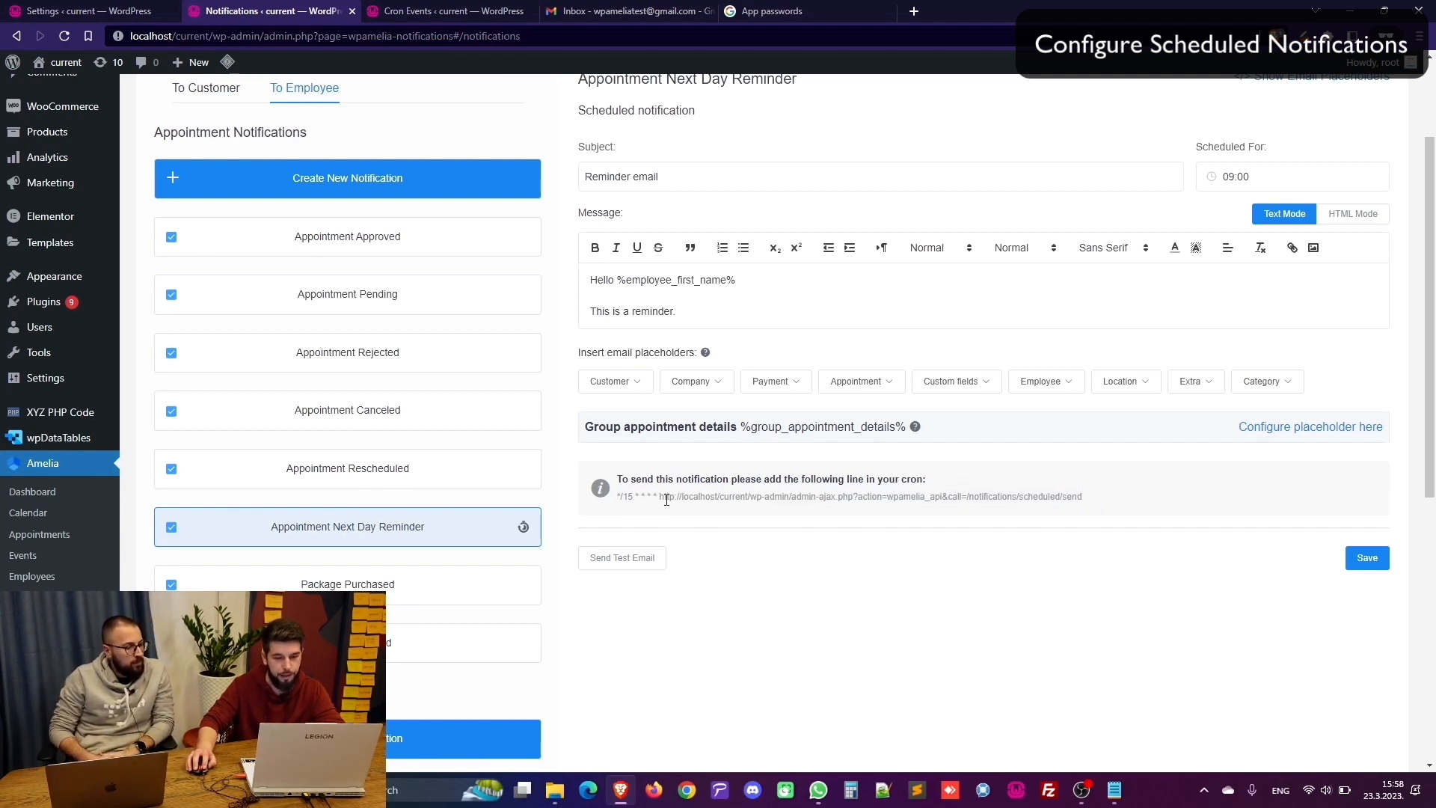
pyautogui.doubleClick(664, 495)
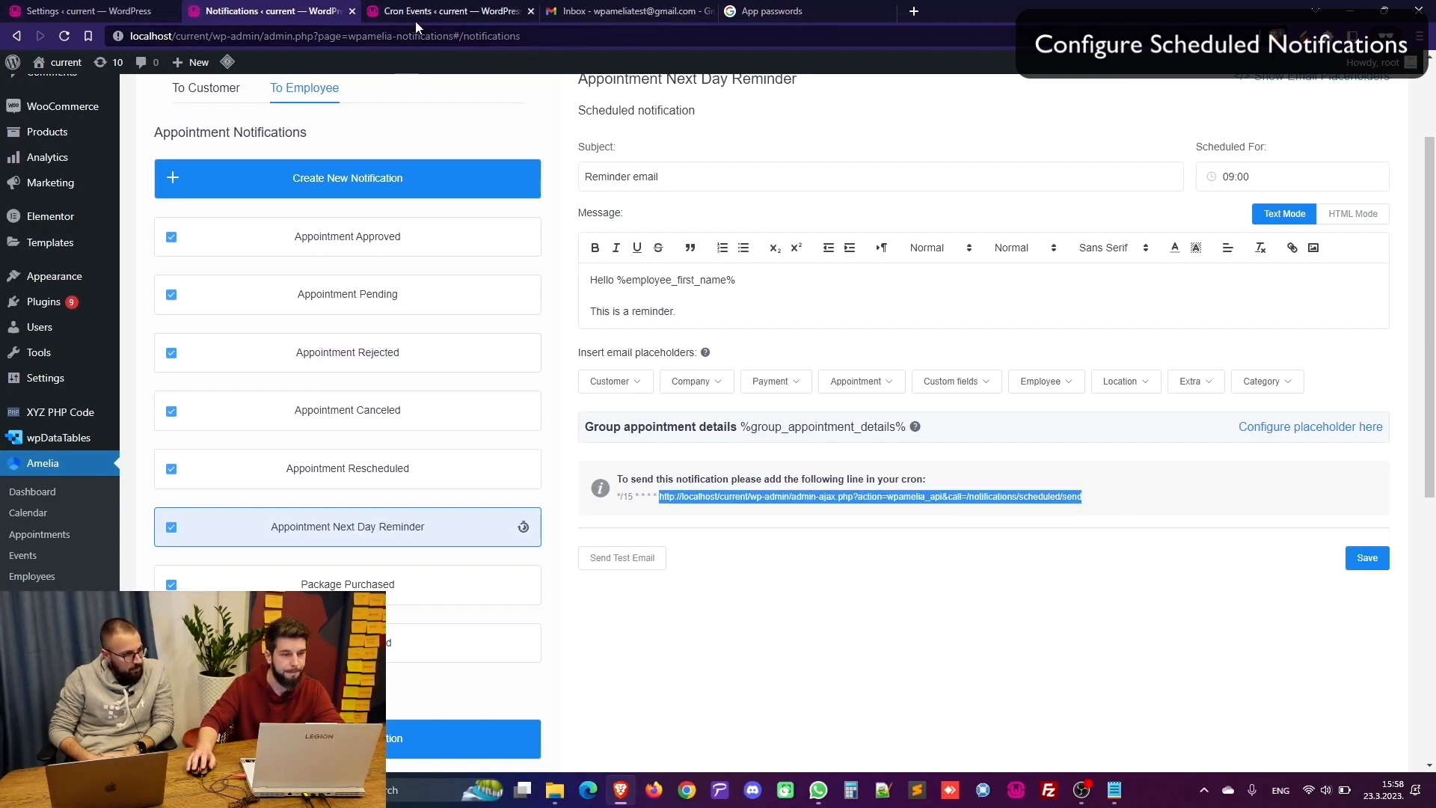
pyautogui.click(449, 11)
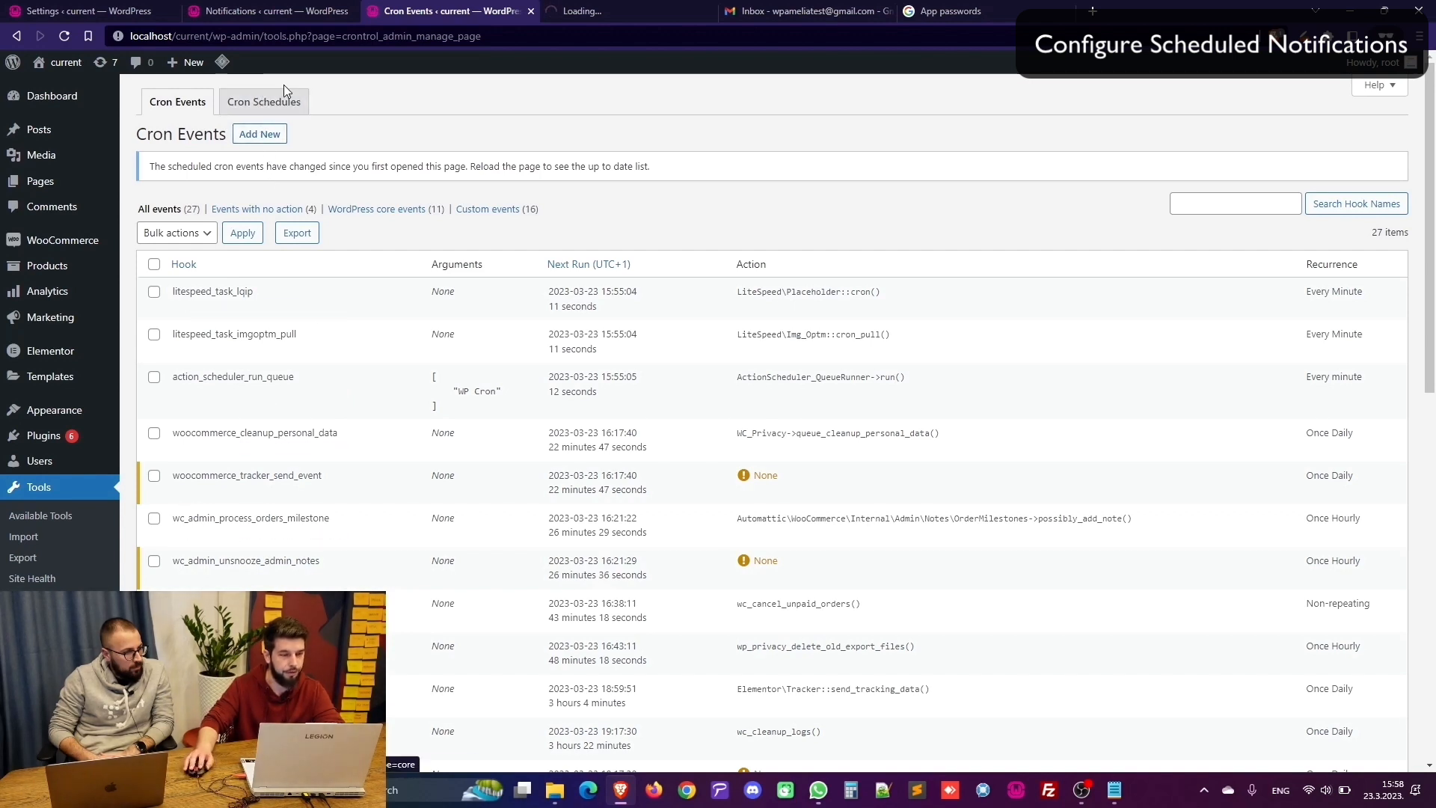
pyautogui.click(263, 102)
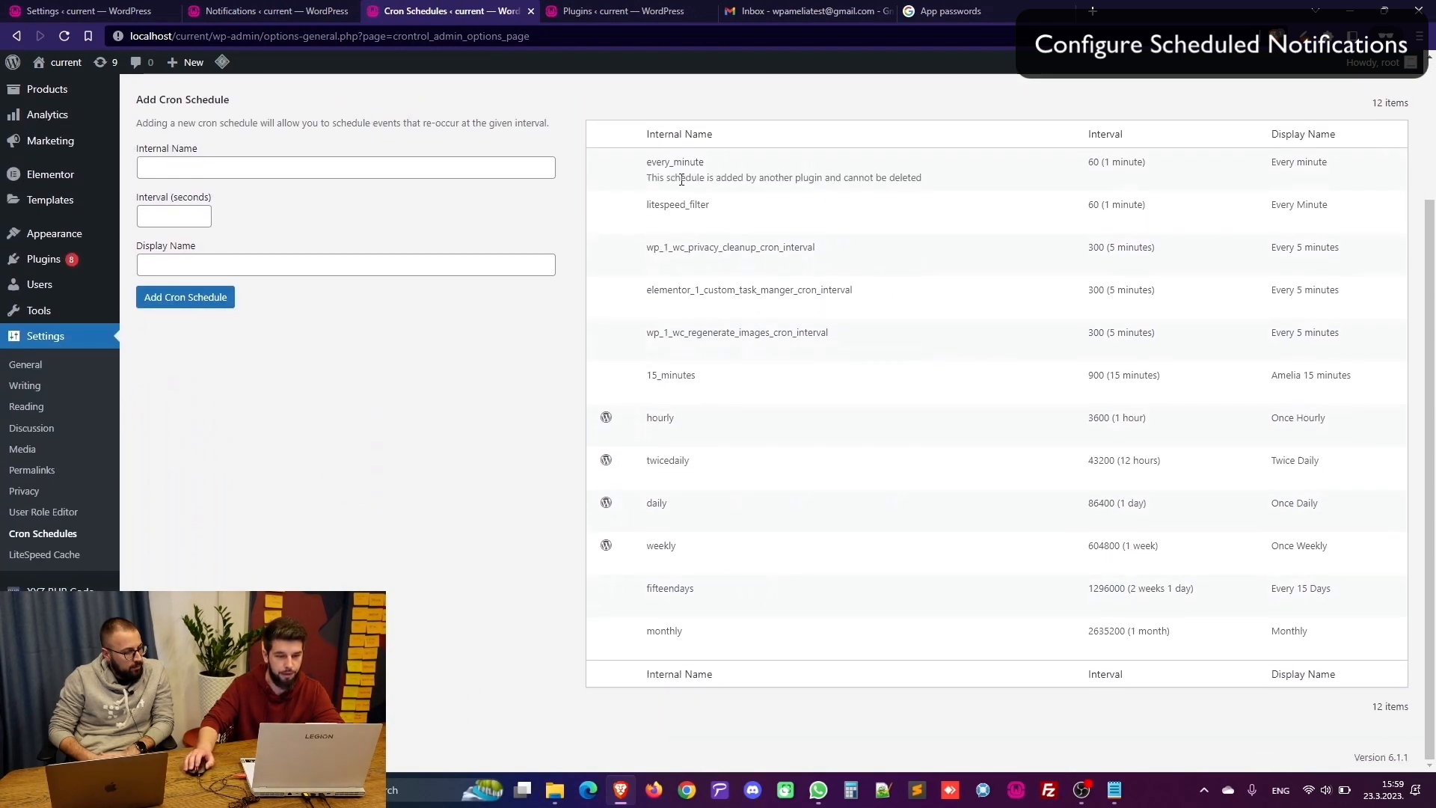
pyautogui.moveTo(670, 374)
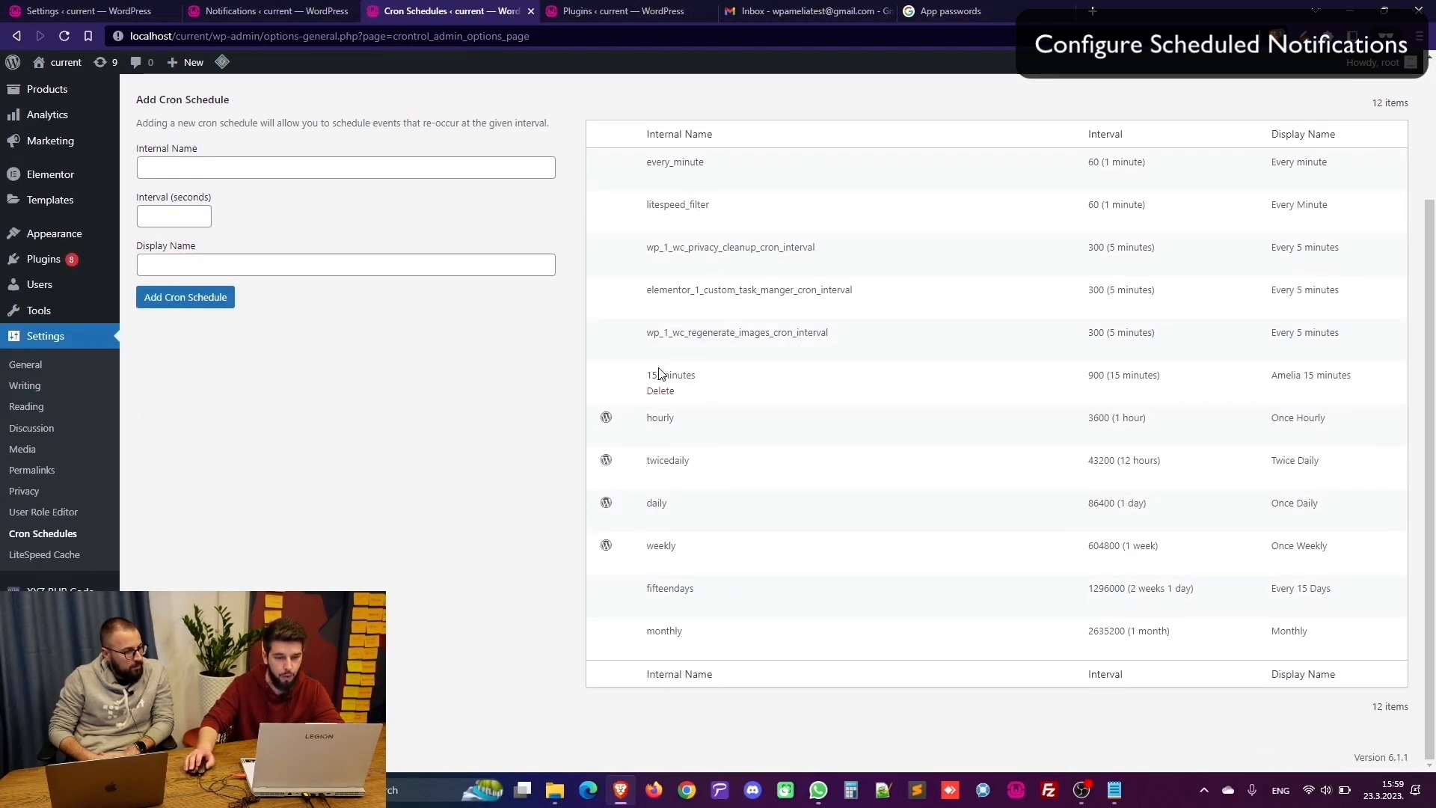
# Step: Inspect the 15_minutes schedule, type a '5 minutes' schedule, confirm WP Crontrol in Plugins and return to Cron Events
pyautogui.doubleClick(670, 373)
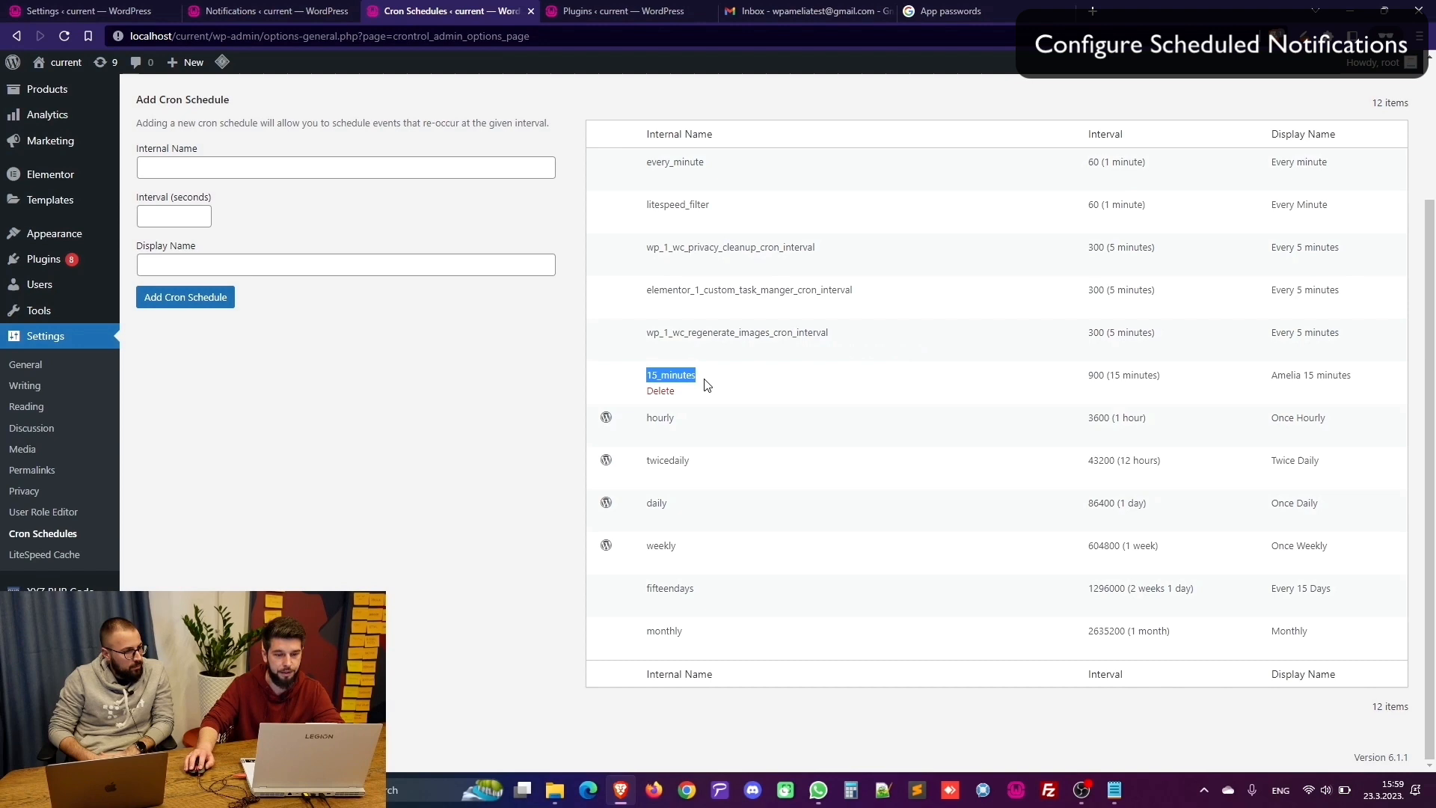
pyautogui.scroll(3)
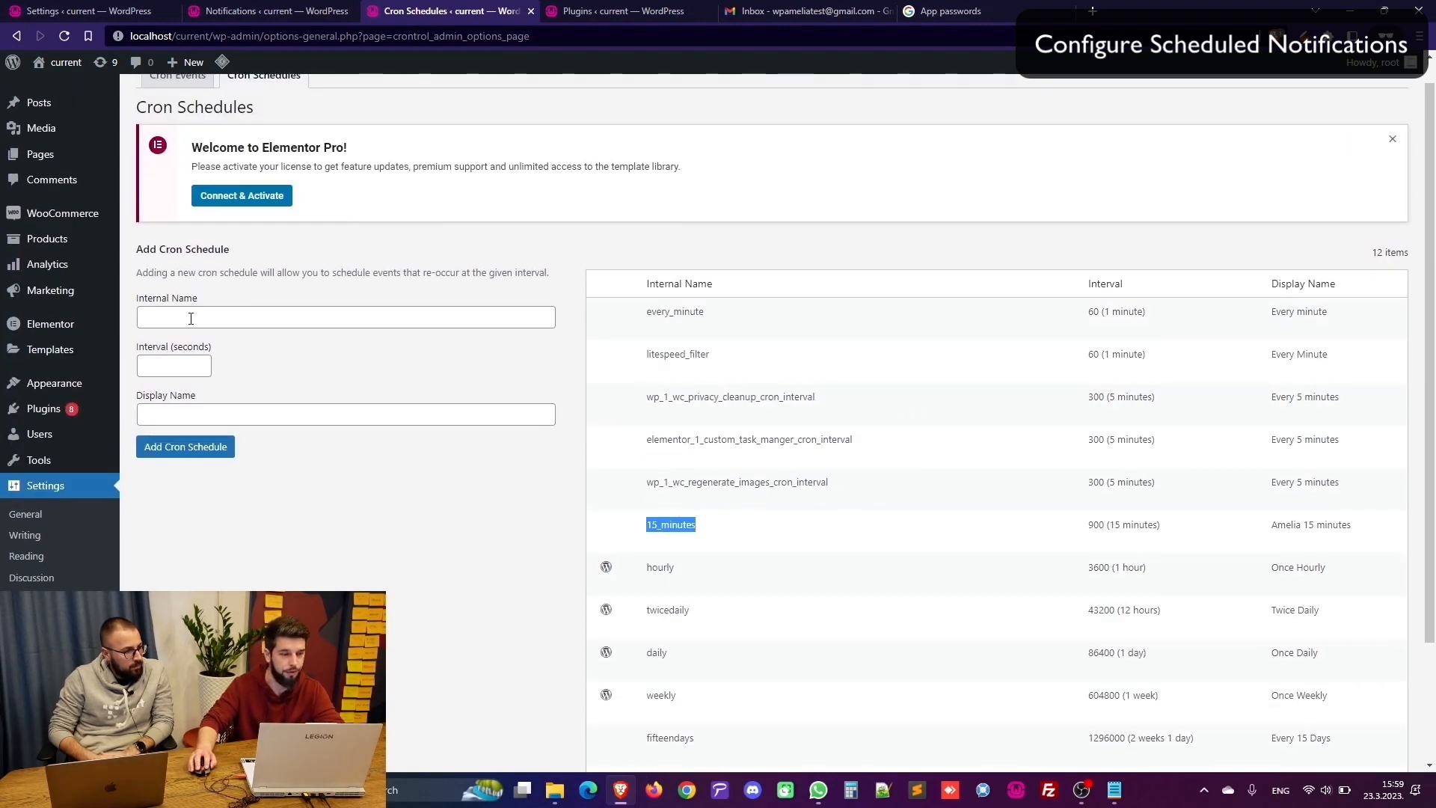
pyautogui.write('5 minutes')
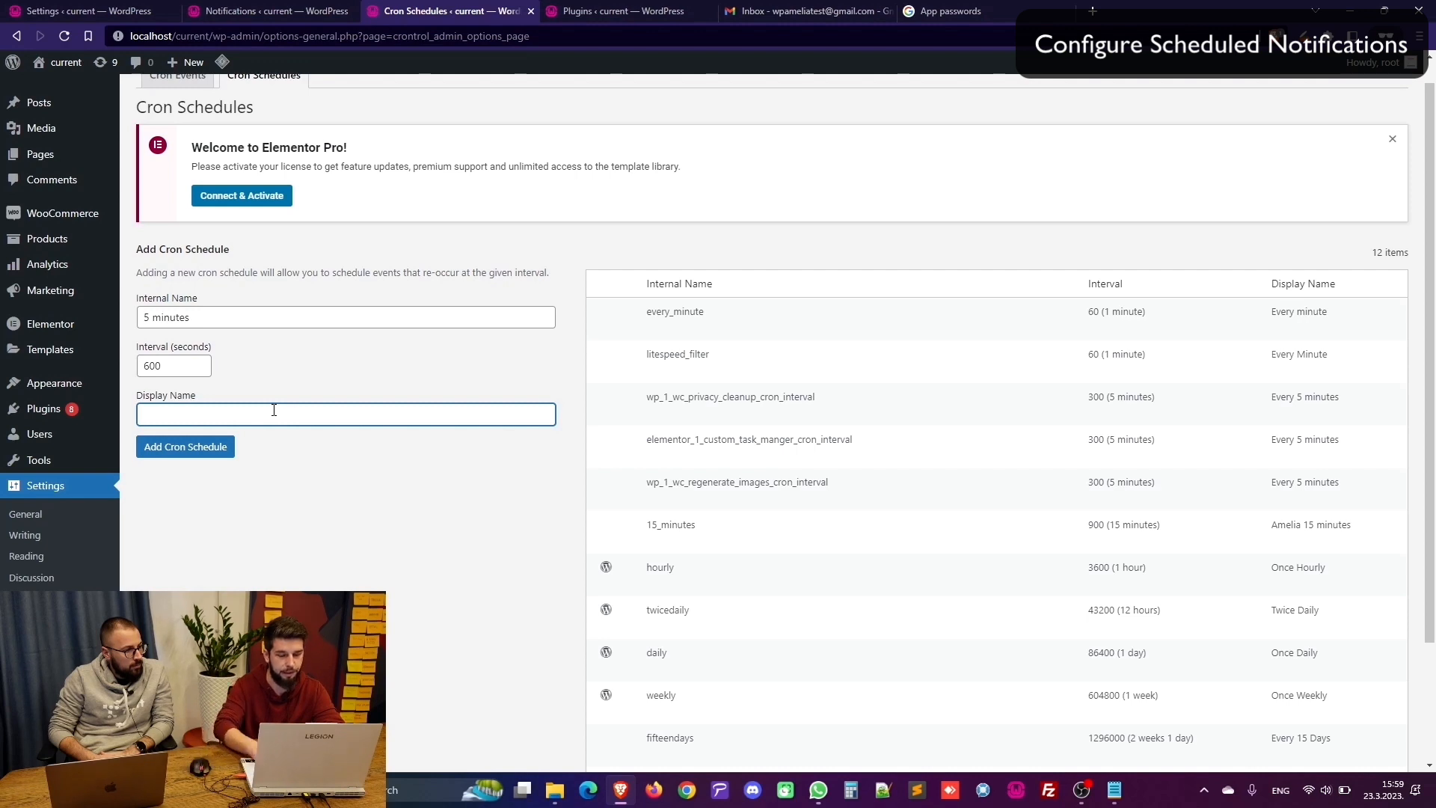
pyautogui.write('5 minutes')
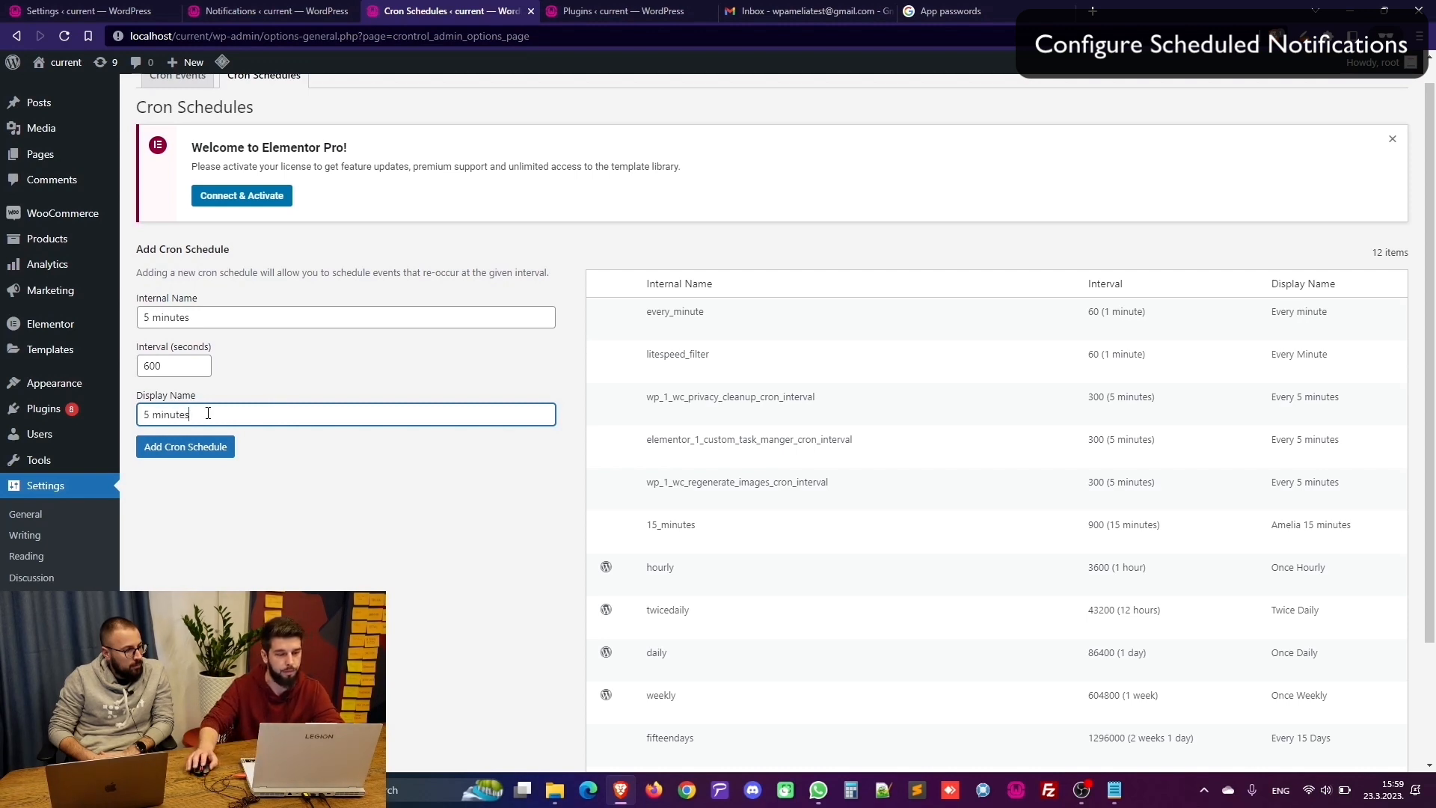
pyautogui.moveTo(670, 523)
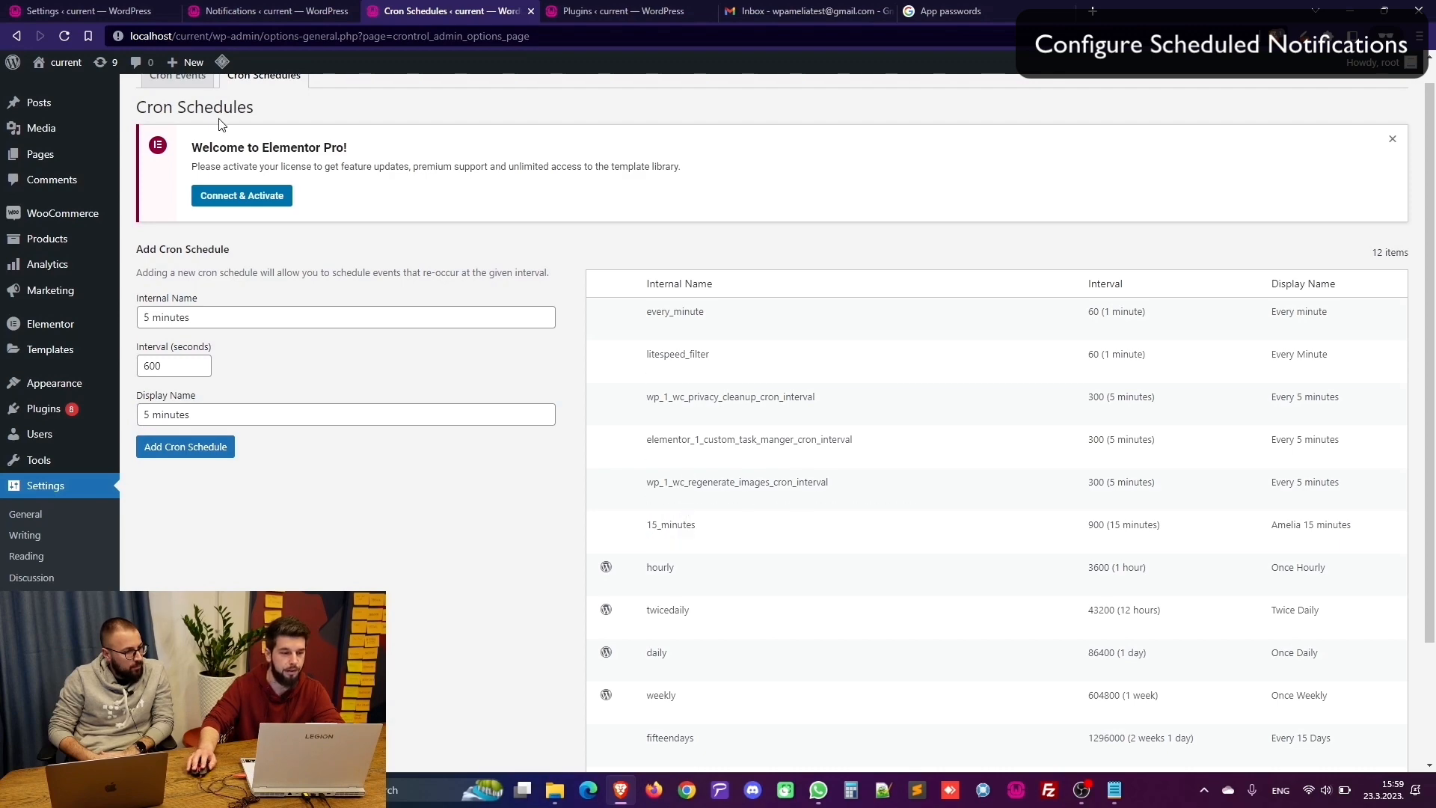
pyautogui.click(613, 11)
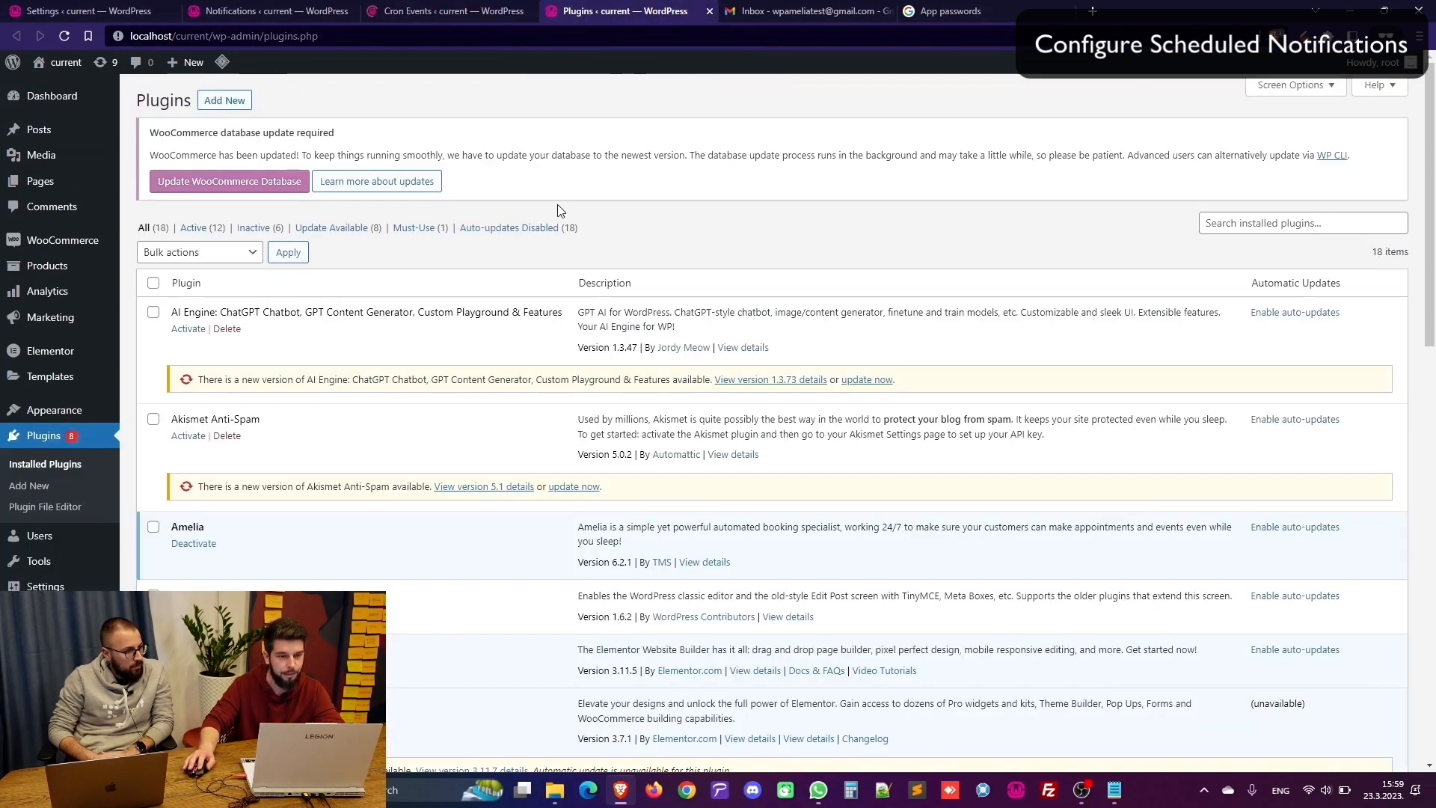
pyautogui.scroll(-3)
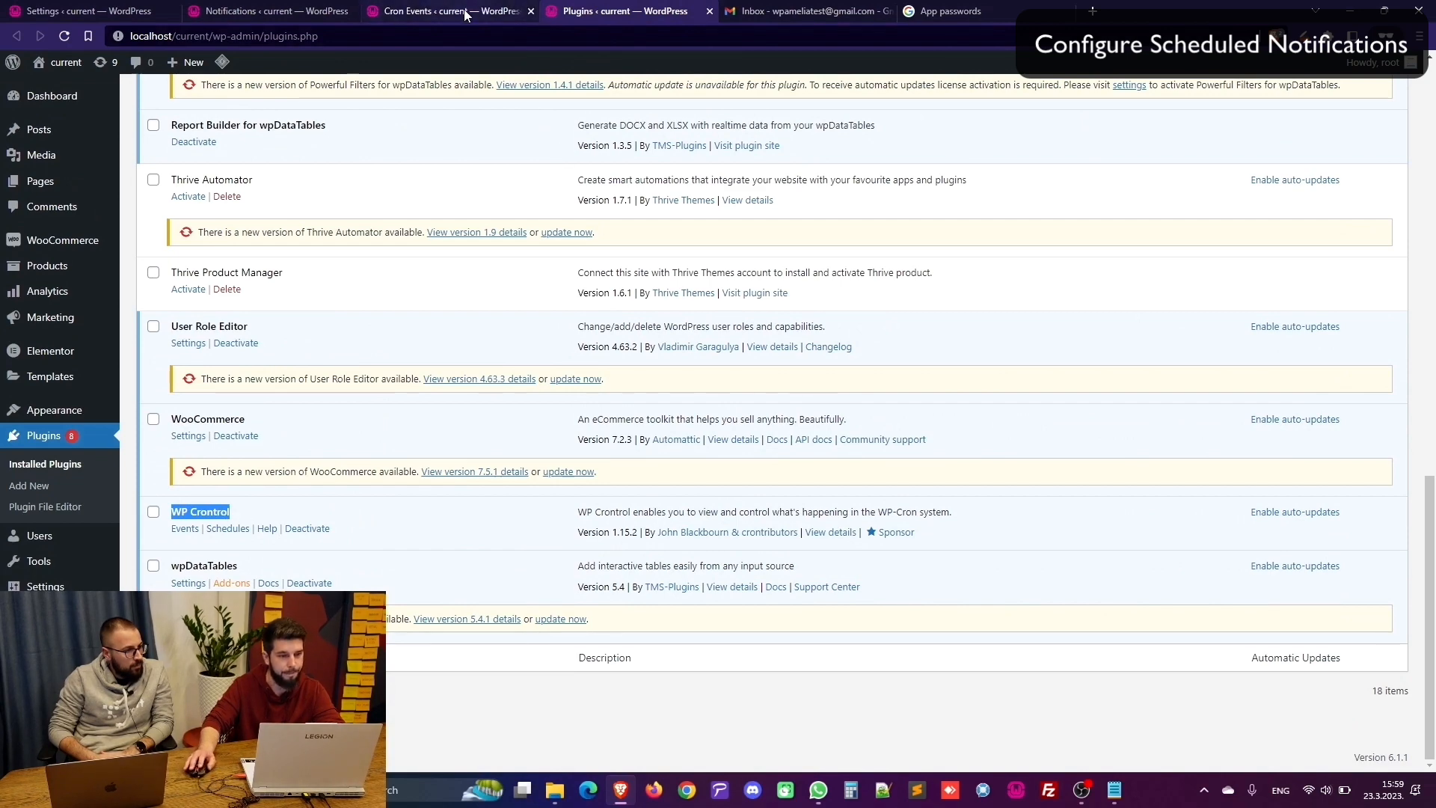
pyautogui.click(184, 528)
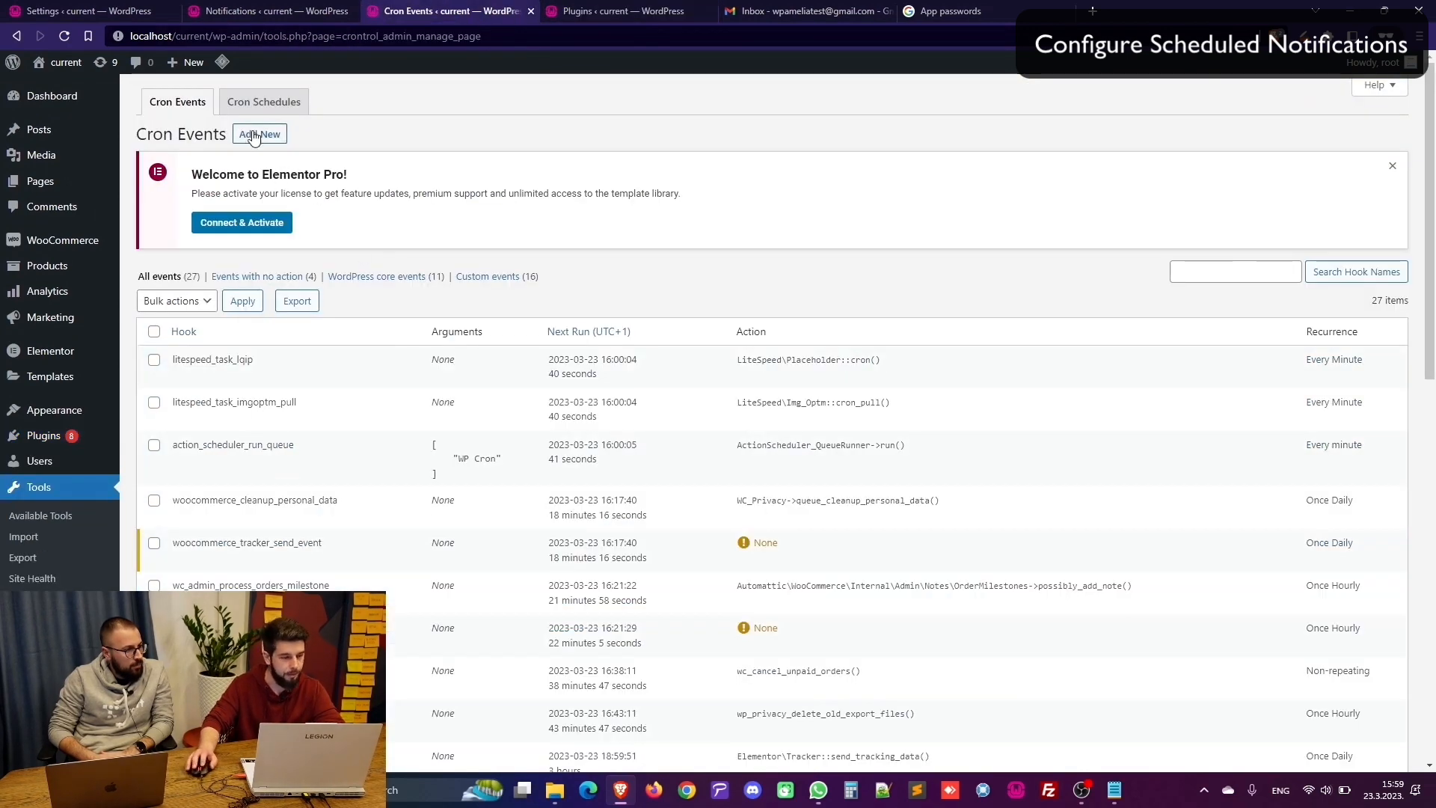
# Step: Add a PHP cron event whose code calls file_get_contents() on Amelia's scheduled-send URL
pyautogui.click(259, 133)
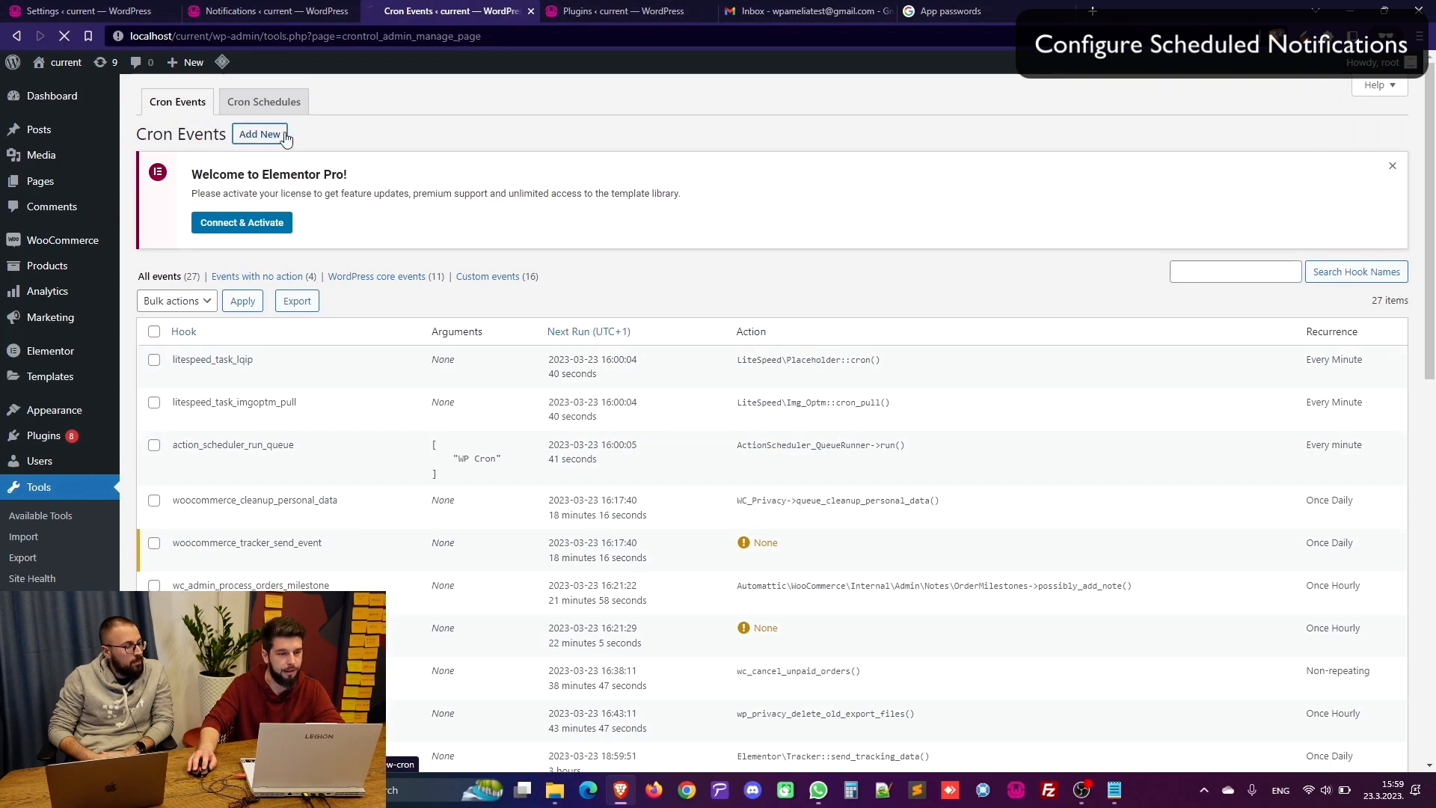
pyautogui.click(259, 133)
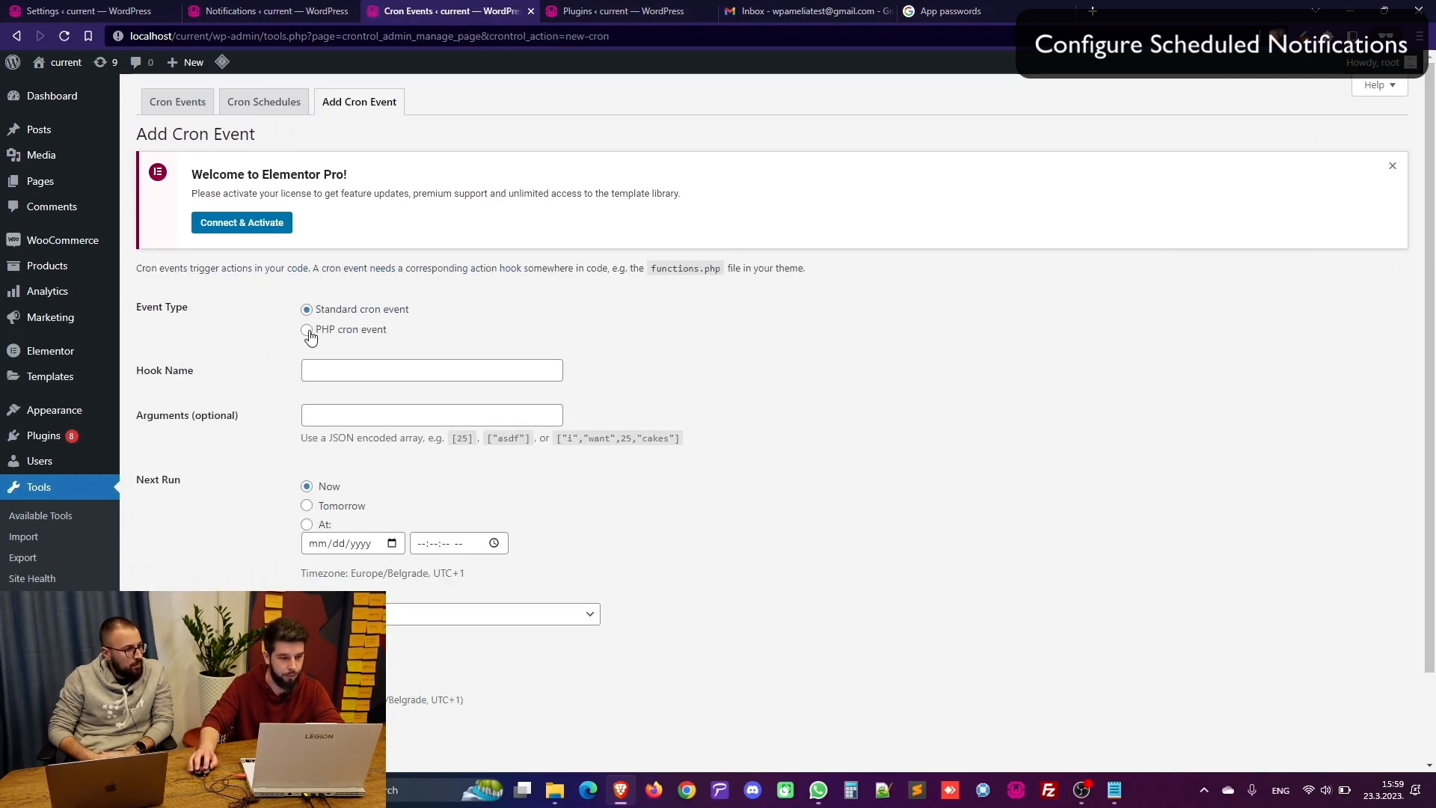
pyautogui.click(307, 329)
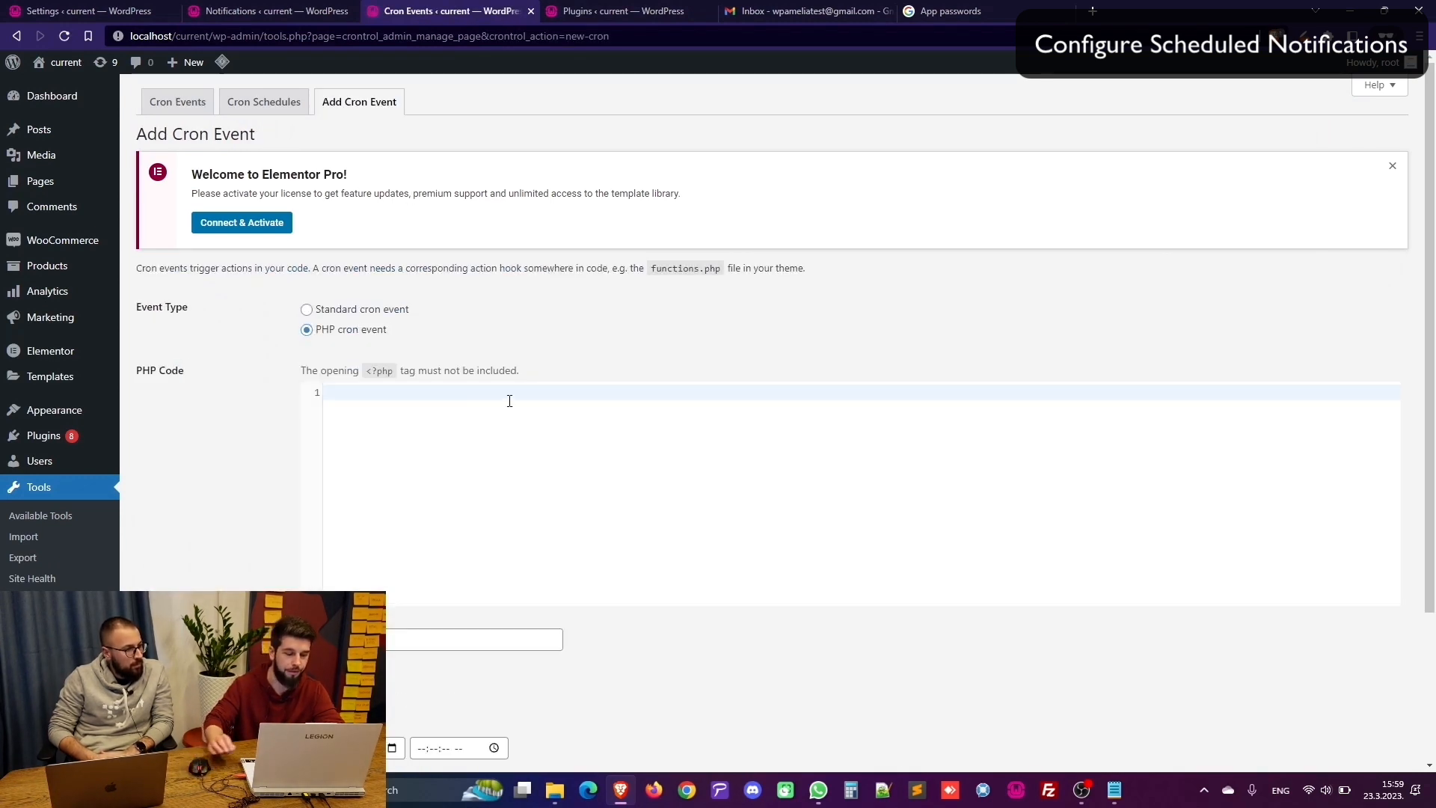
pyautogui.write('filte')
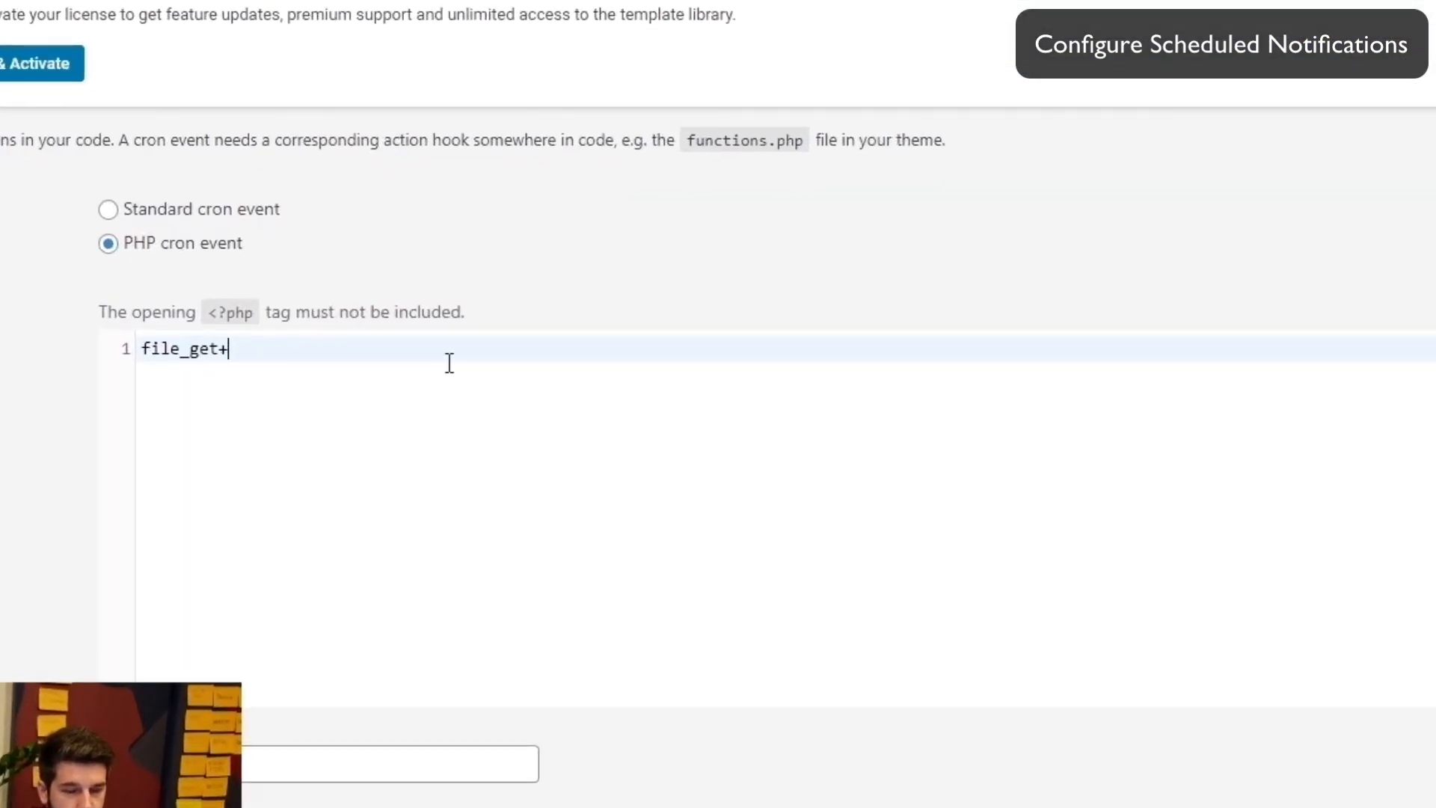
pyautogui.write('_contents')
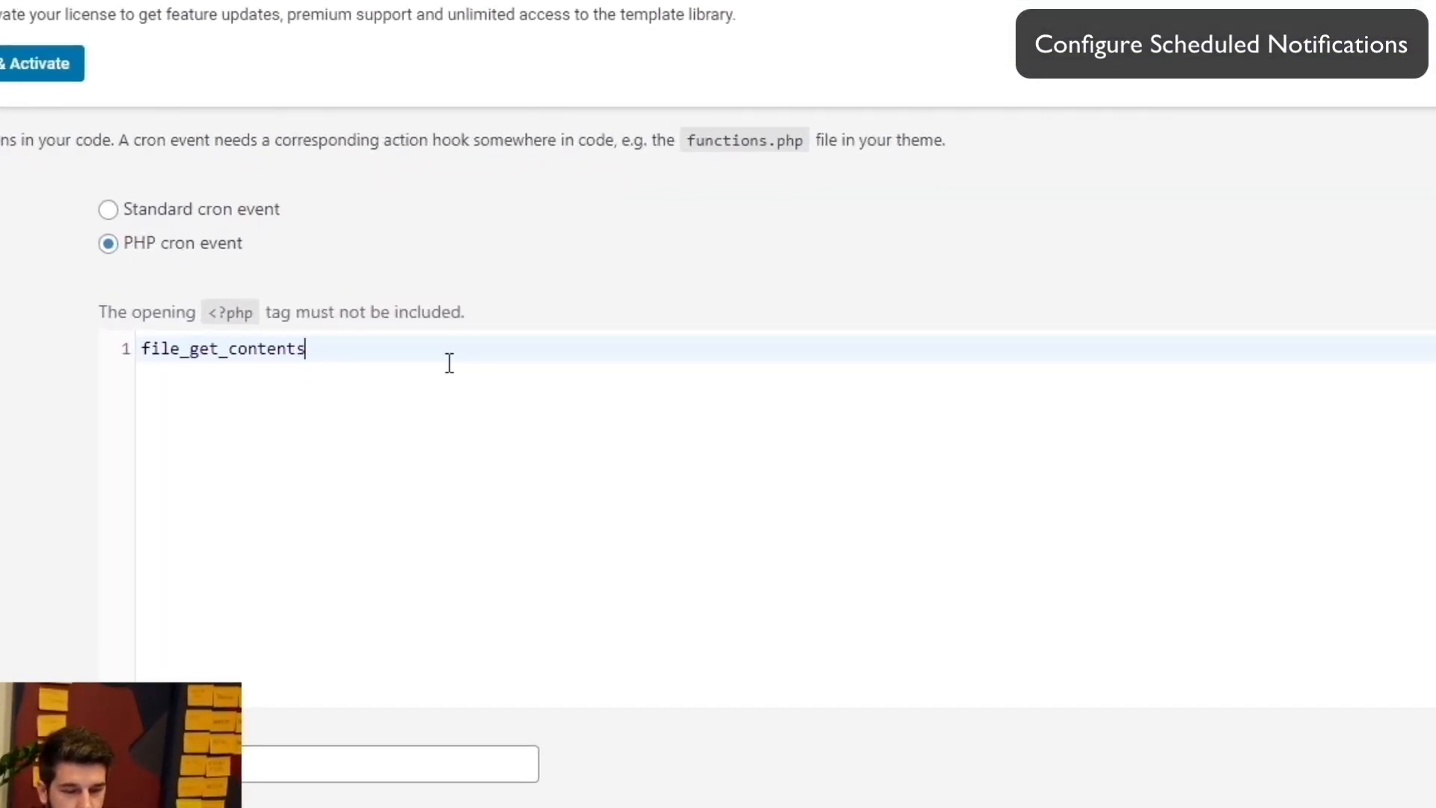
pyautogui.write('("')
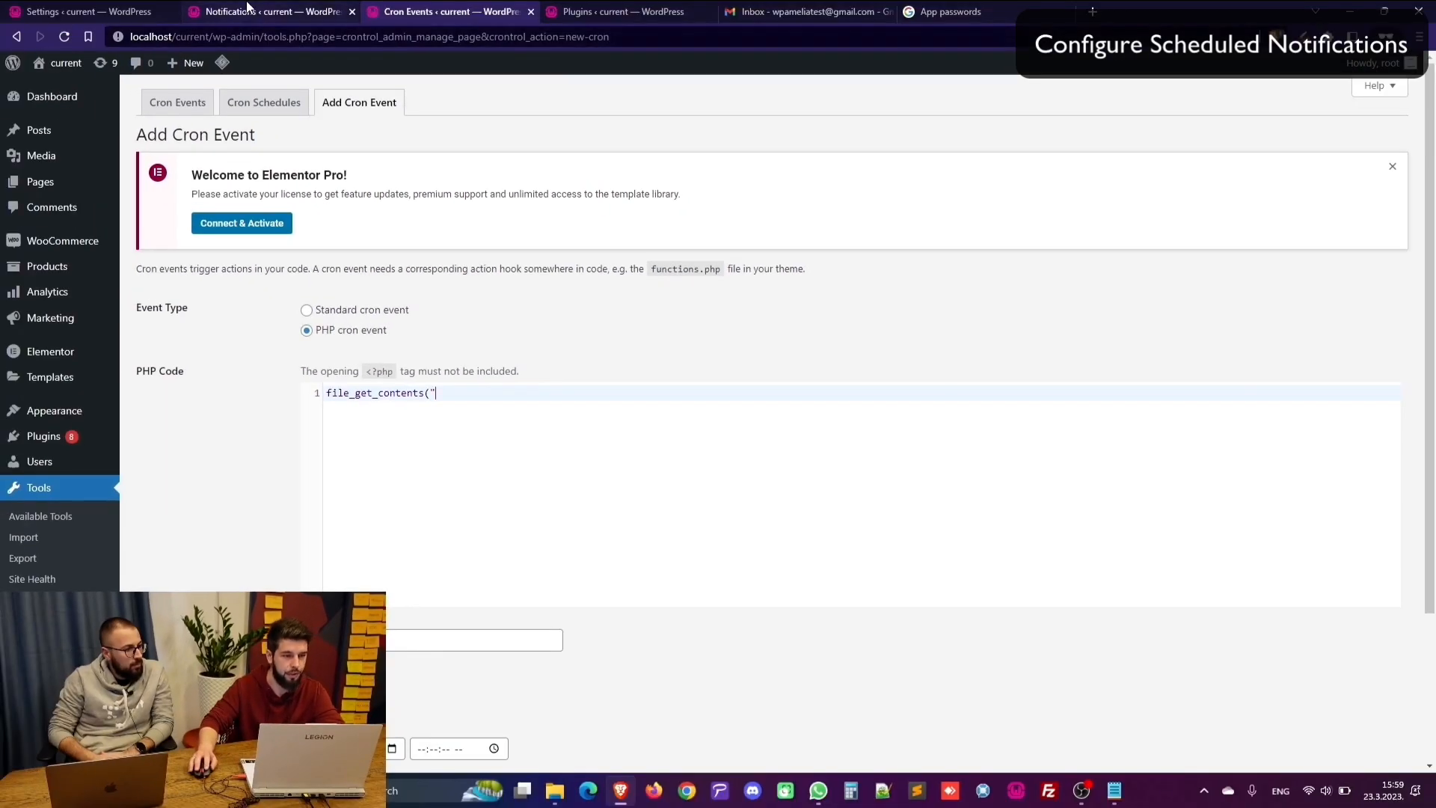
pyautogui.click(266, 10)
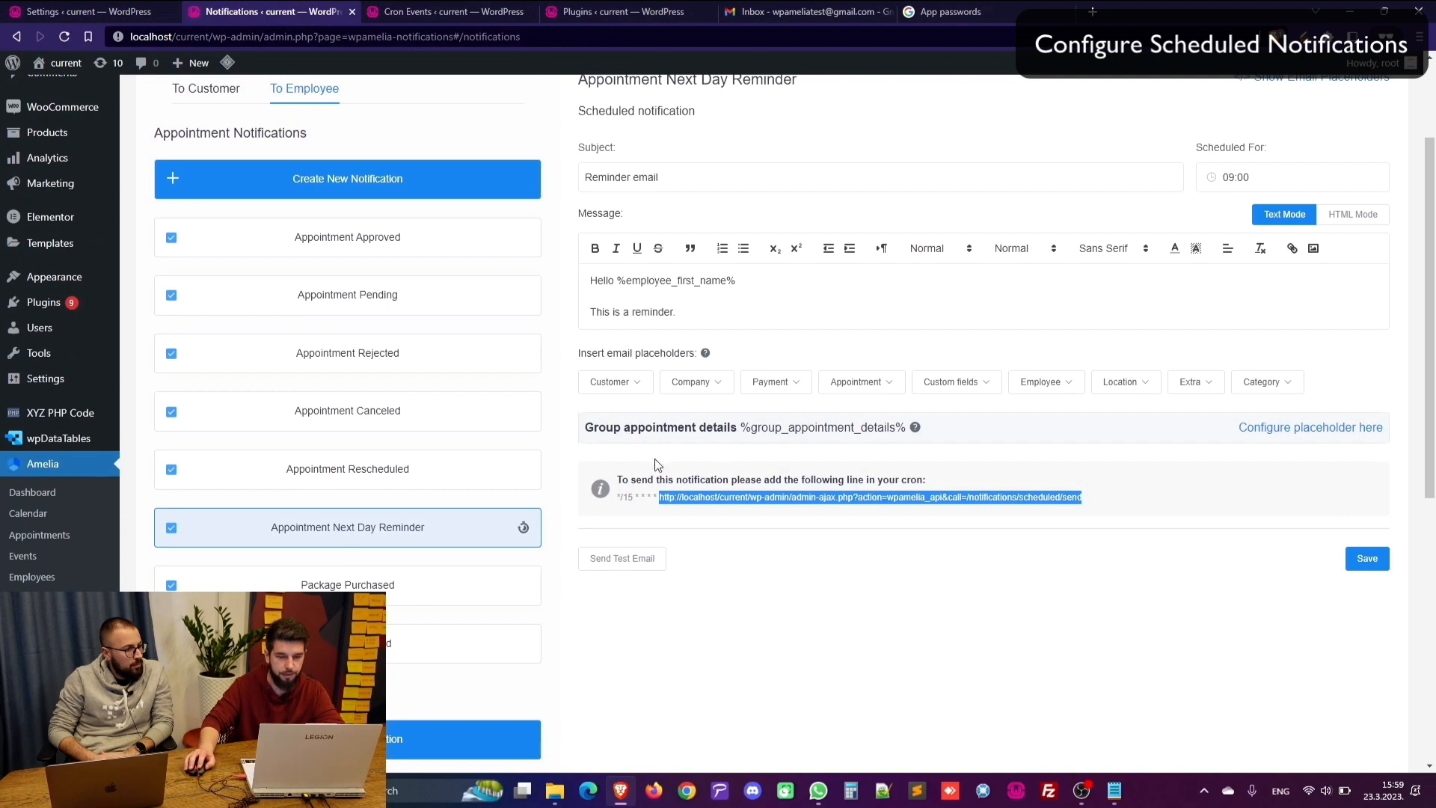
pyautogui.click(447, 12)
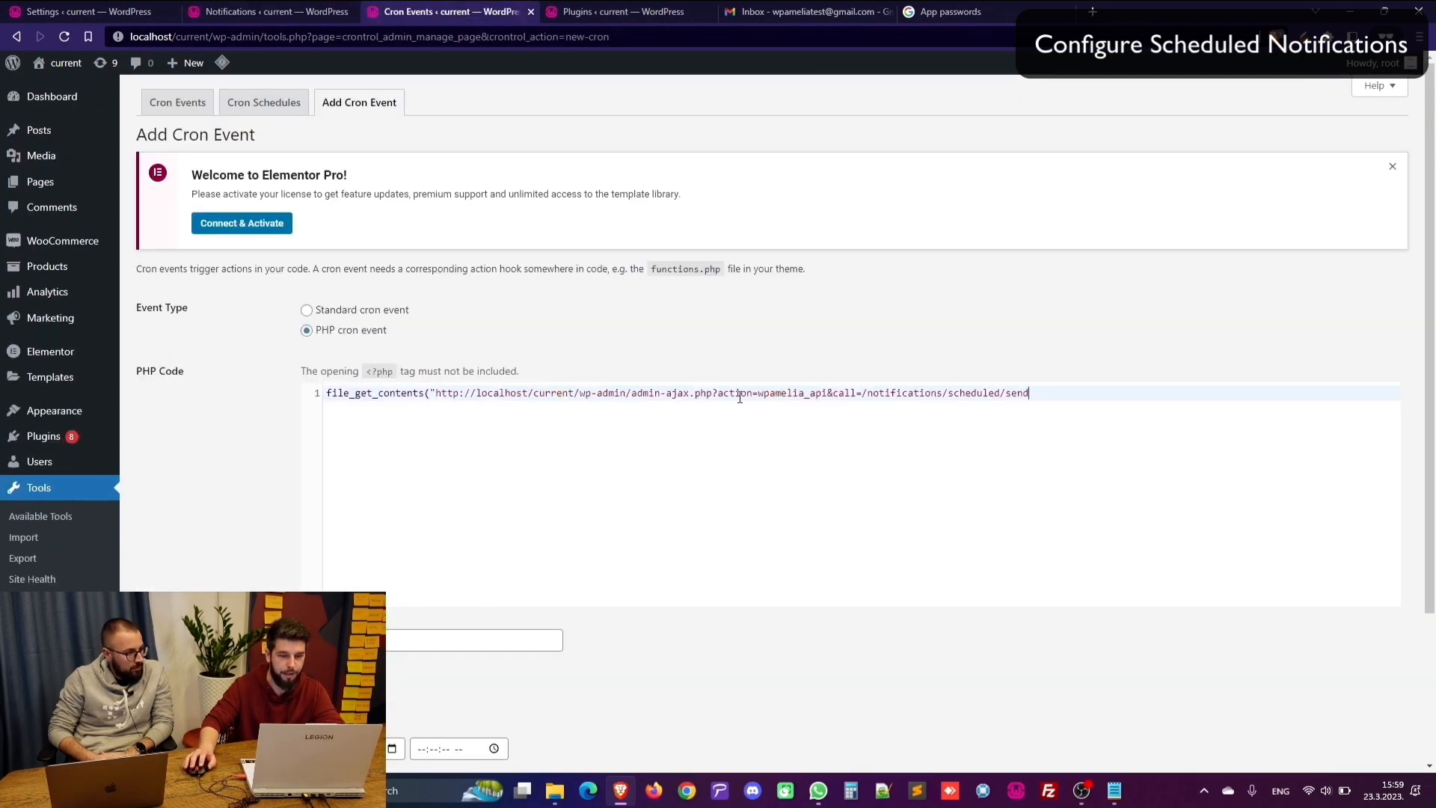
pyautogui.write('");')
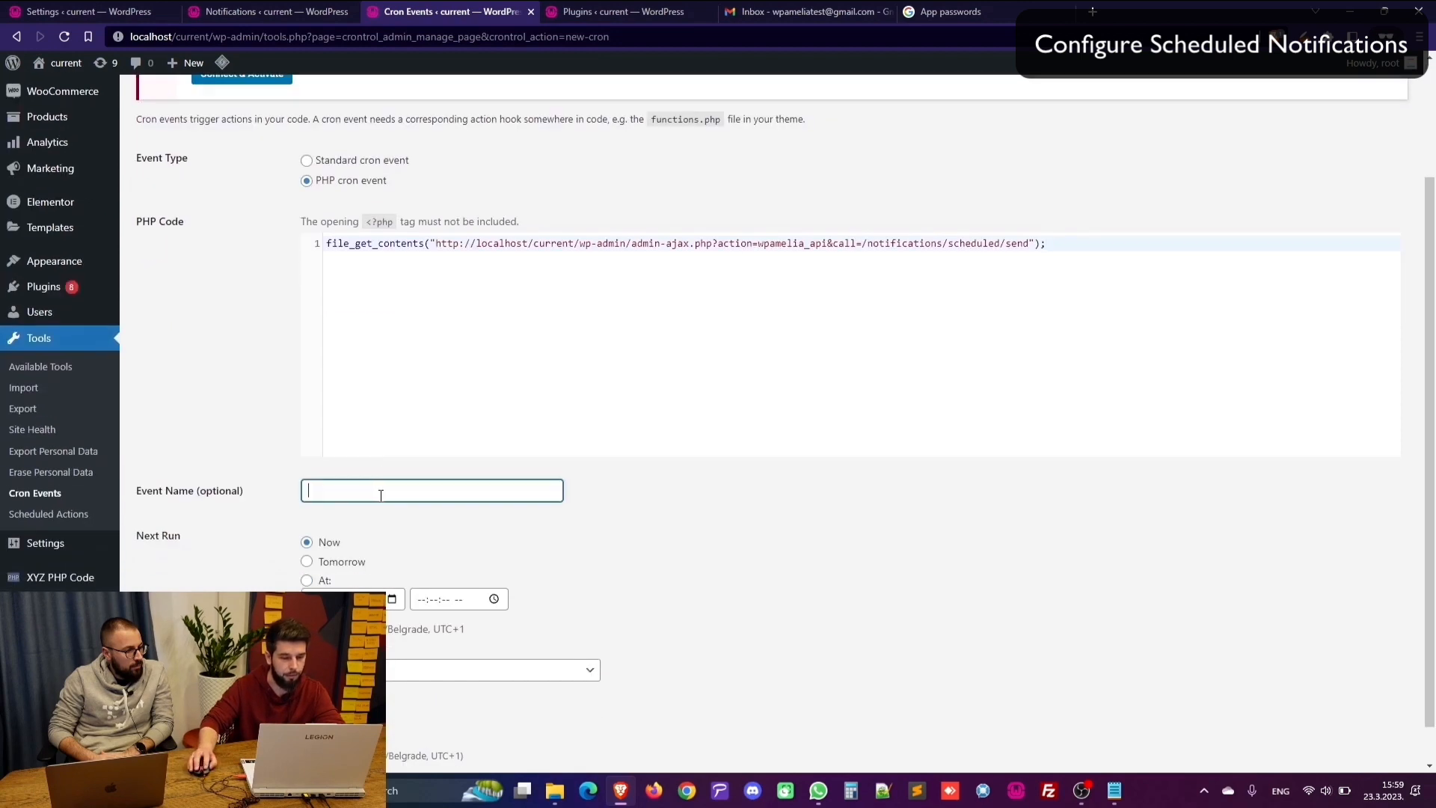
# Step: Name the event Amelia Cron with the Amelia 15 minutes recurrence
pyautogui.write('Amelia Cron')
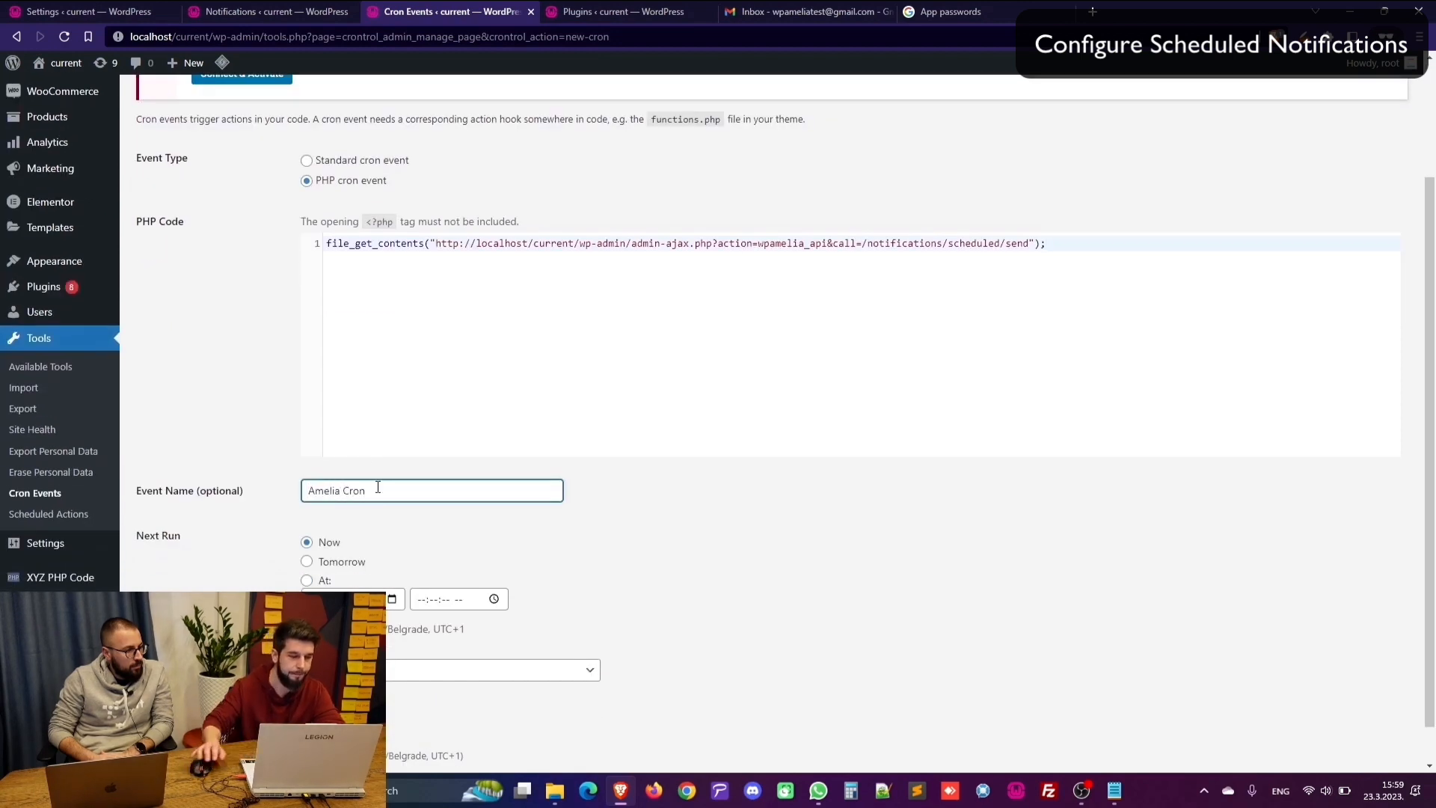
pyautogui.click(492, 670)
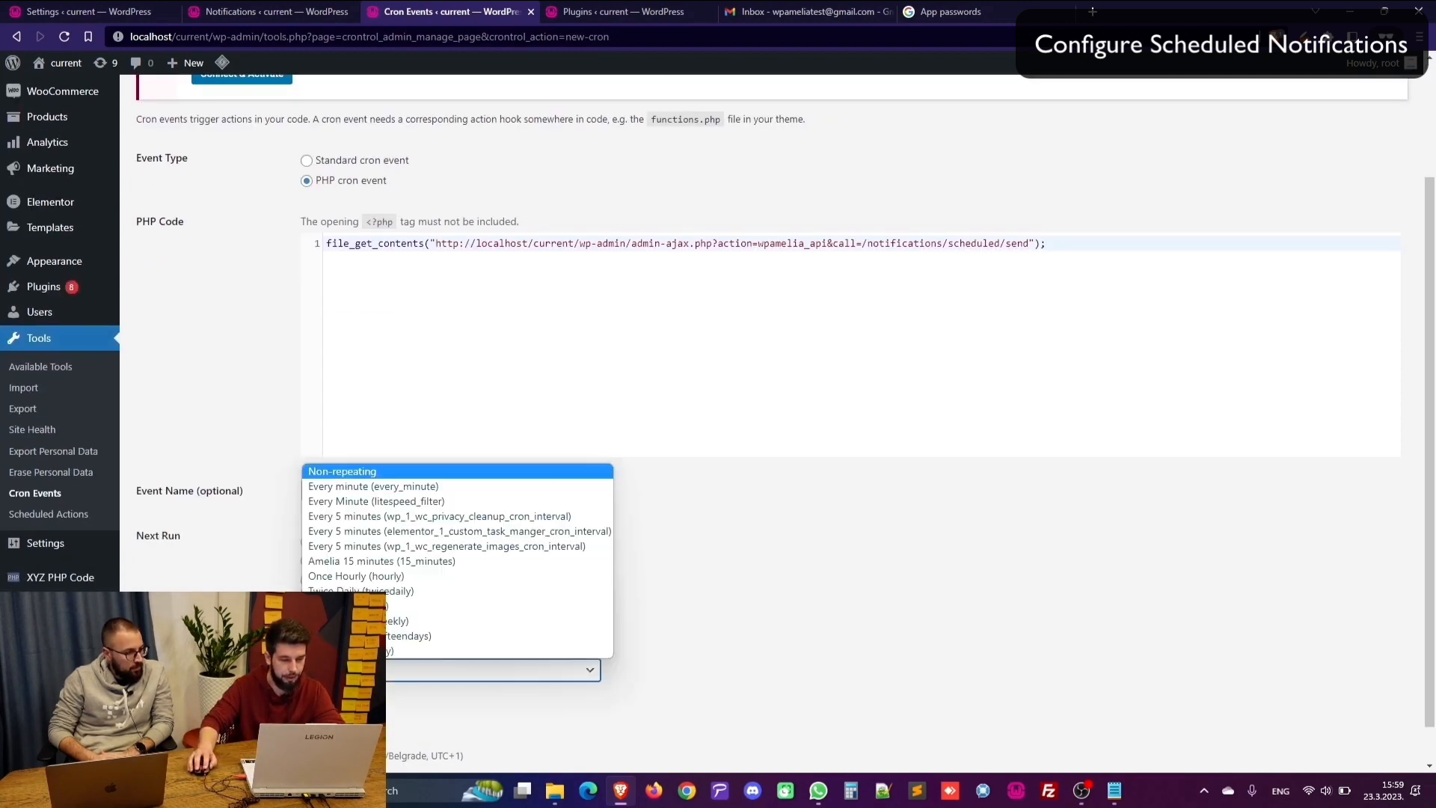
pyautogui.moveTo(381, 561)
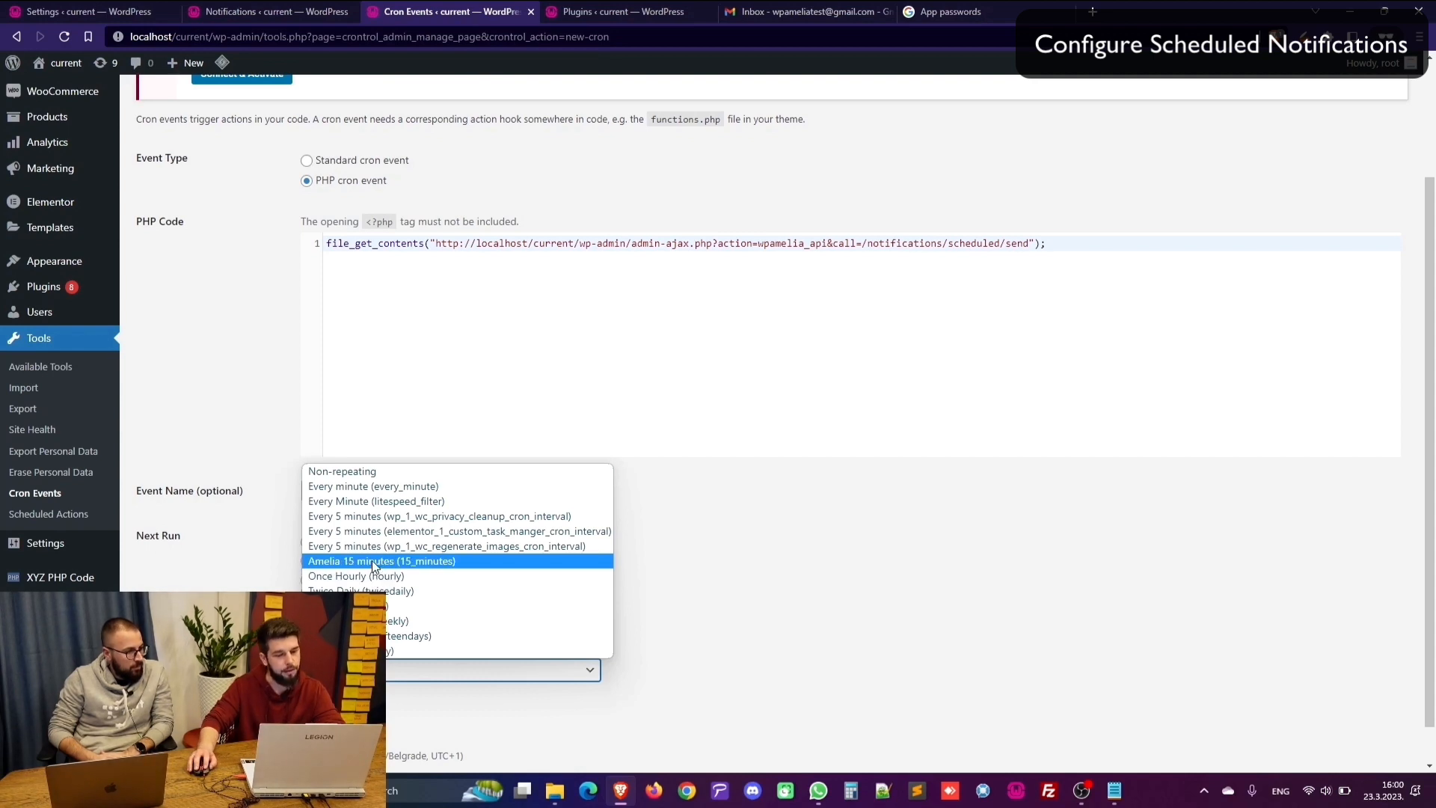
pyautogui.click(381, 561)
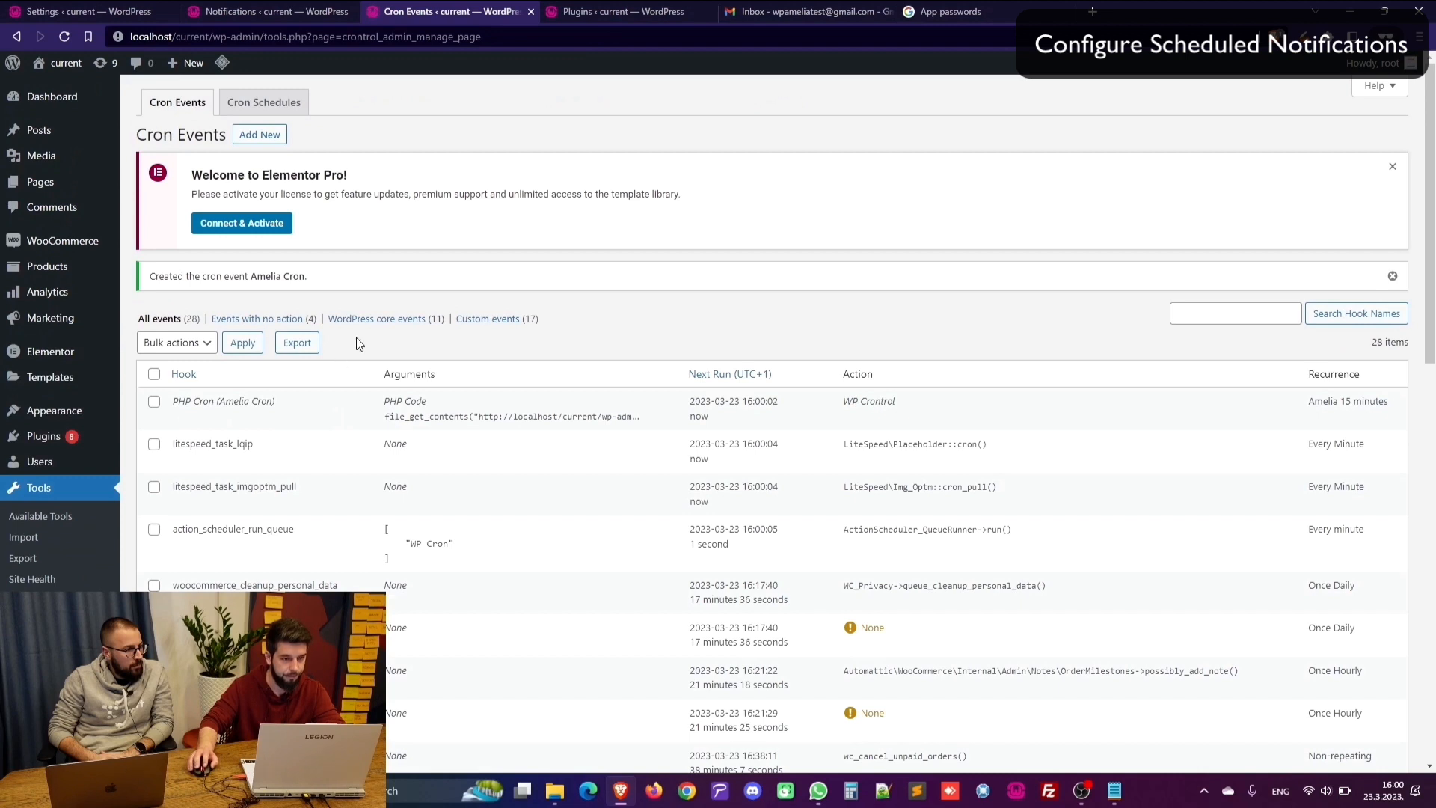
pyautogui.moveTo(527, 391)
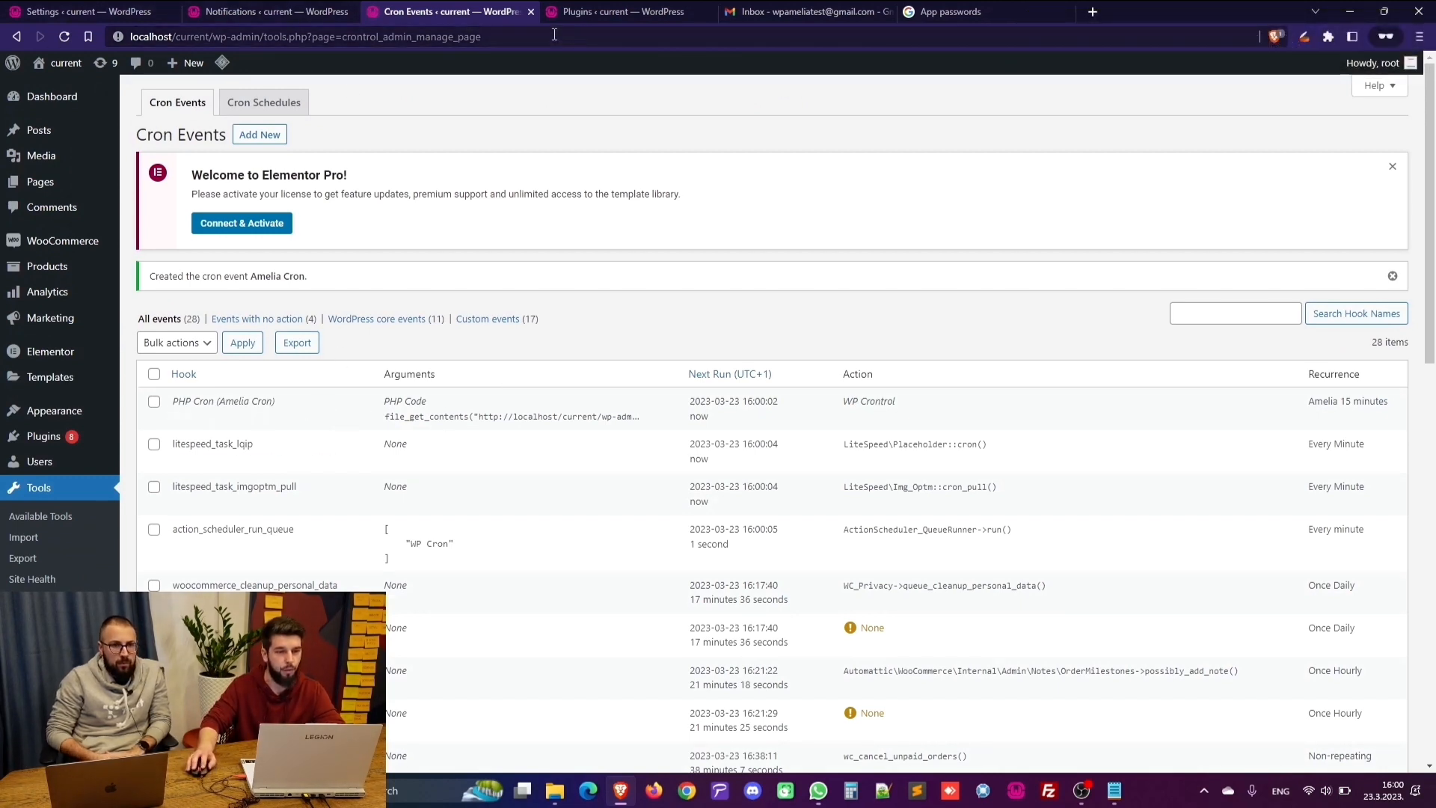
pyautogui.click(266, 10)
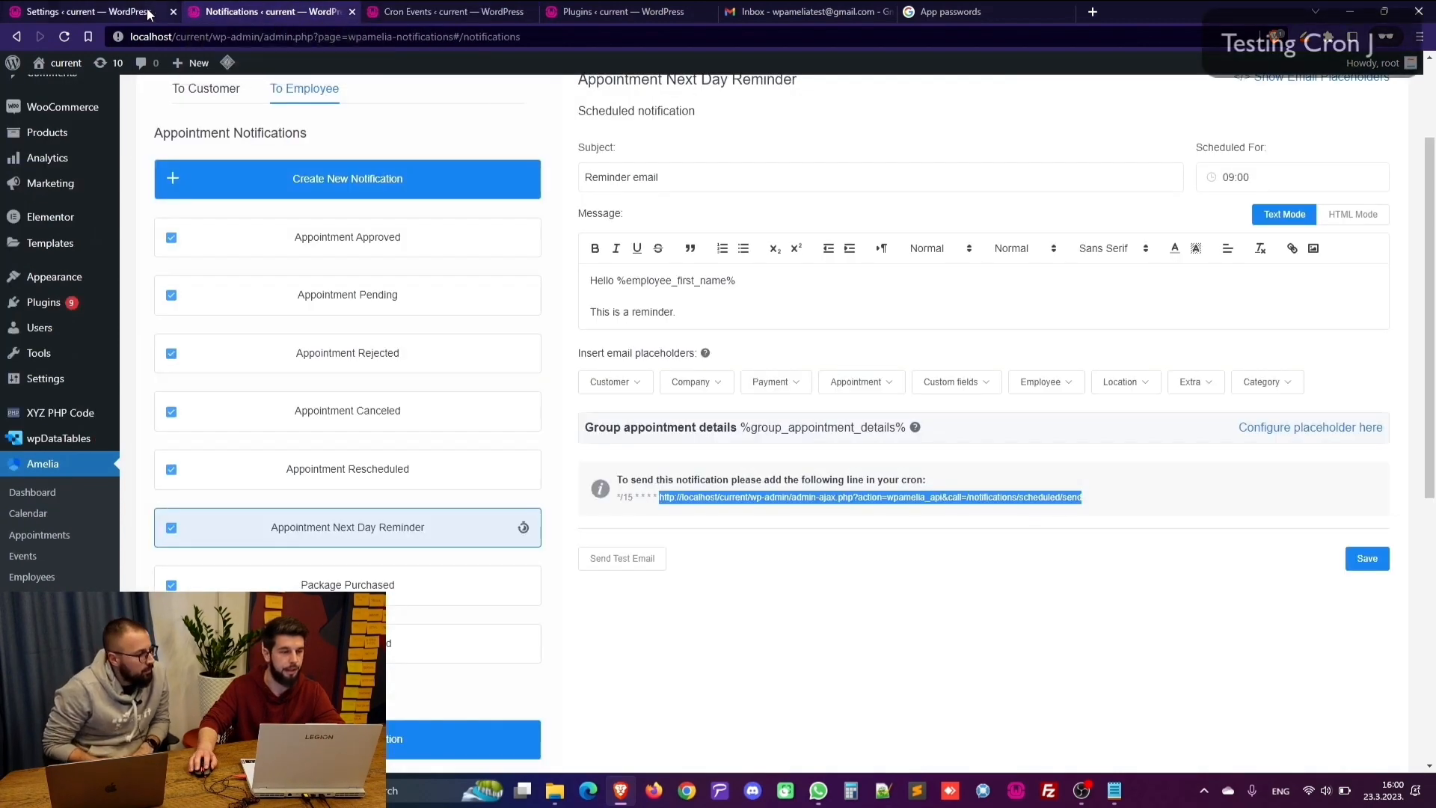
pyautogui.click(87, 10)
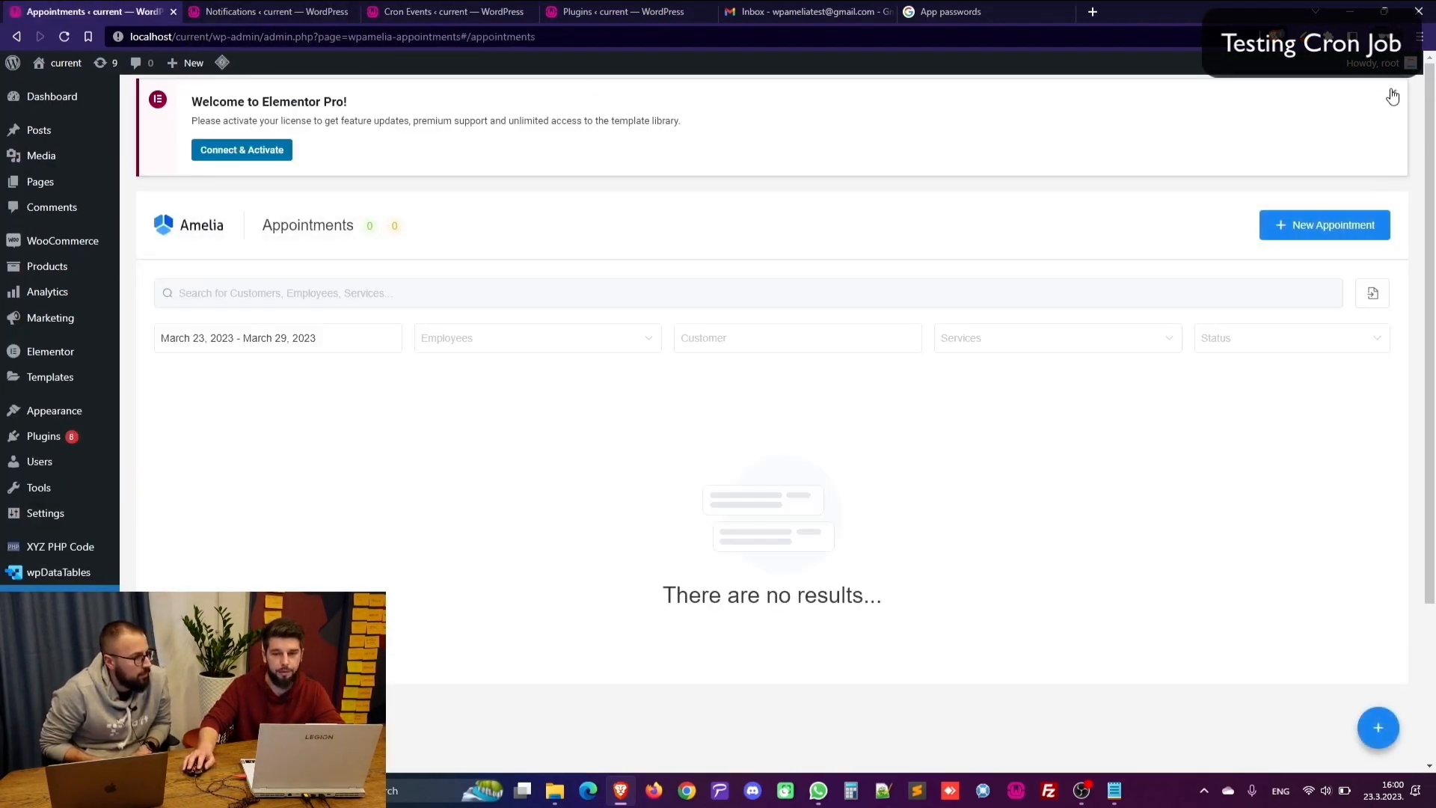
pyautogui.click(1324, 225)
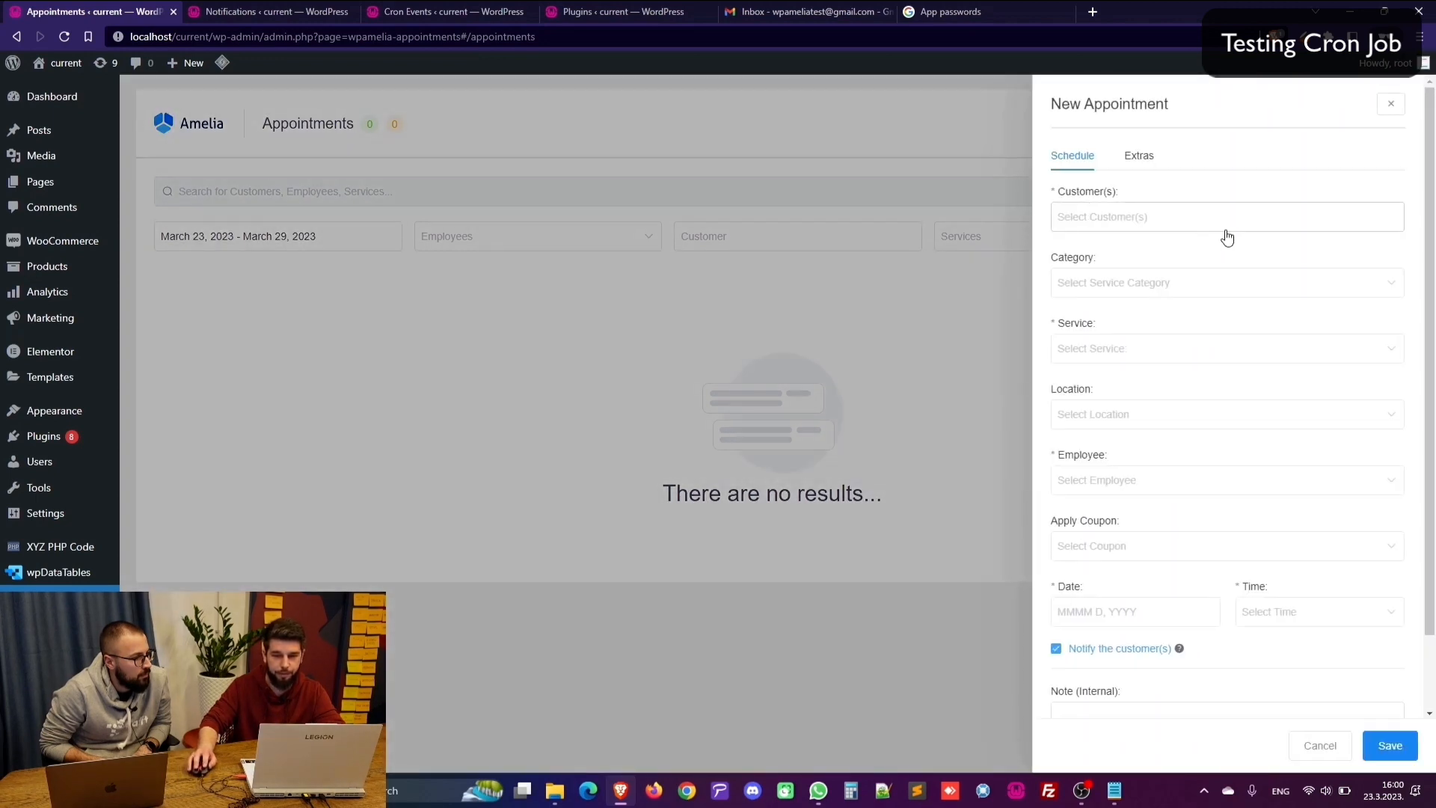
pyautogui.click(1225, 216)
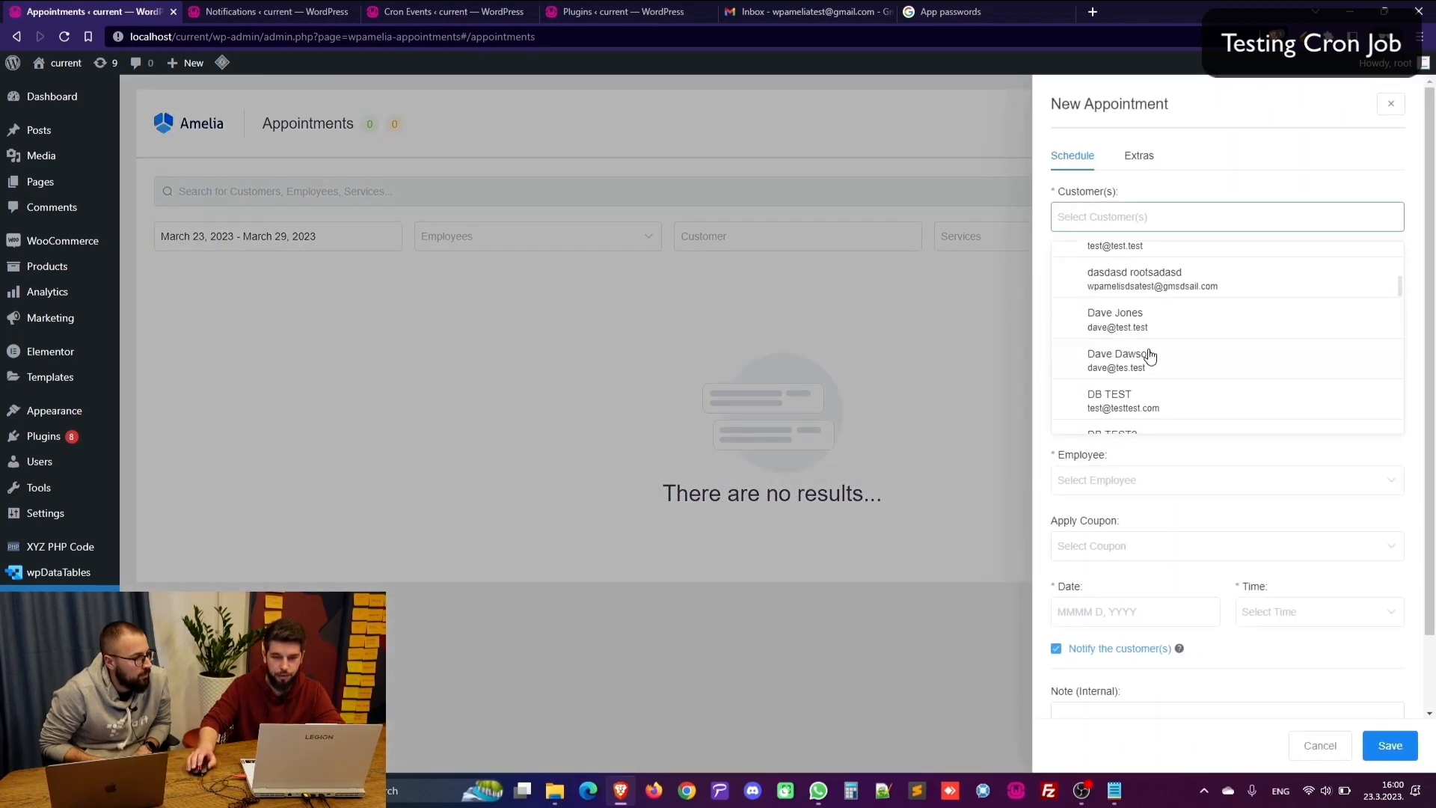
pyautogui.click(1114, 360)
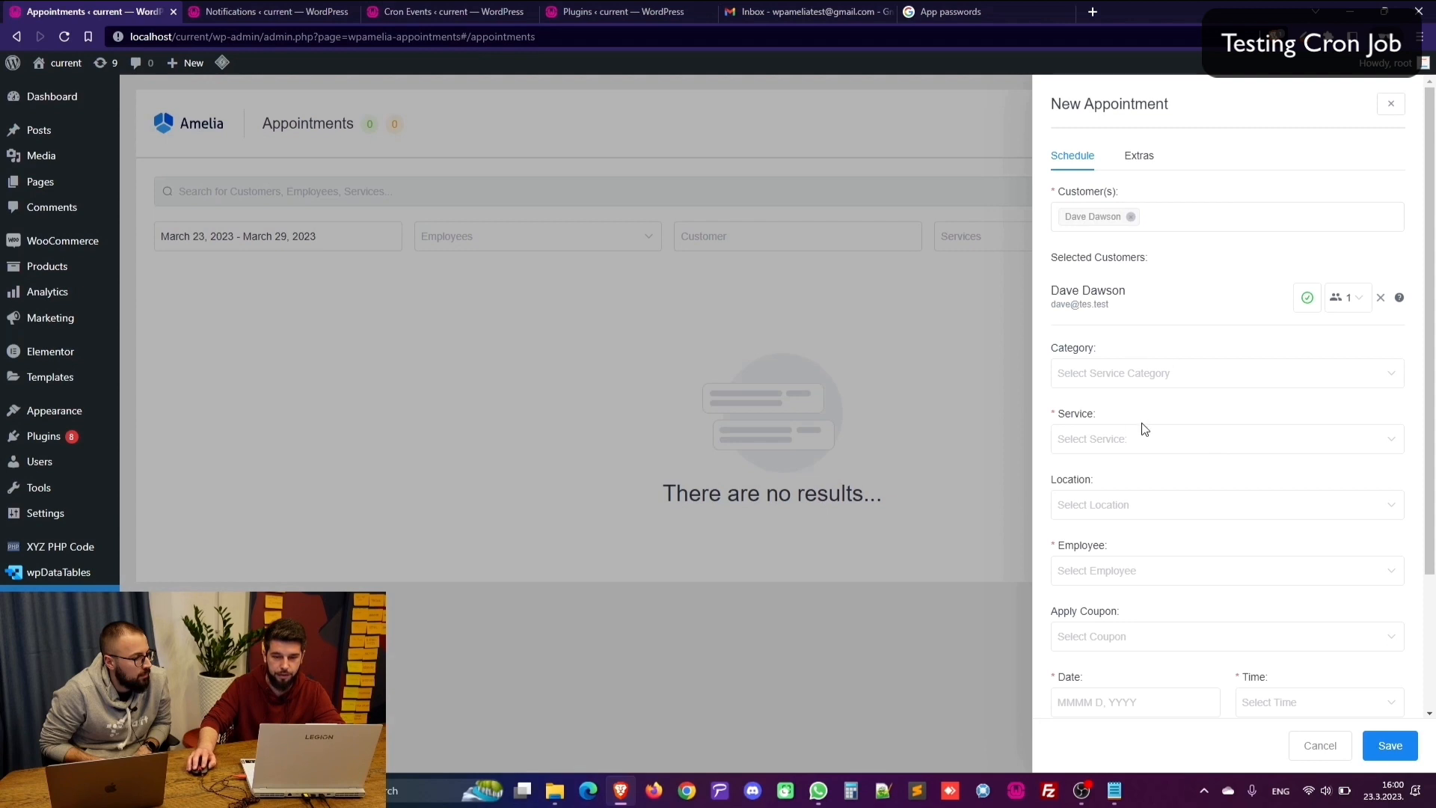
pyautogui.click(1225, 570)
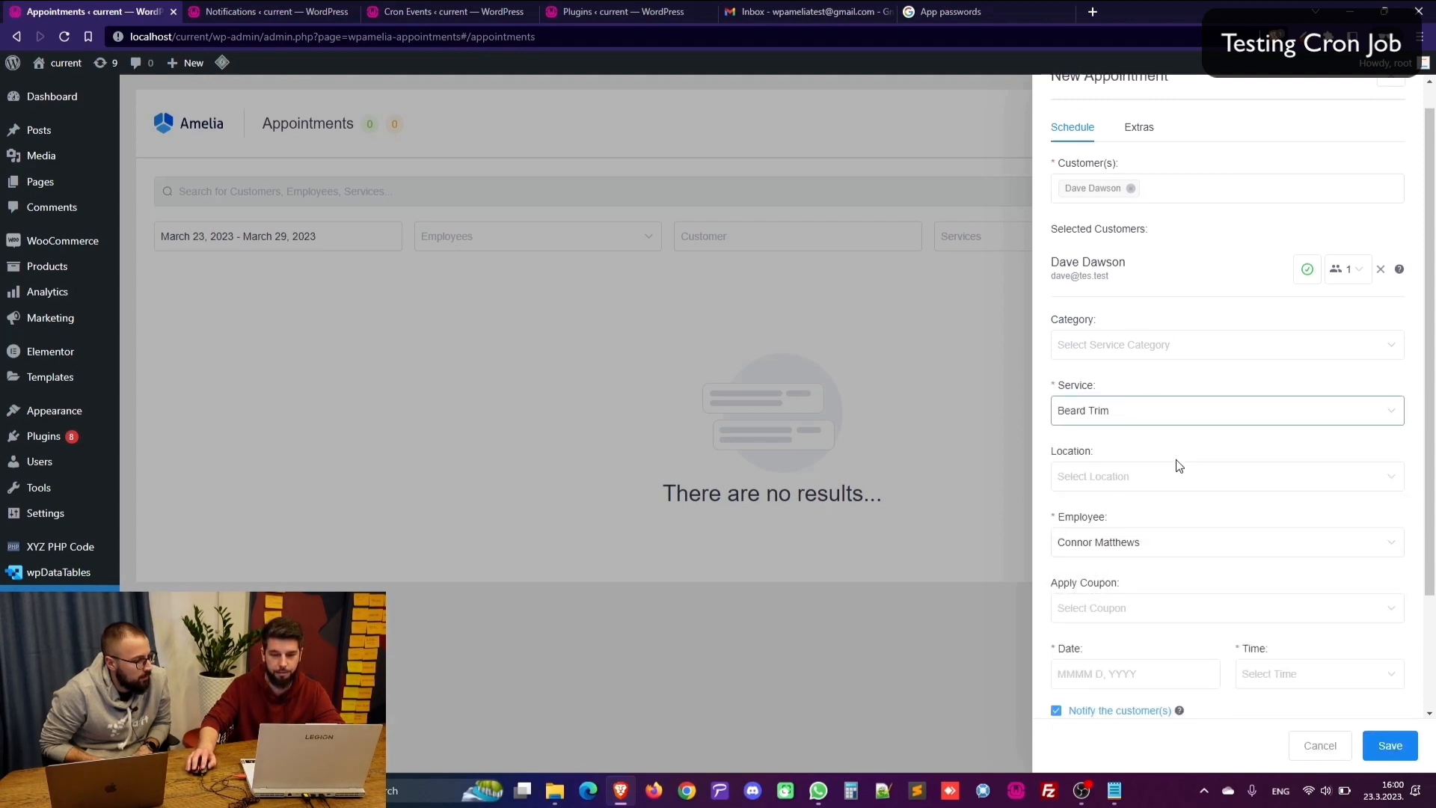
pyautogui.click(1314, 525)
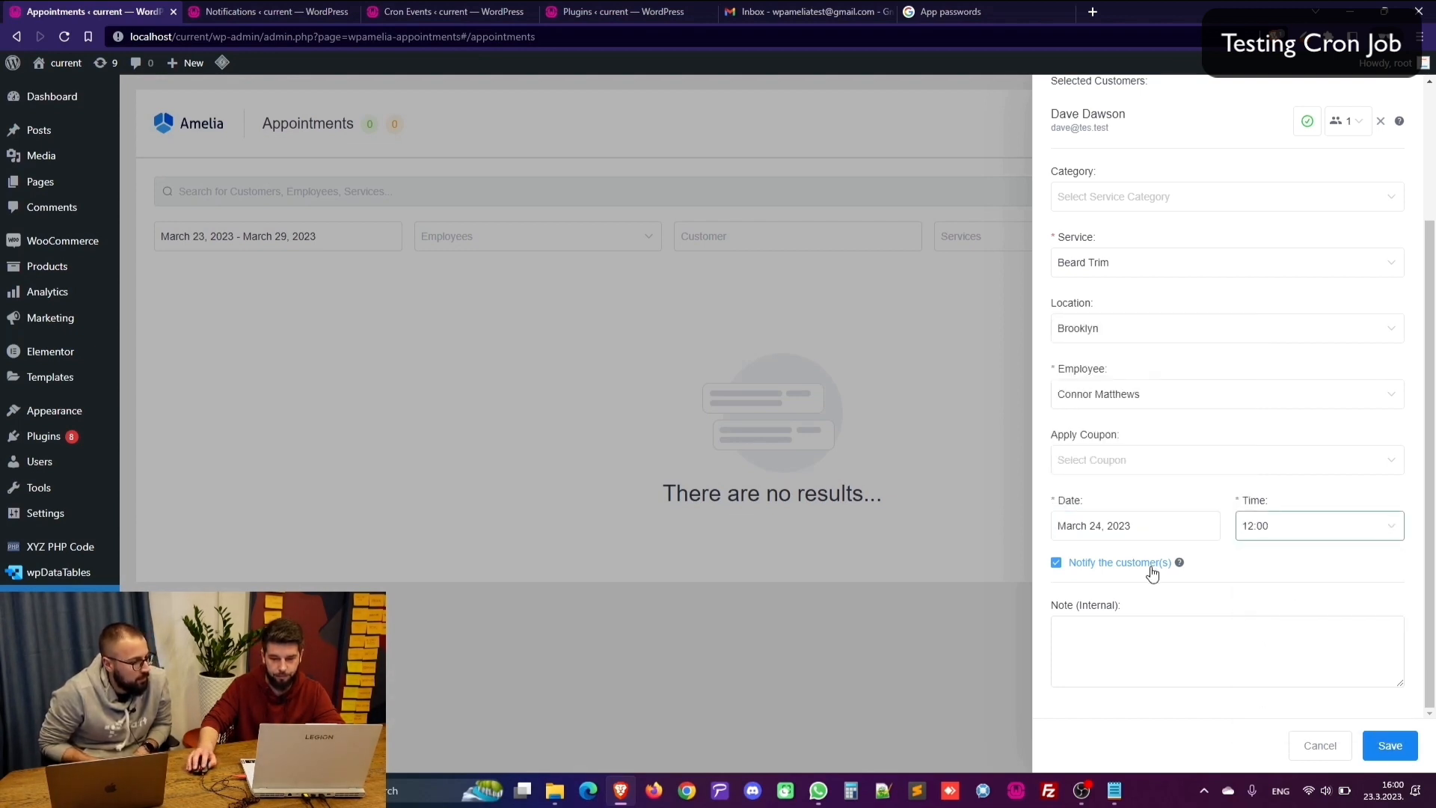
pyautogui.click(1387, 745)
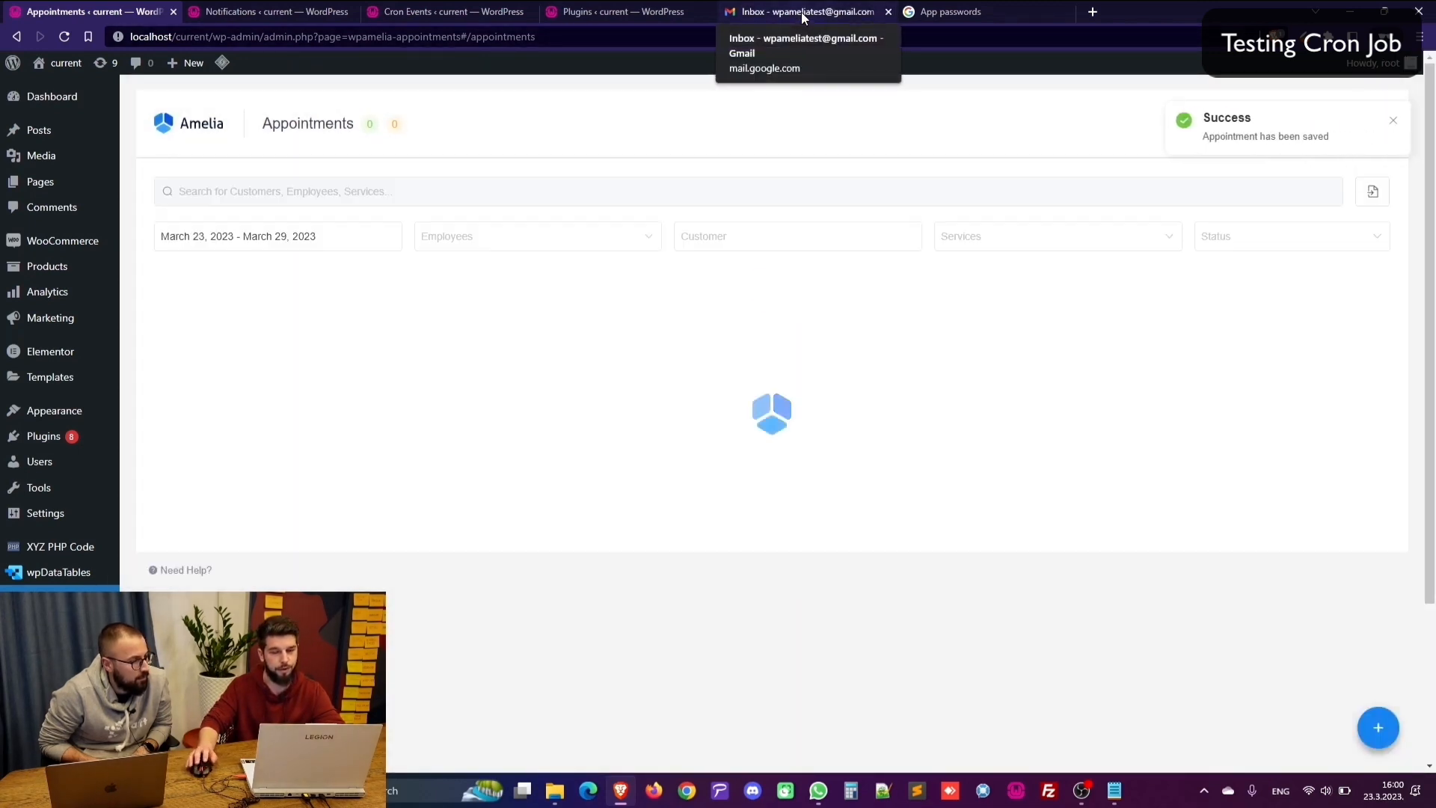
# Step: Confirm the Beard Trim Appointment Approved email for March 24 at 12:00 arrived in Gmail
pyautogui.click(806, 10)
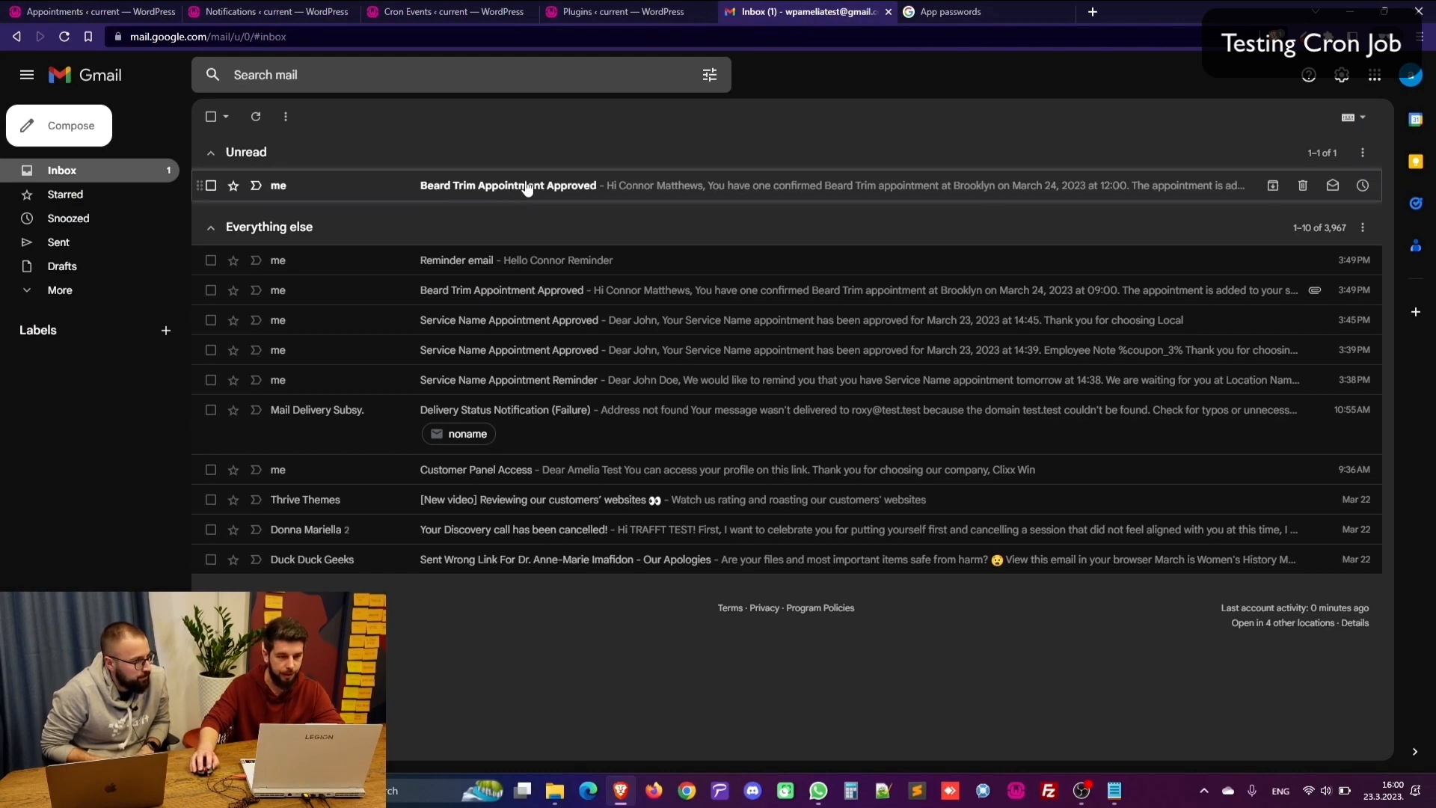
pyautogui.click(507, 185)
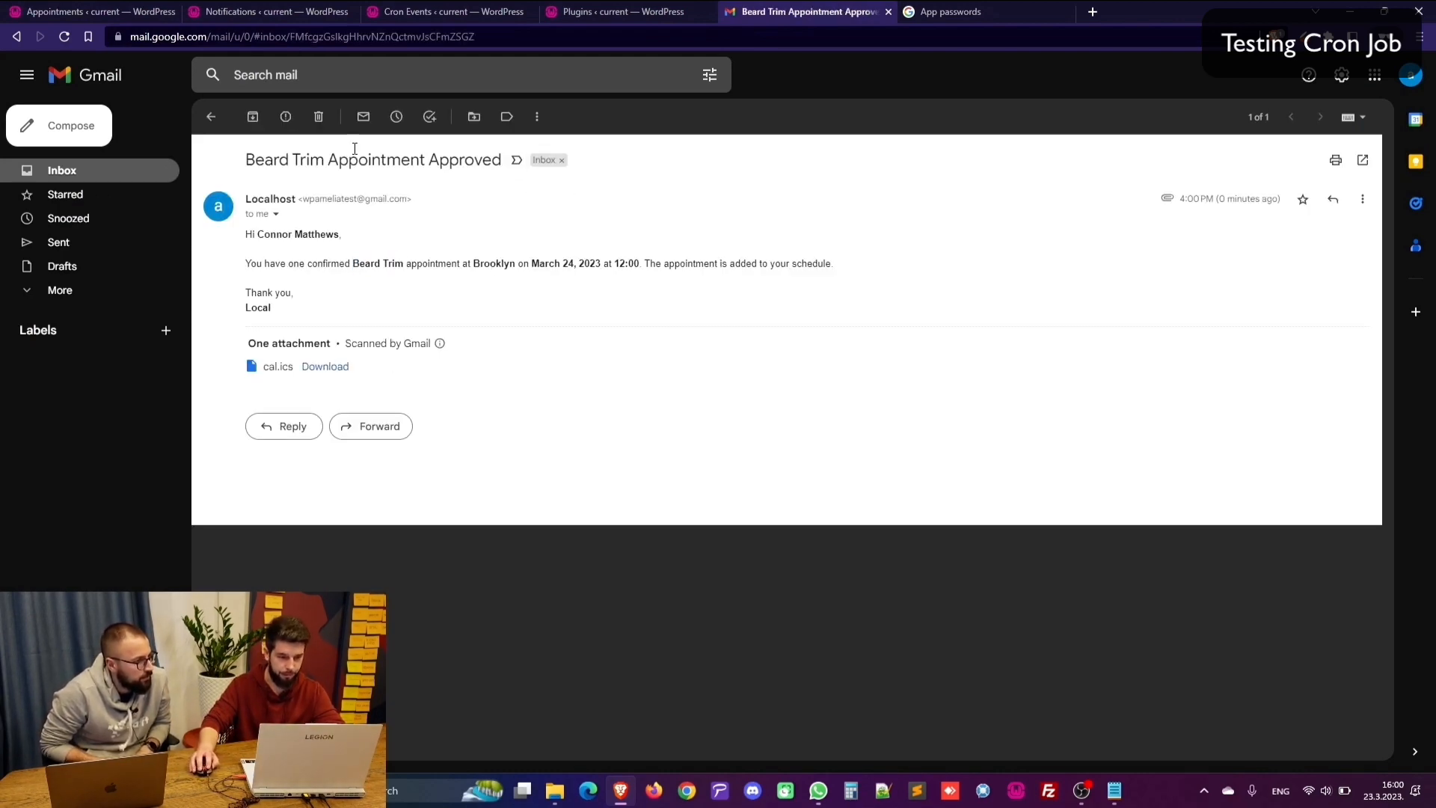
pyautogui.click(211, 117)
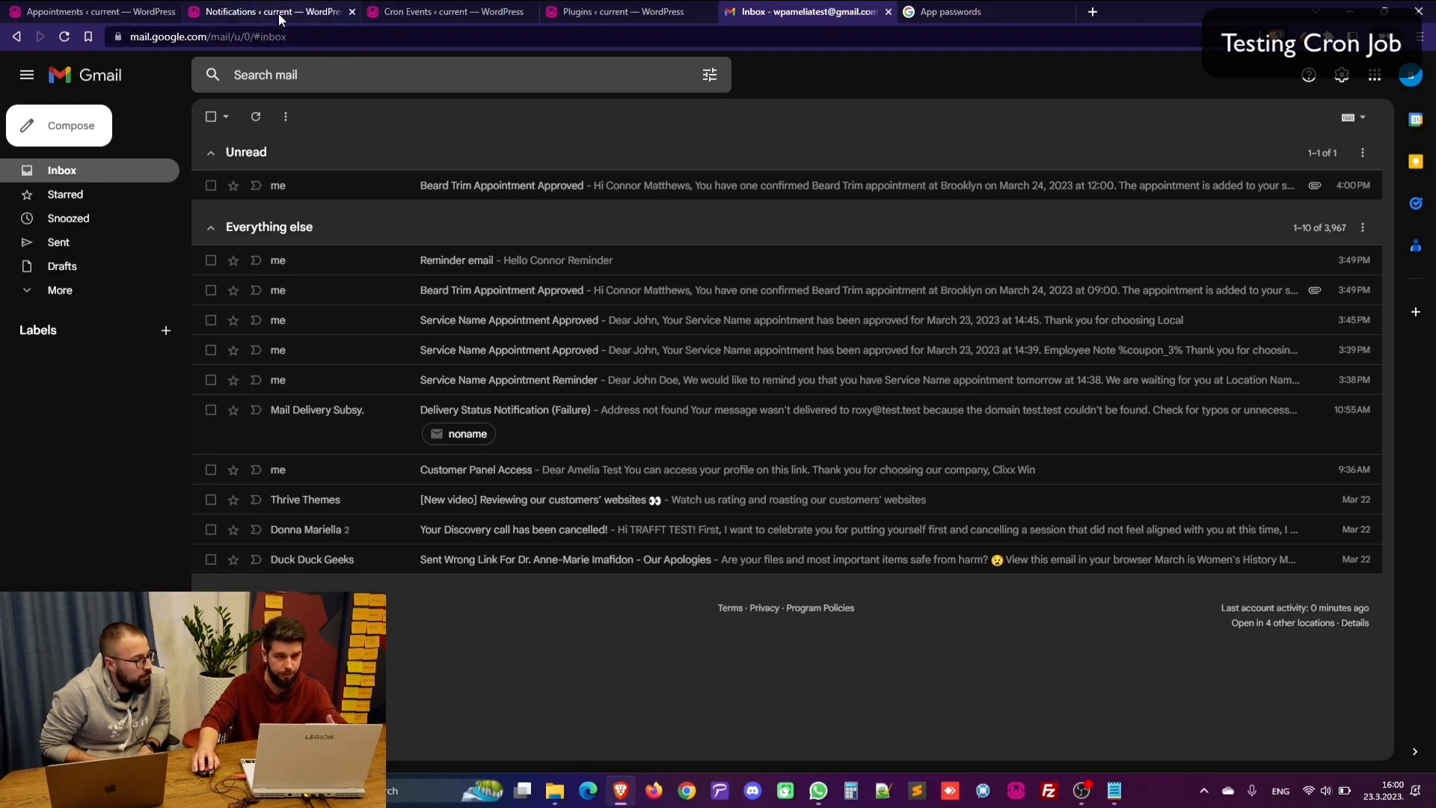
pyautogui.click(266, 12)
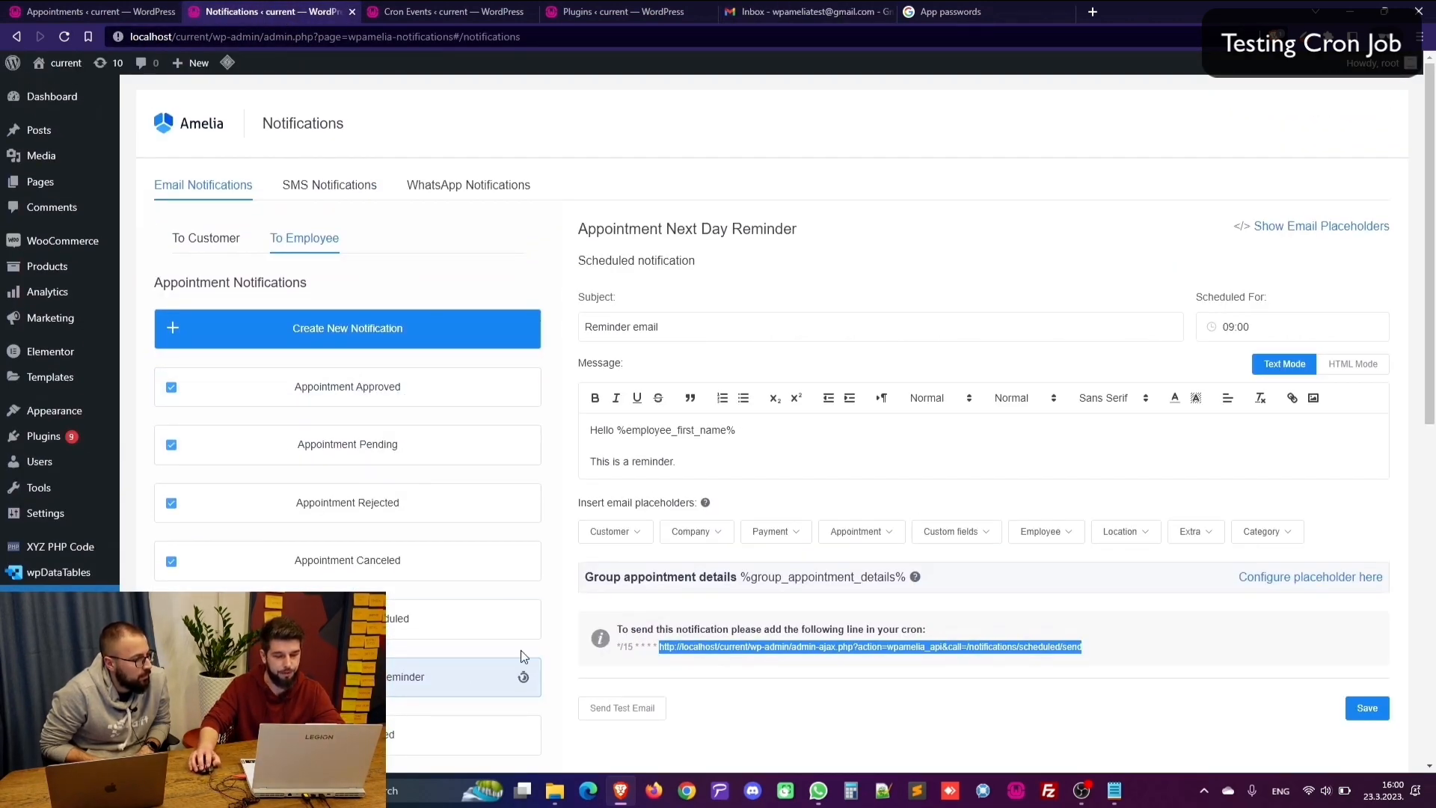
# Step: Copy the scheduled-send URL from the employee Appointment Next Day Reminder notification
pyautogui.rightClick(869, 646)
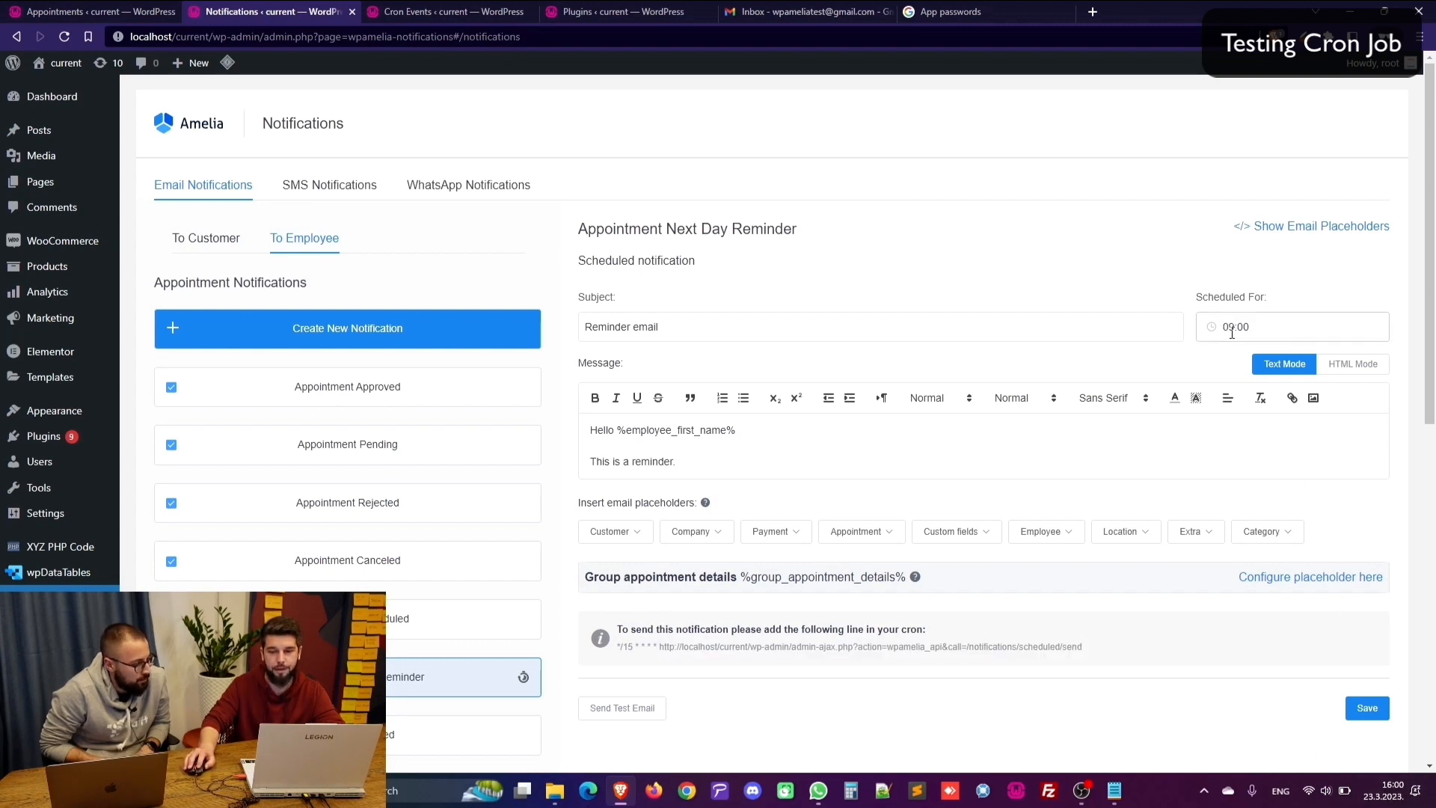
pyautogui.moveTo(1105, 17)
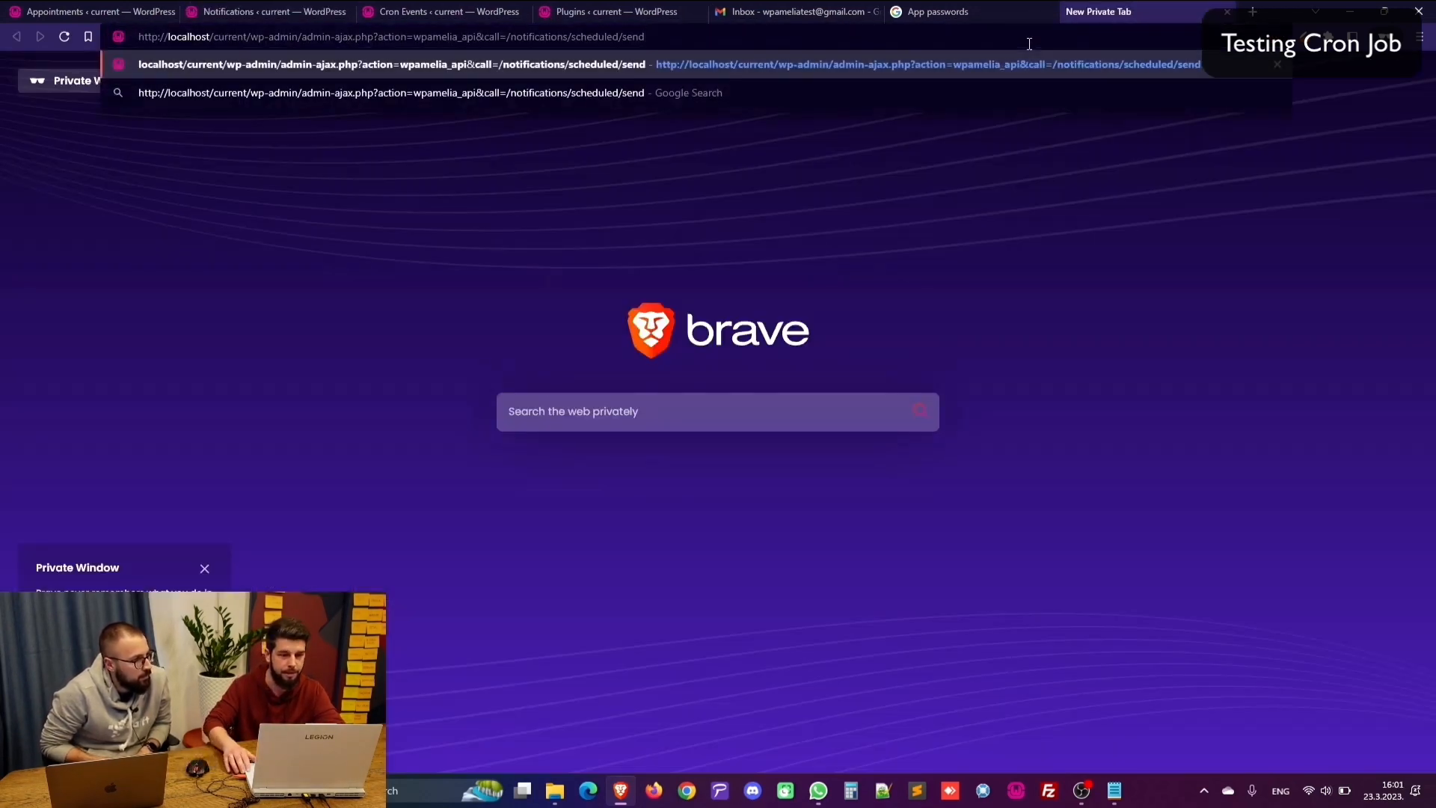
# Step: Load the scheduled-send URL in Brave and check the success response with null data
pyautogui.press('Return')
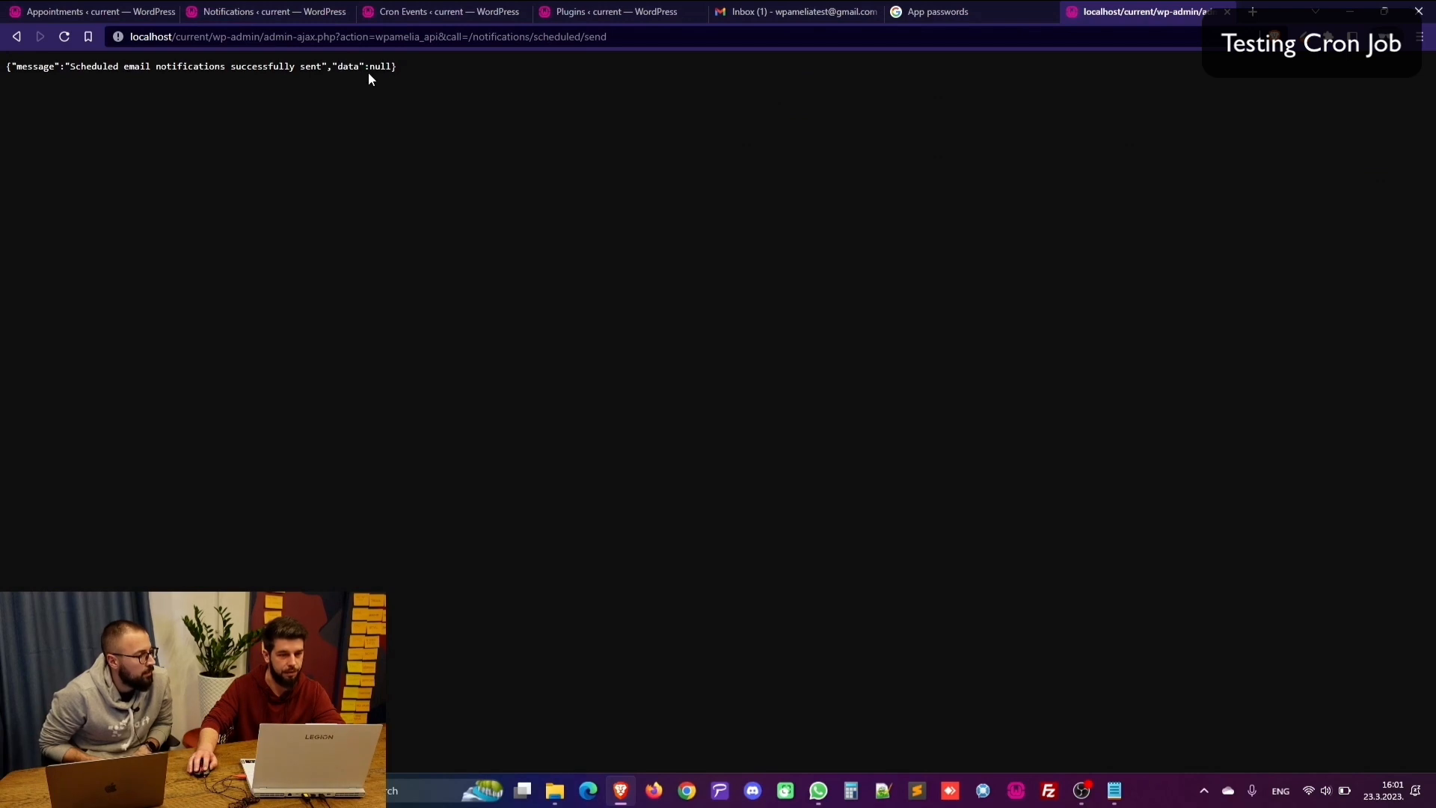
pyautogui.doubleClick(379, 66)
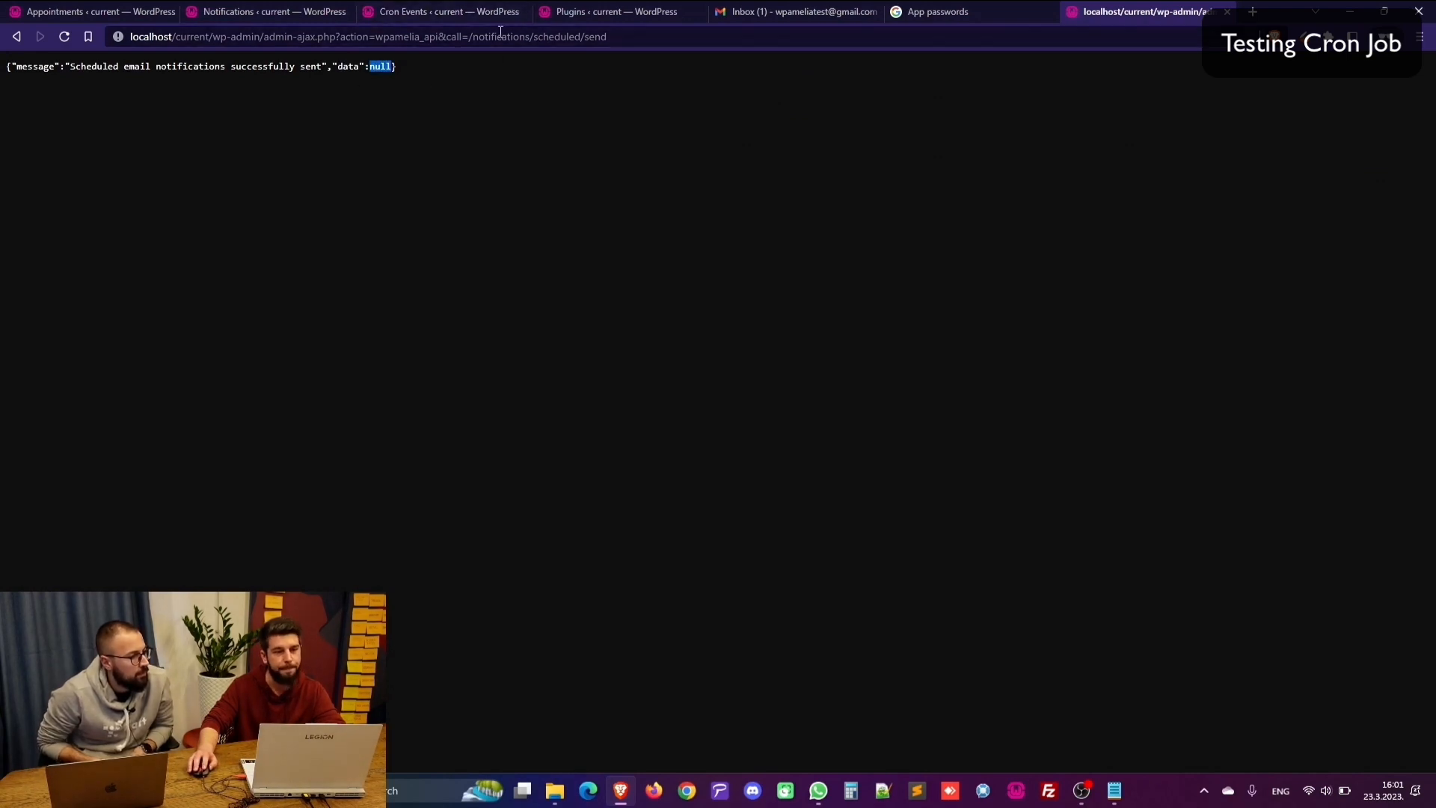
# Step: Confirm the new Reminder email to Connor arrived in Gmail and return to Amelia's notification settings
pyautogui.click(797, 10)
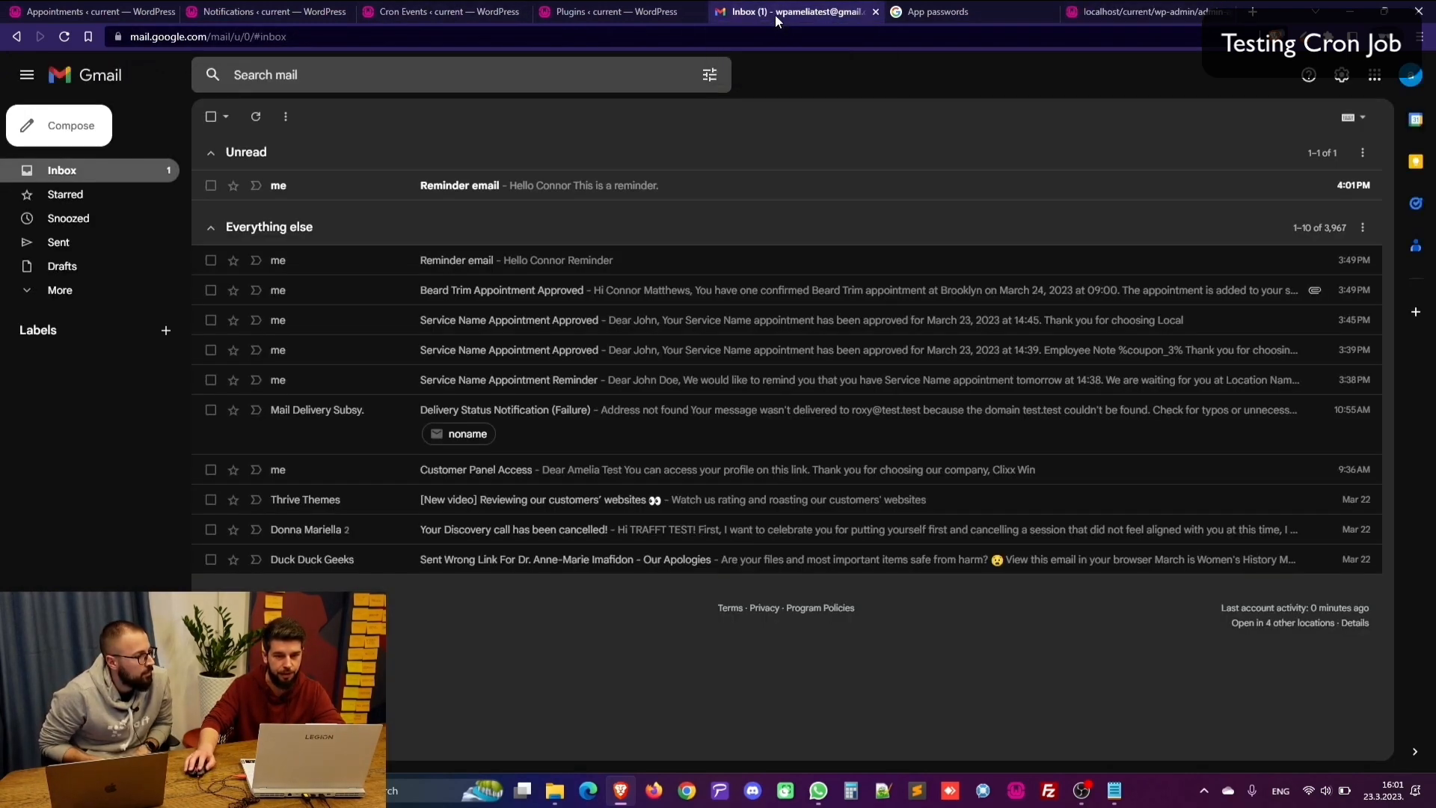
pyautogui.click(459, 186)
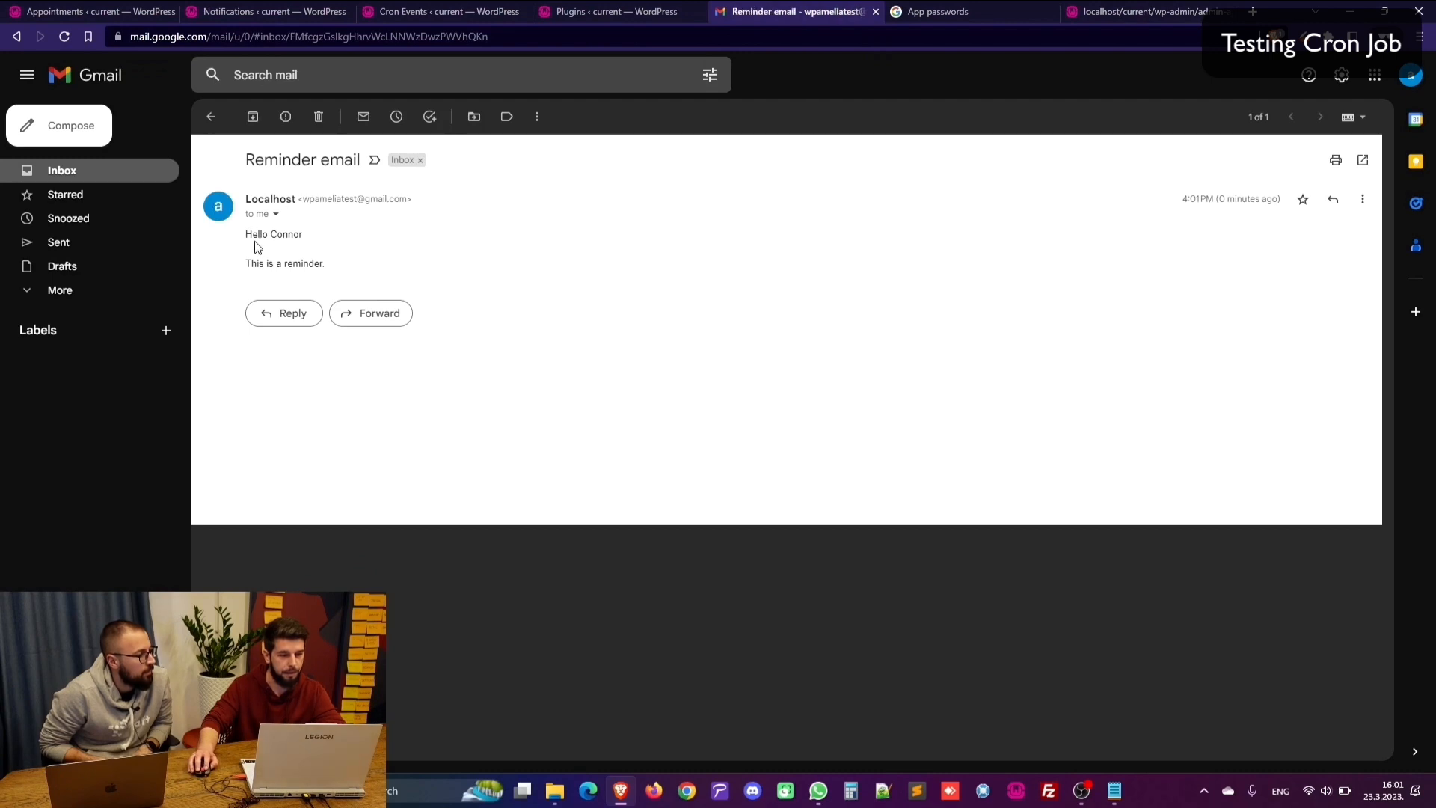
pyautogui.doubleClick(284, 263)
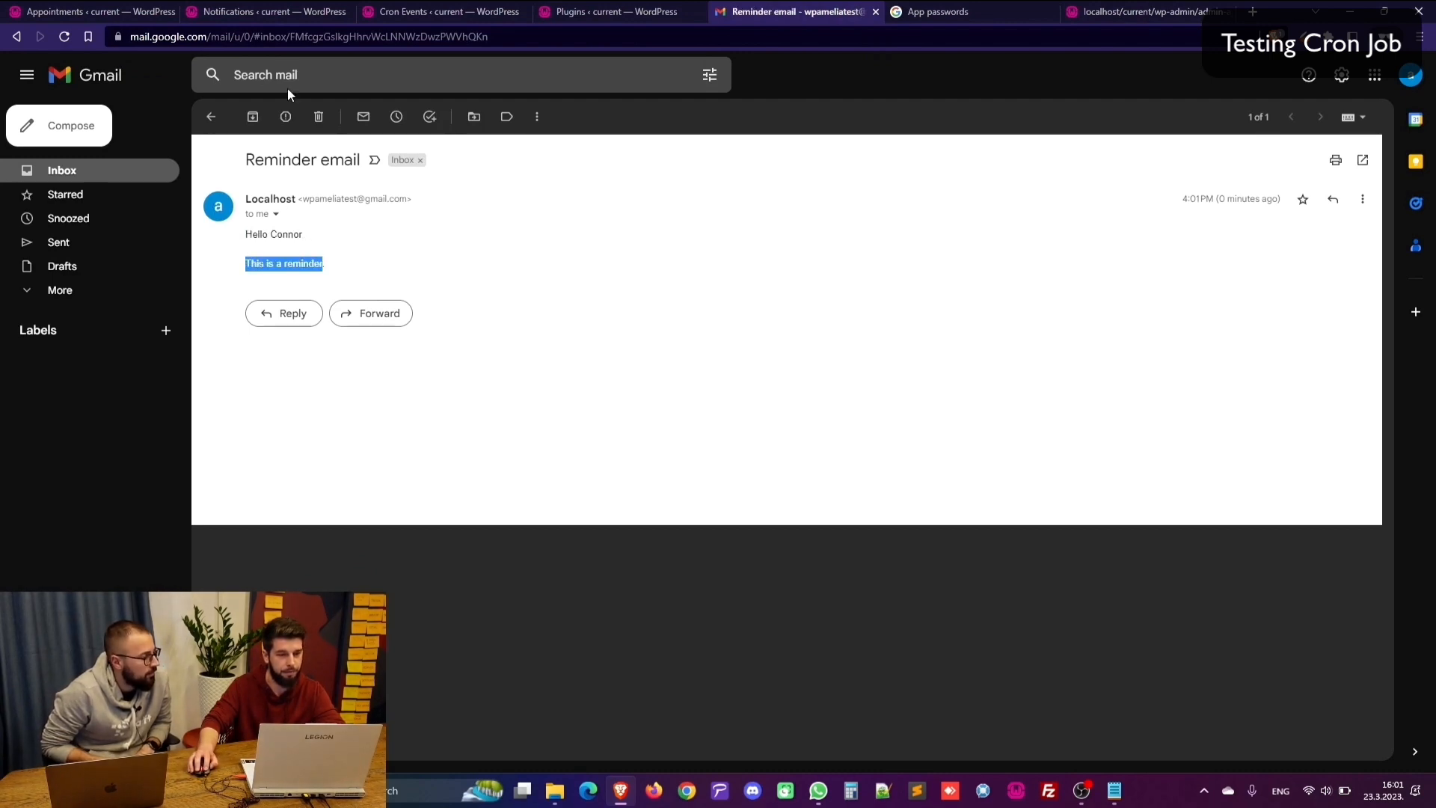
pyautogui.click(266, 10)
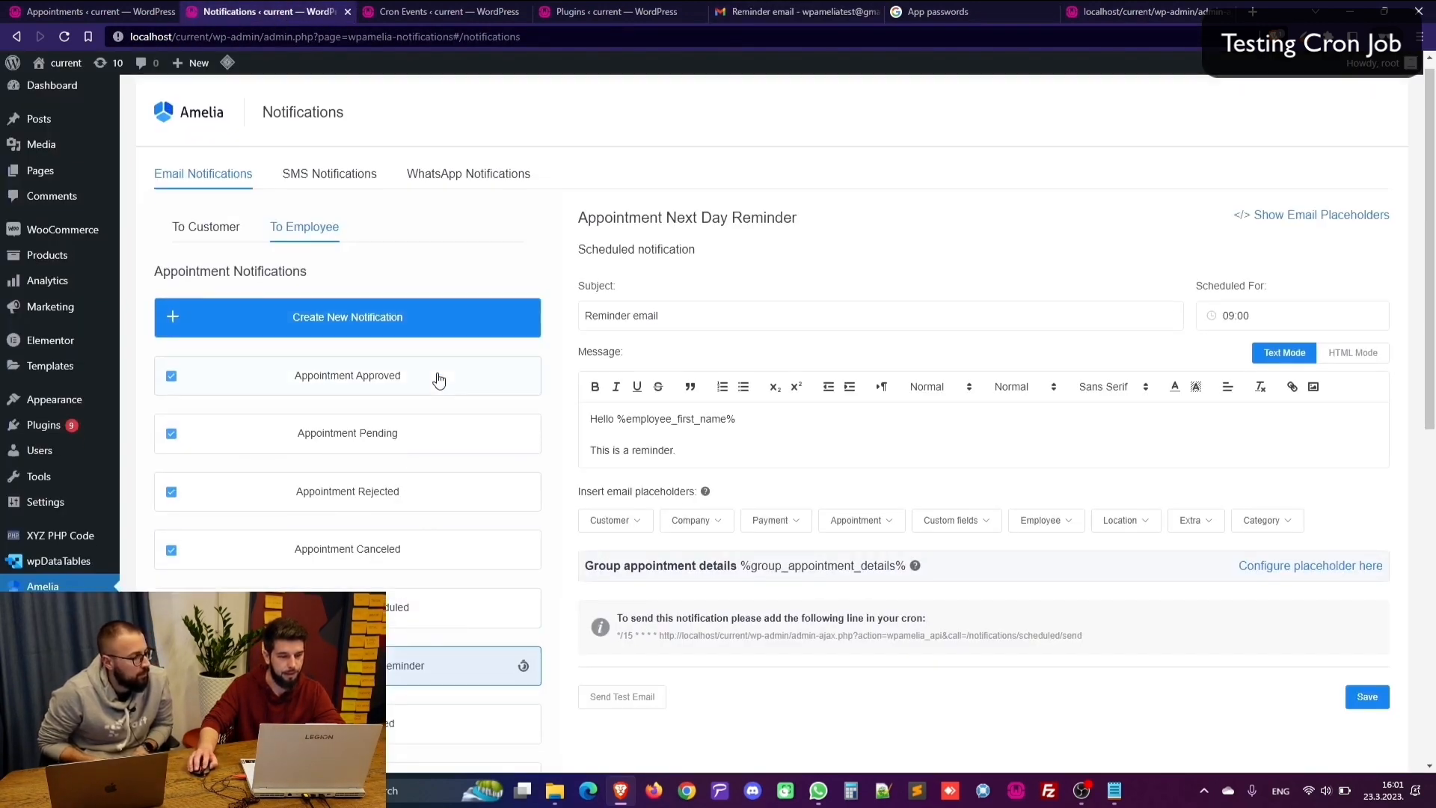
pyautogui.scroll(-3)
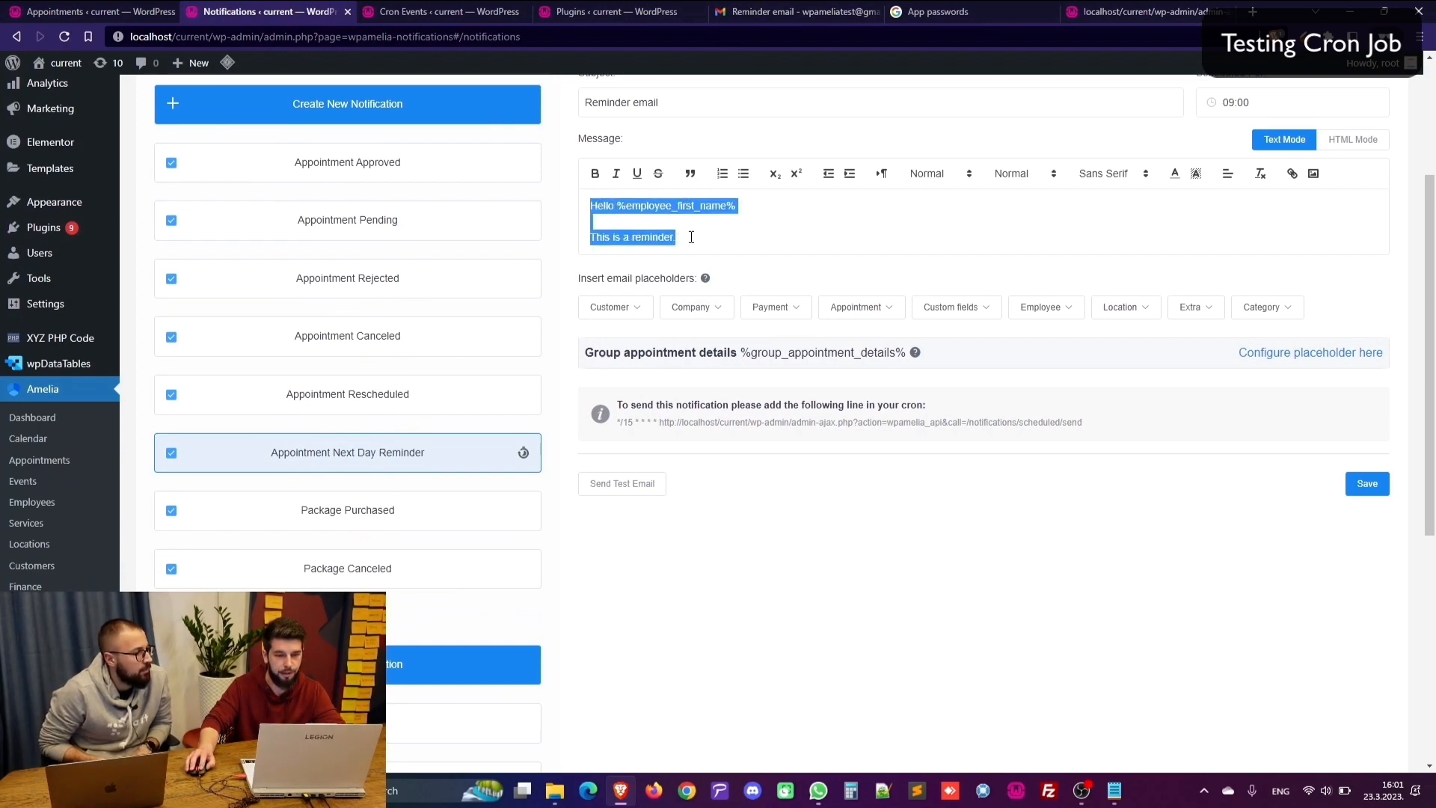